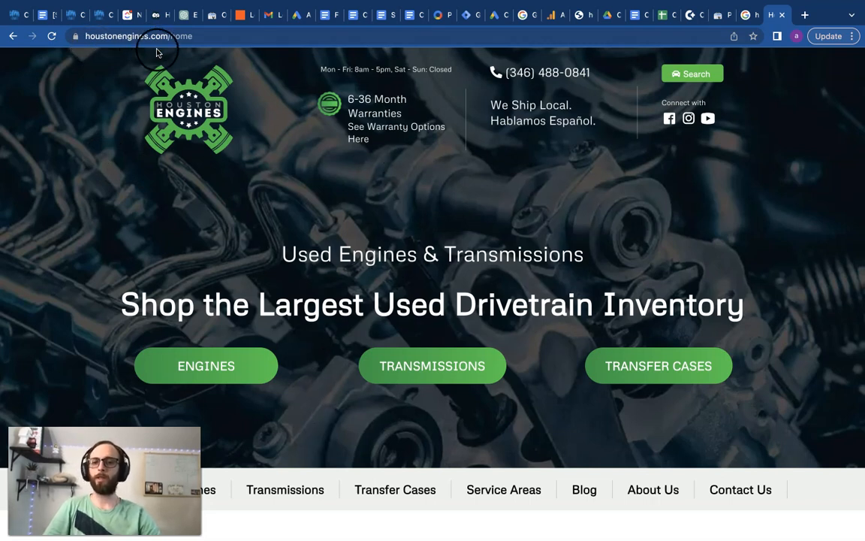
mouse_move(99, 288)
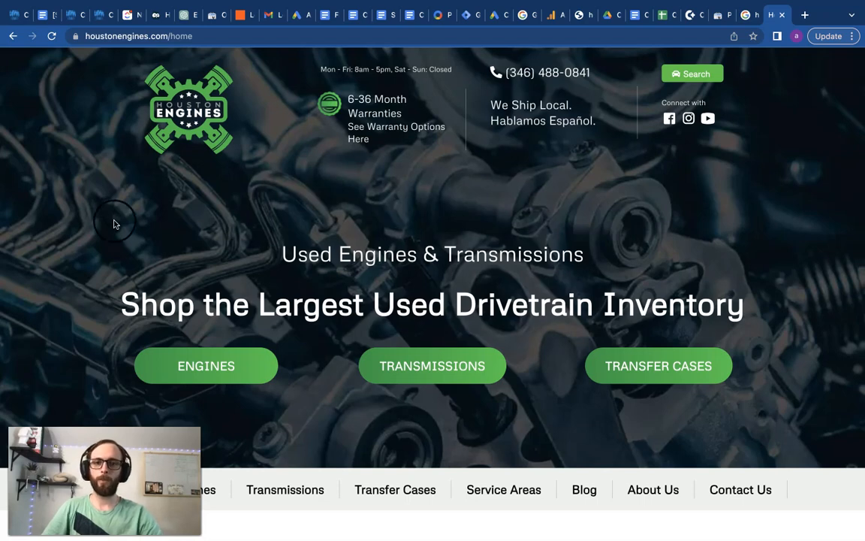
Step: Scroll through the houstonengines.com site to review its content
scroll("down", 3)
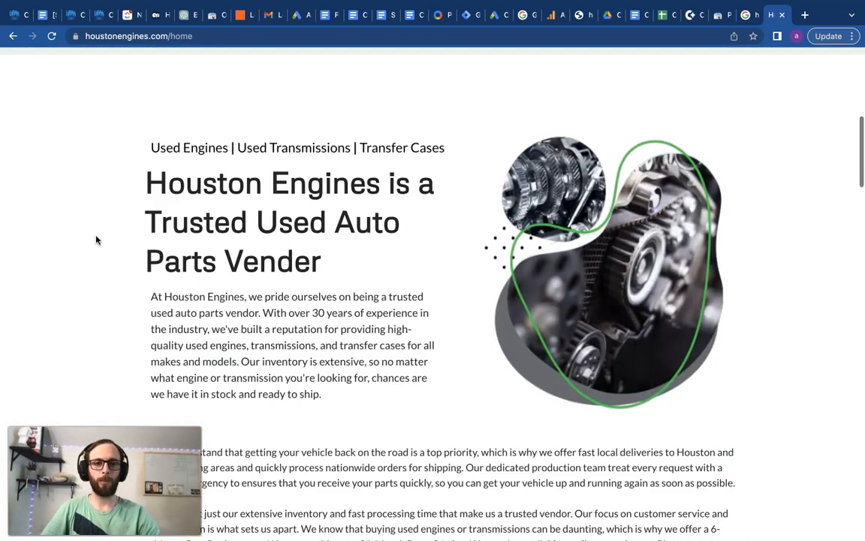
scroll("down", 3)
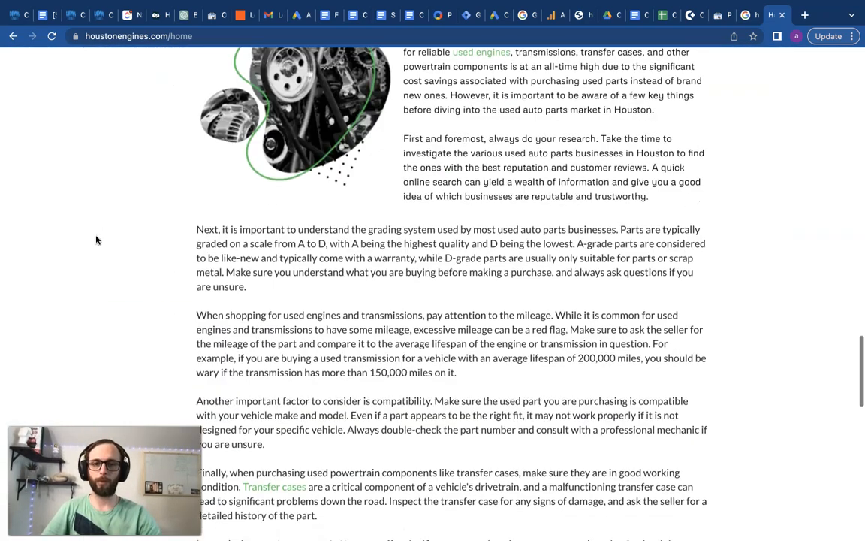
scroll("up", 3)
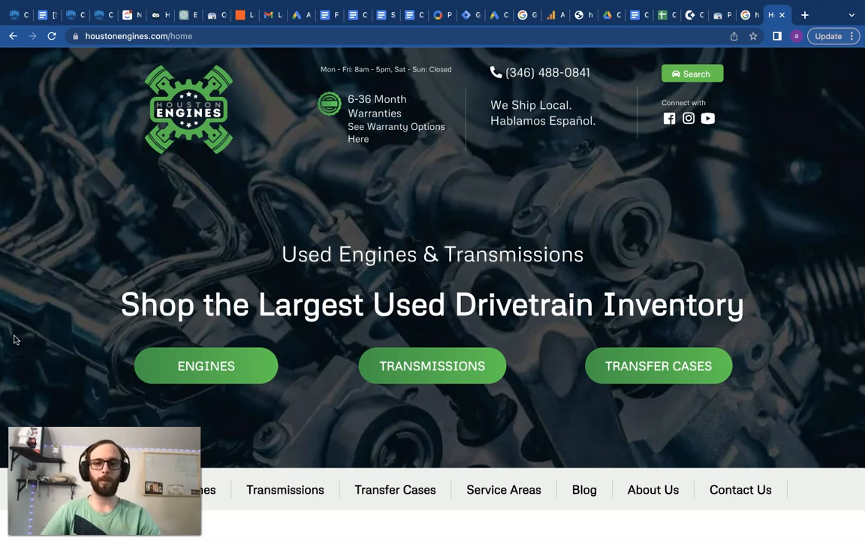
scroll("down", 3)
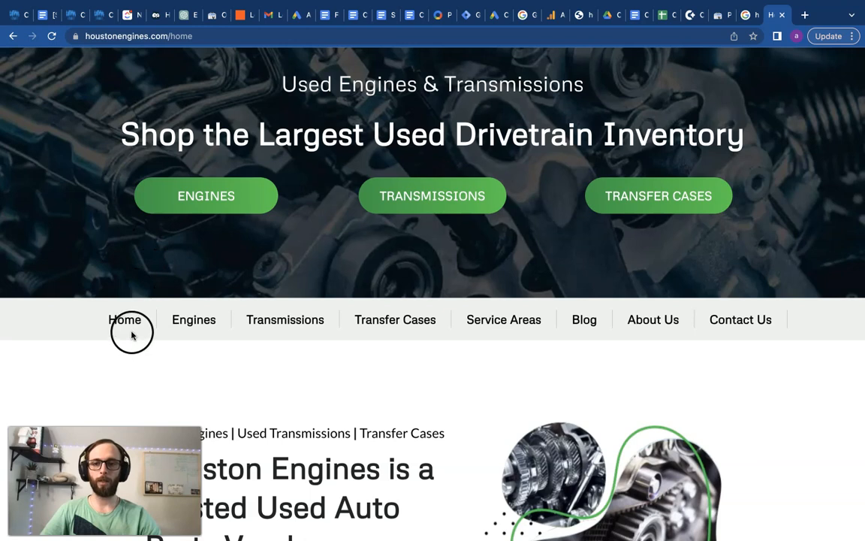
mouse_move(191, 293)
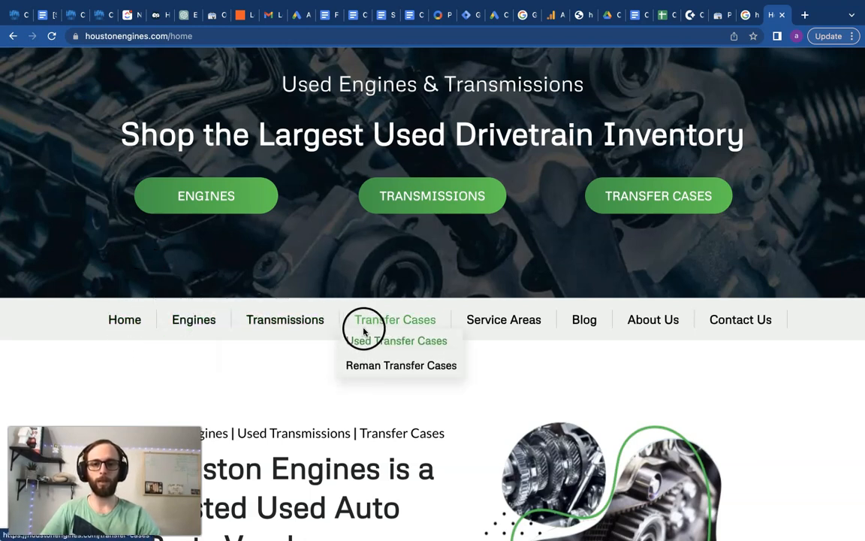
mouse_move(196, 265)
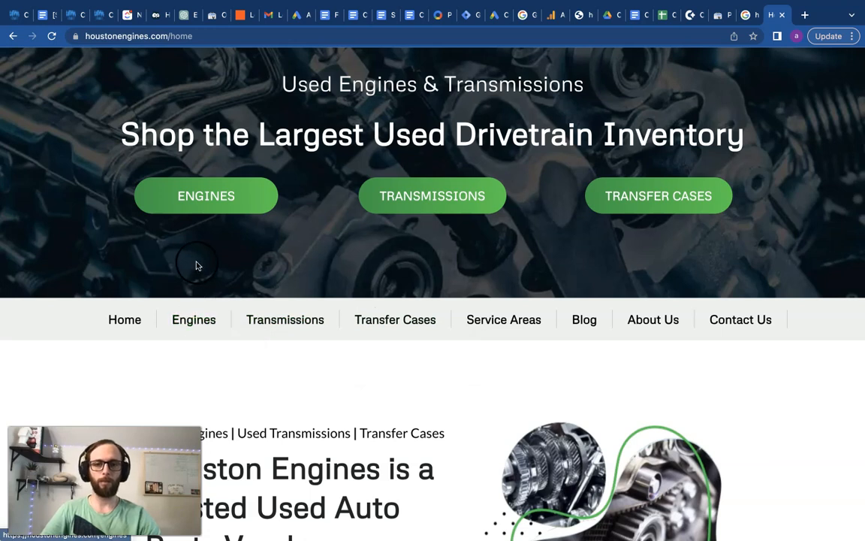
mouse_move(394, 319)
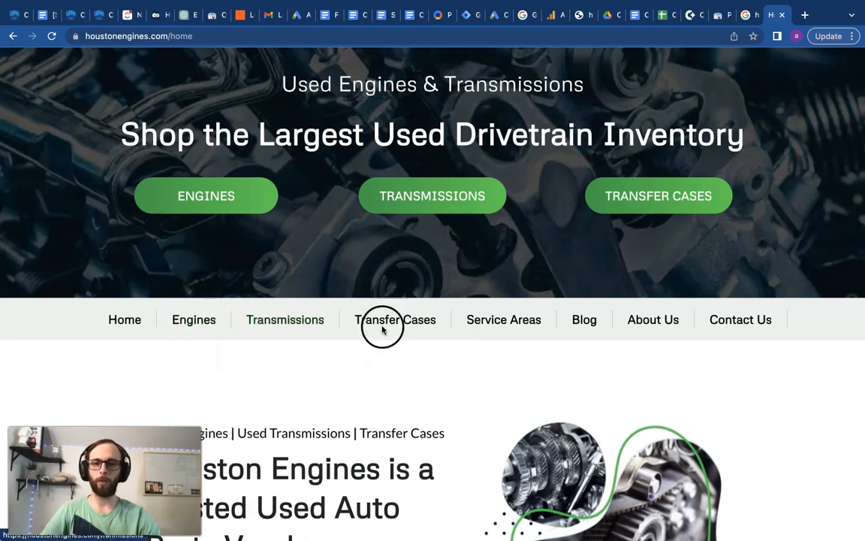
mouse_move(209, 346)
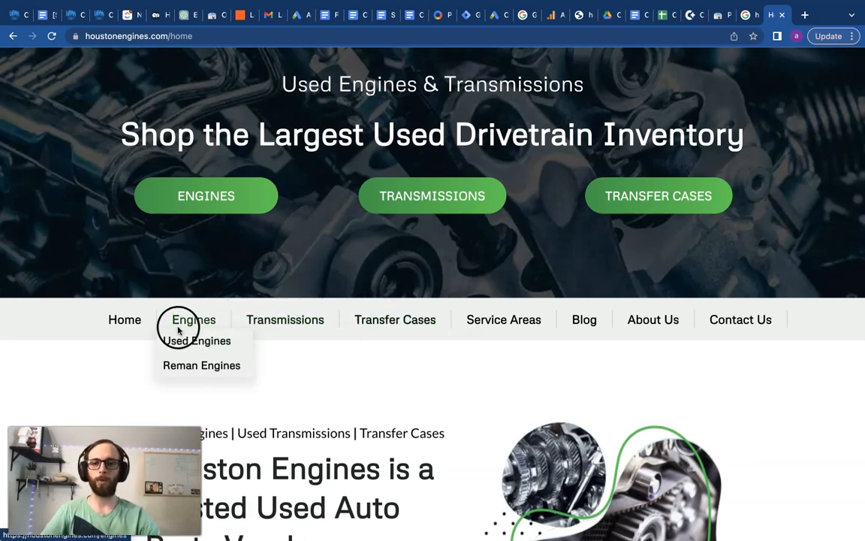
mouse_move(180, 340)
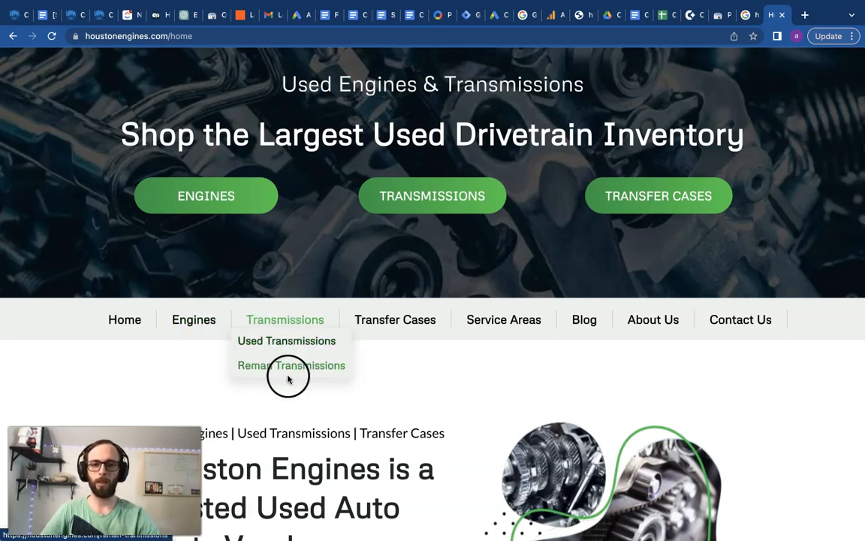
mouse_move(395, 319)
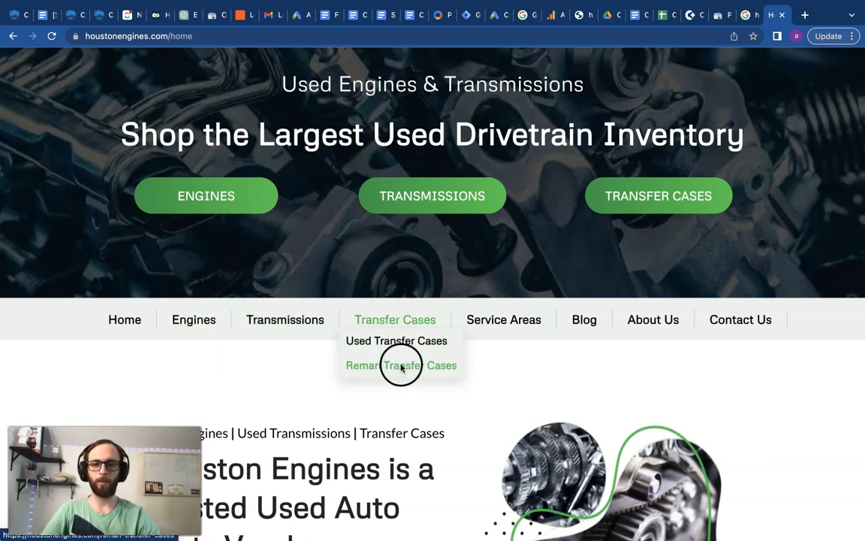
mouse_move(358, 390)
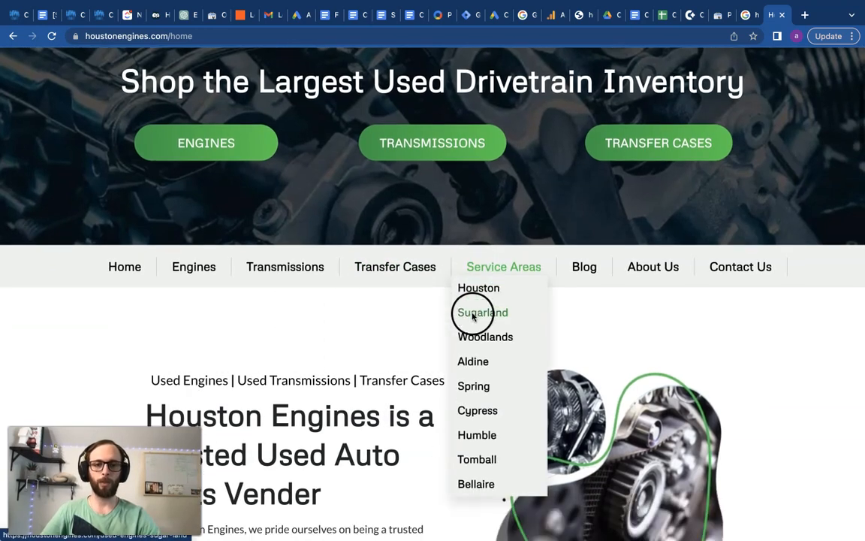
mouse_move(473, 385)
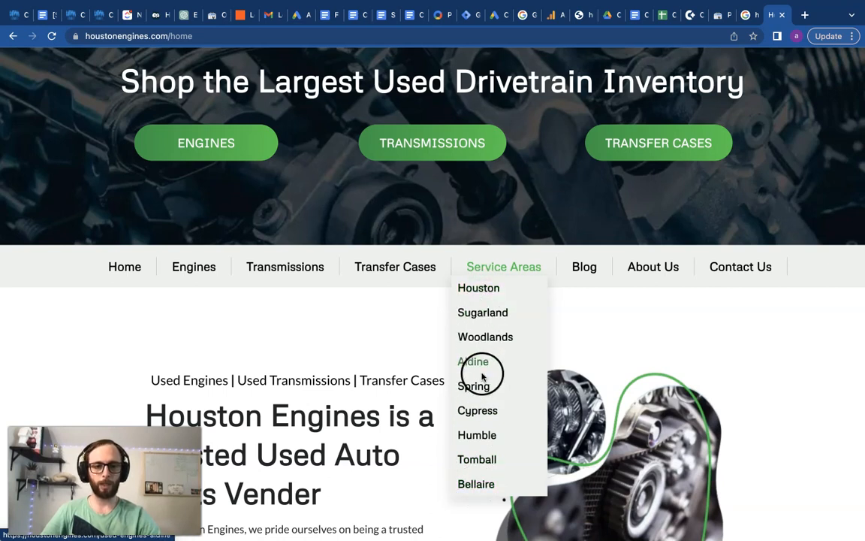
mouse_move(585, 267)
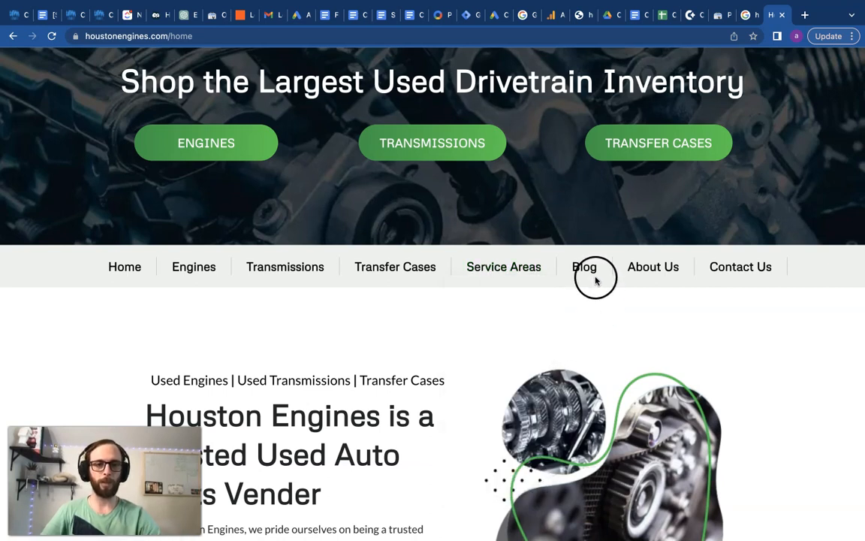
left_click(584, 267)
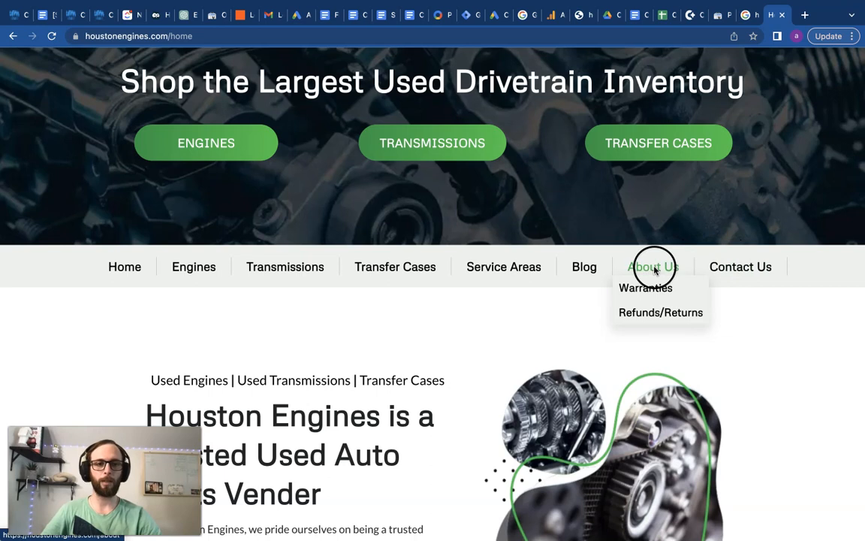
mouse_move(650, 313)
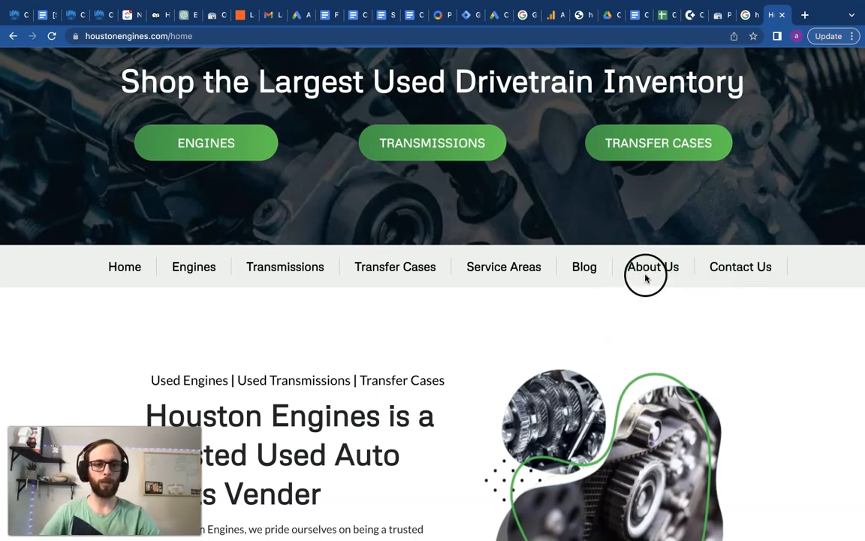
scroll("down", 3)
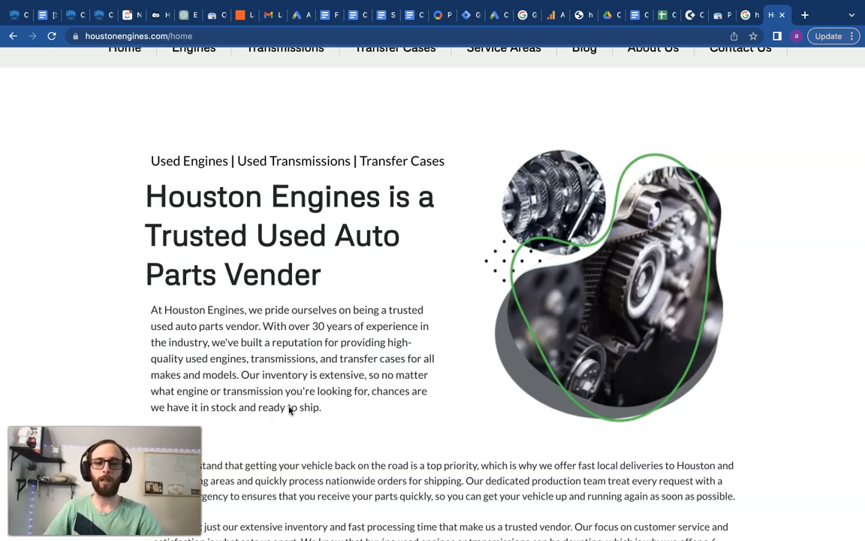
scroll("down", 3)
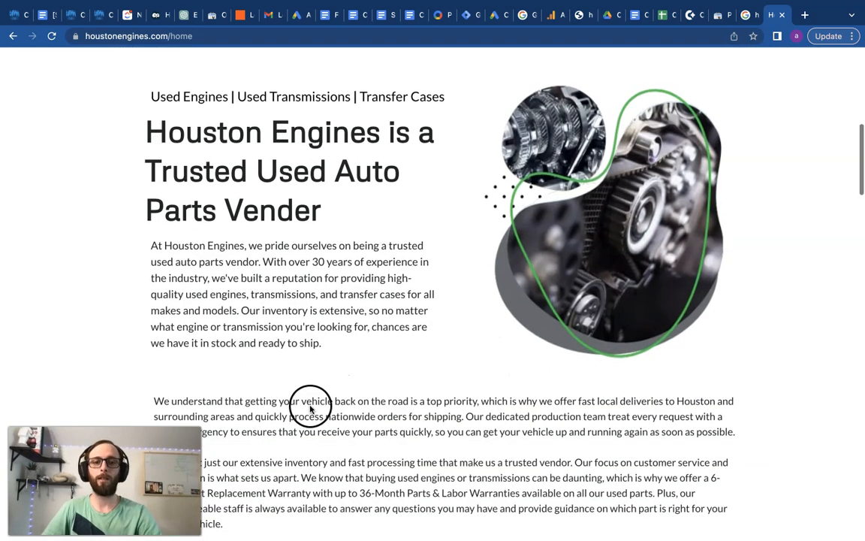
scroll("down", 3)
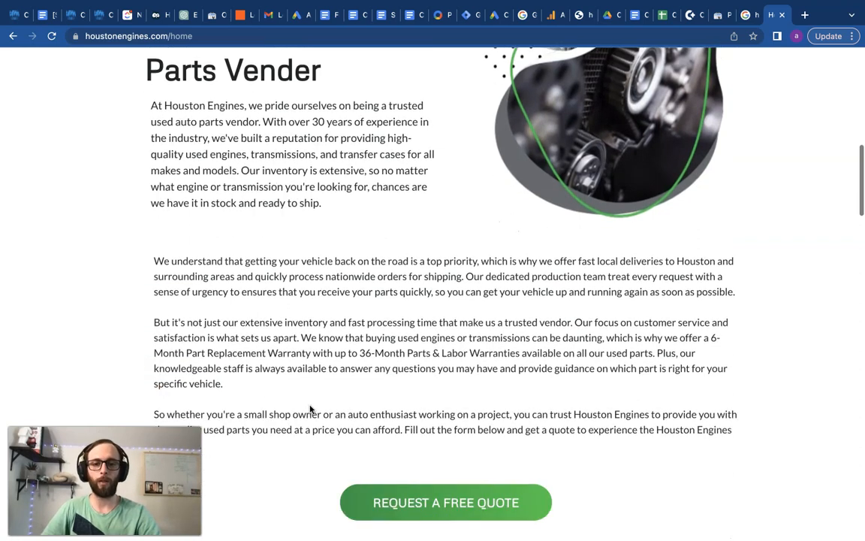
scroll("up", 3)
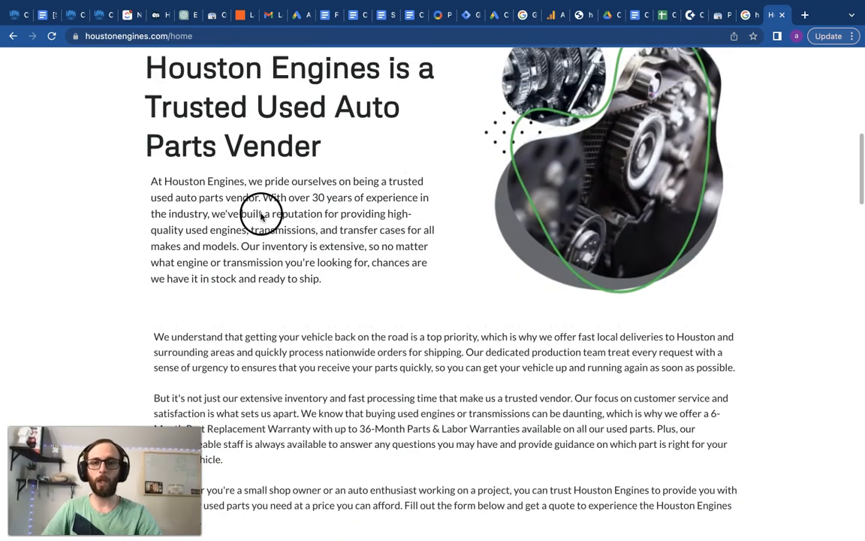
mouse_move(281, 276)
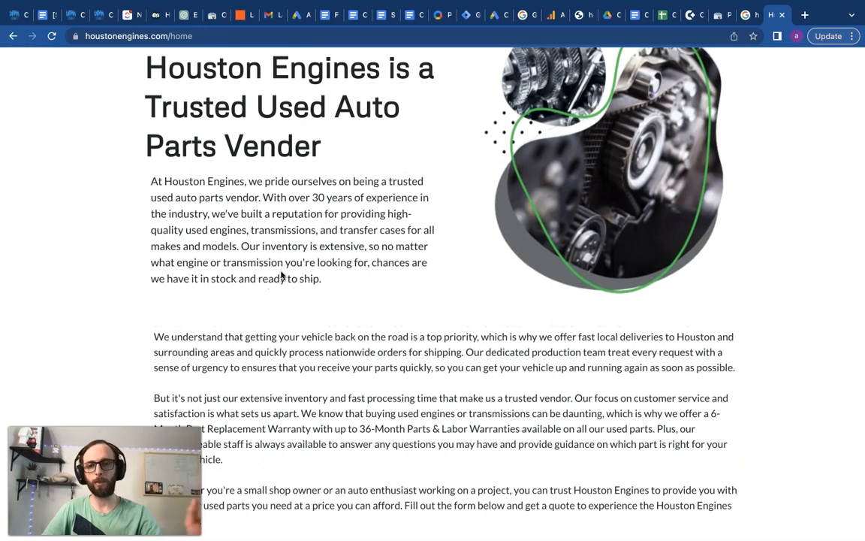
scroll("down", 3)
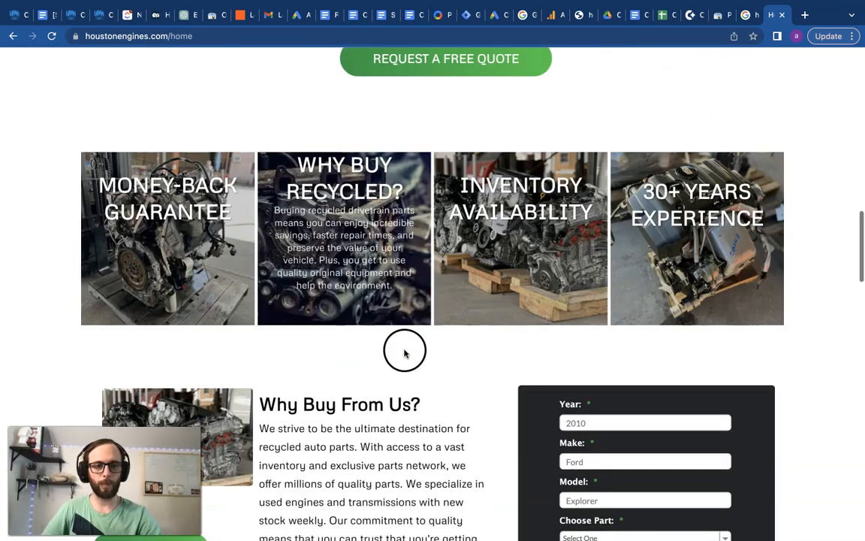
scroll("down", 3)
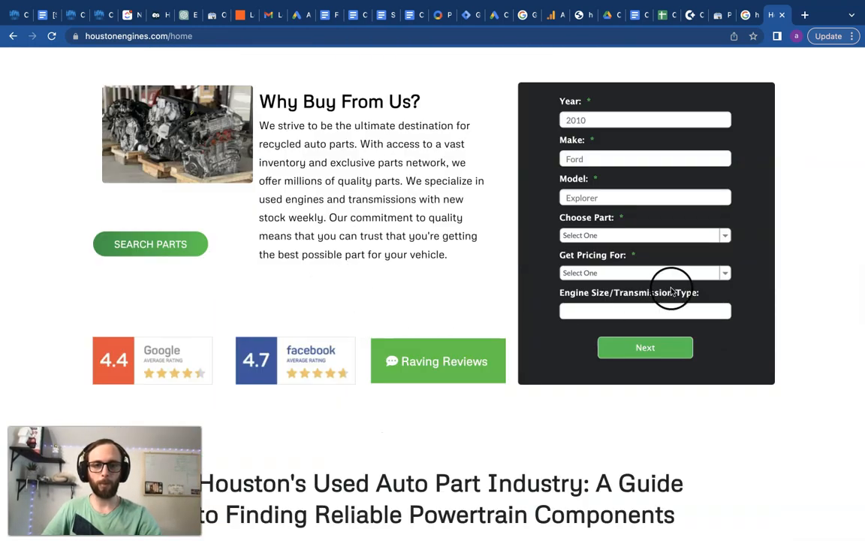
scroll("down", 3)
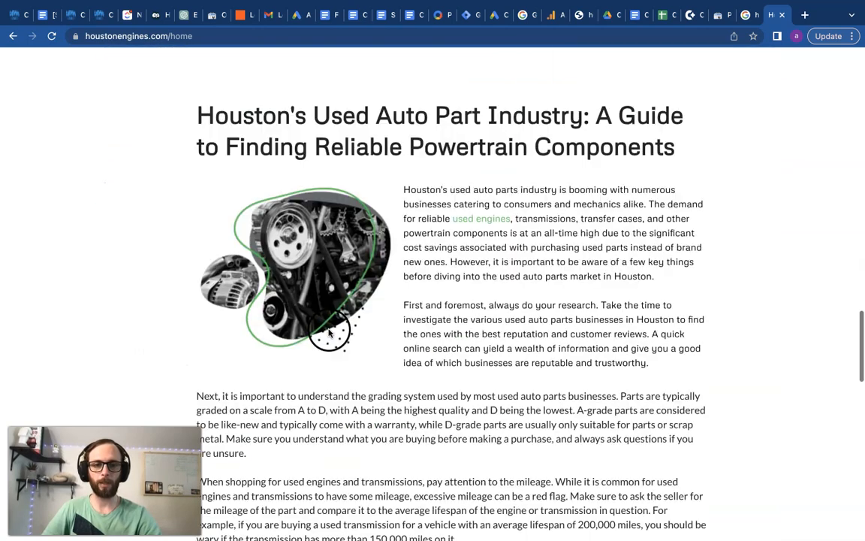
scroll("down", 3)
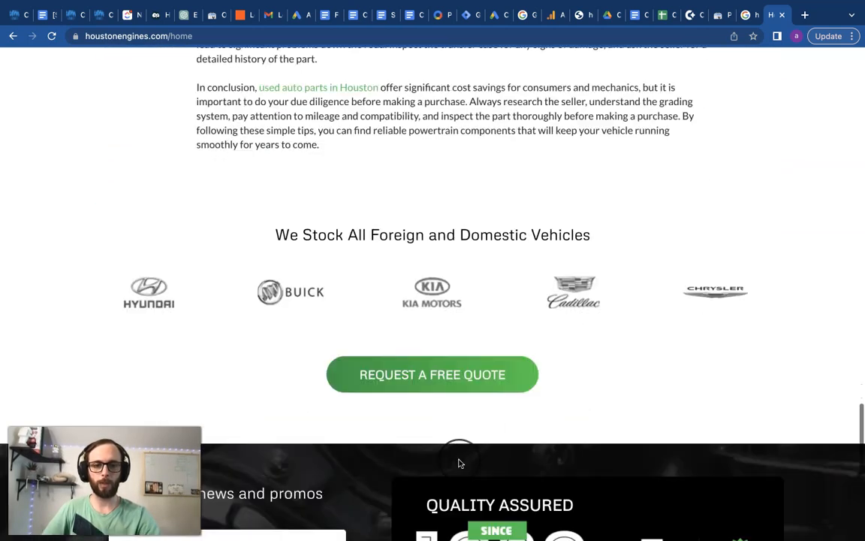
scroll("down", 3)
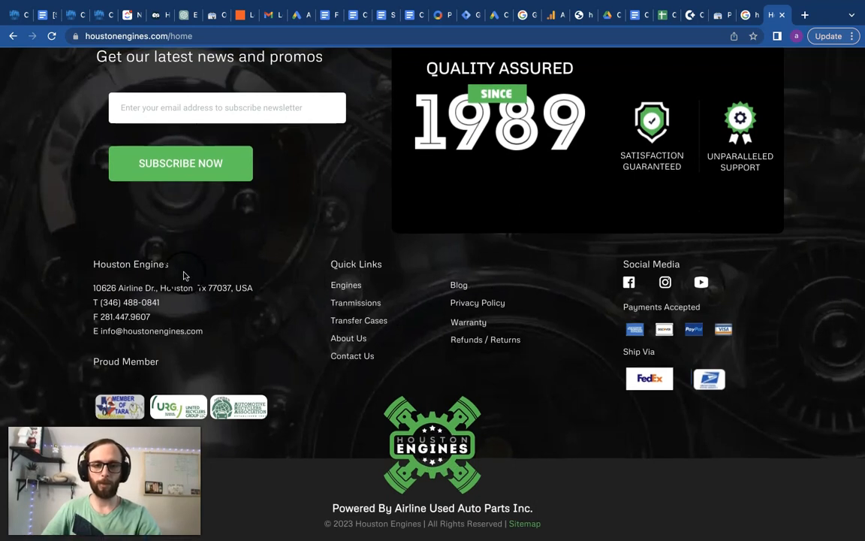
scroll("up", 3)
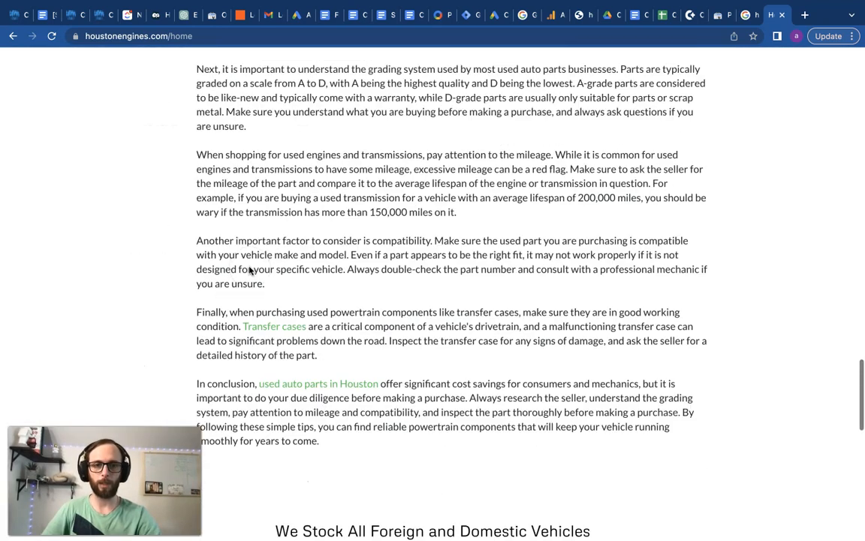
scroll("up", 3)
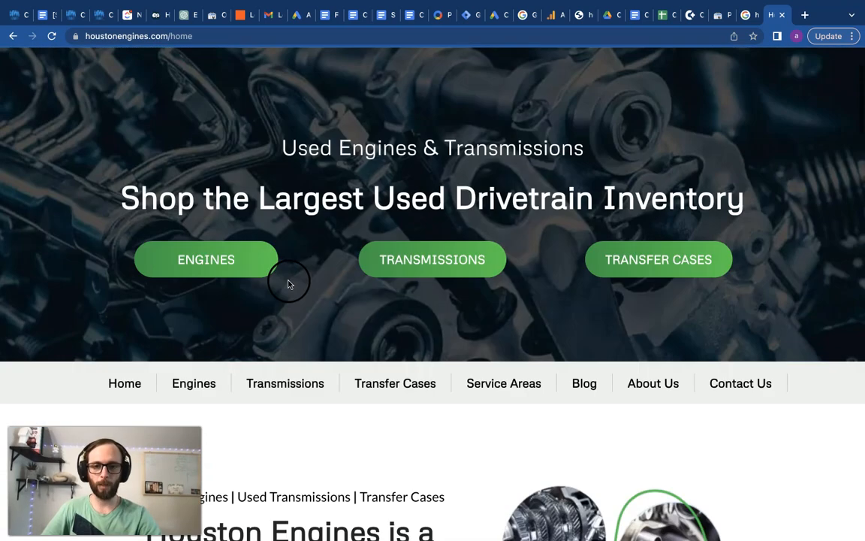
Step: Open the Diesel Engines page and dismiss the vehicle engine finder popup
left_click(194, 383)
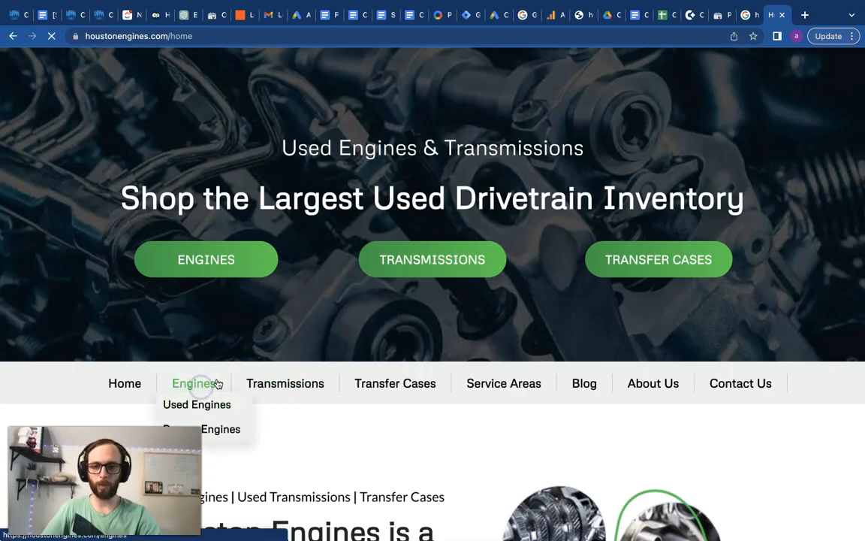
left_click(197, 404)
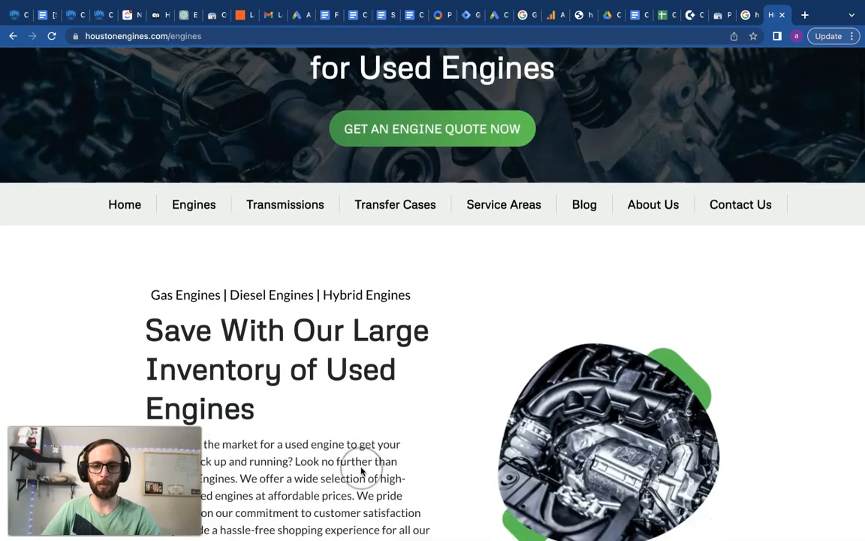
scroll("down", 3)
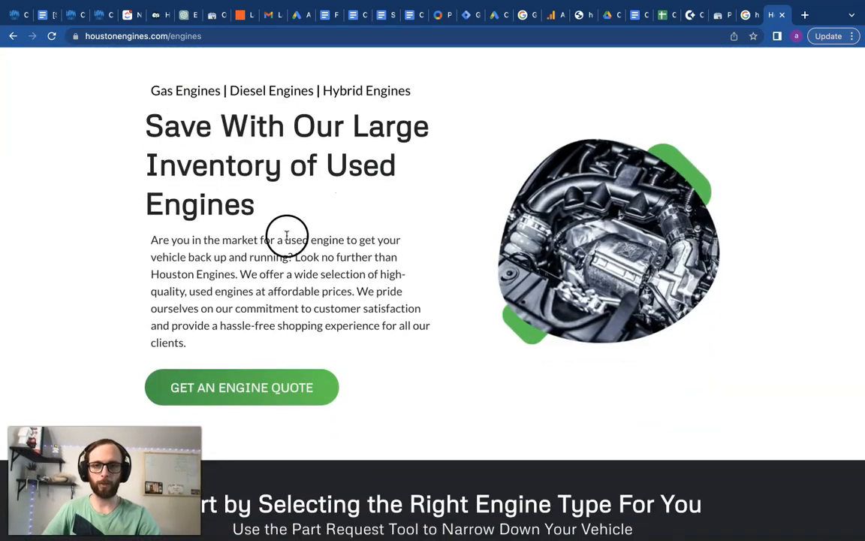
scroll("down", 3)
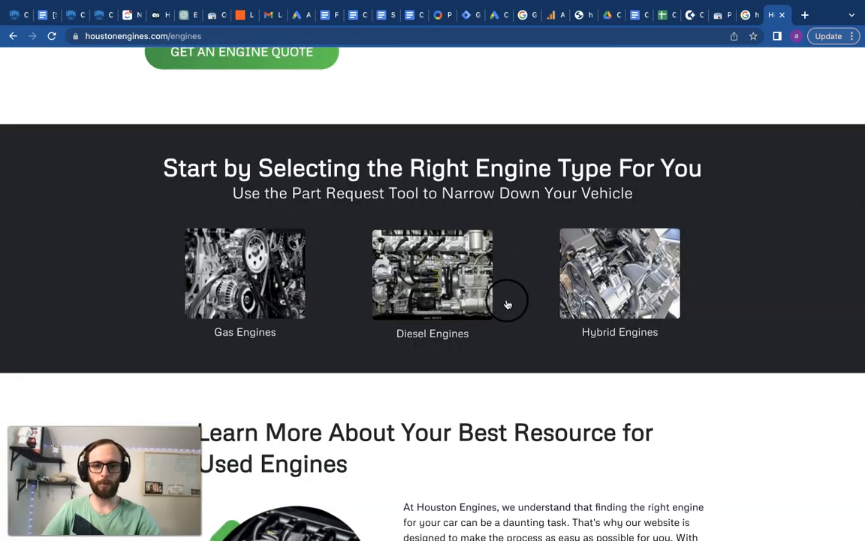
left_click(432, 274)
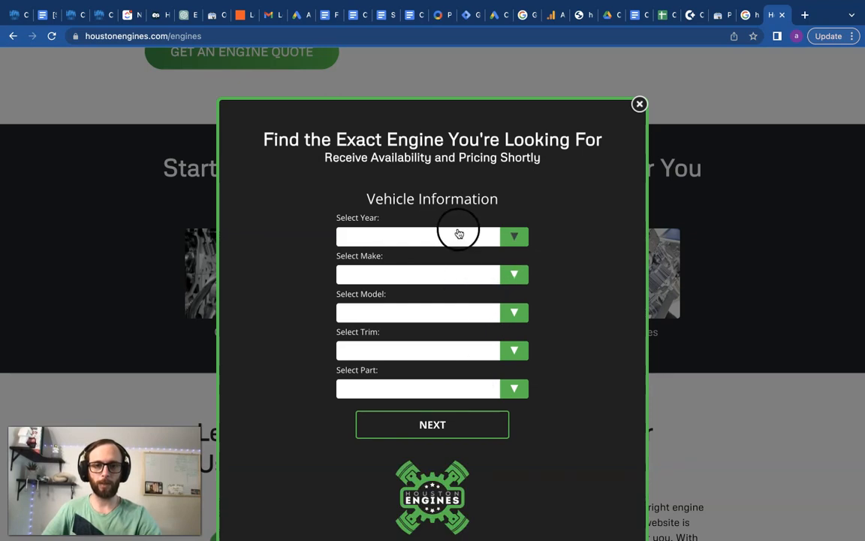
mouse_move(480, 303)
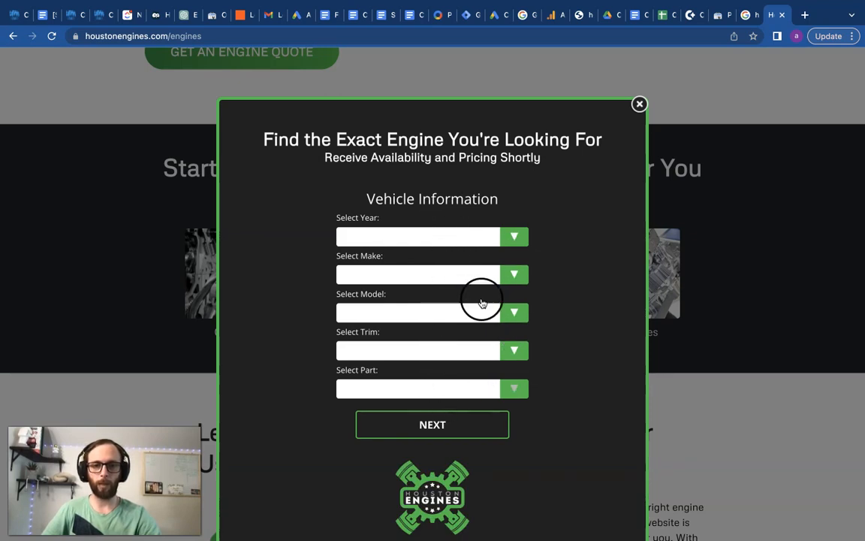
mouse_move(413, 247)
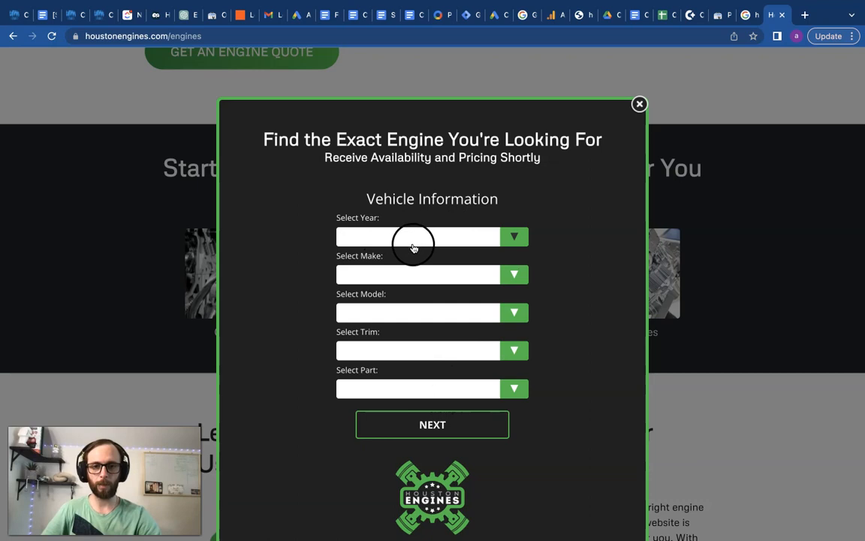
mouse_move(558, 346)
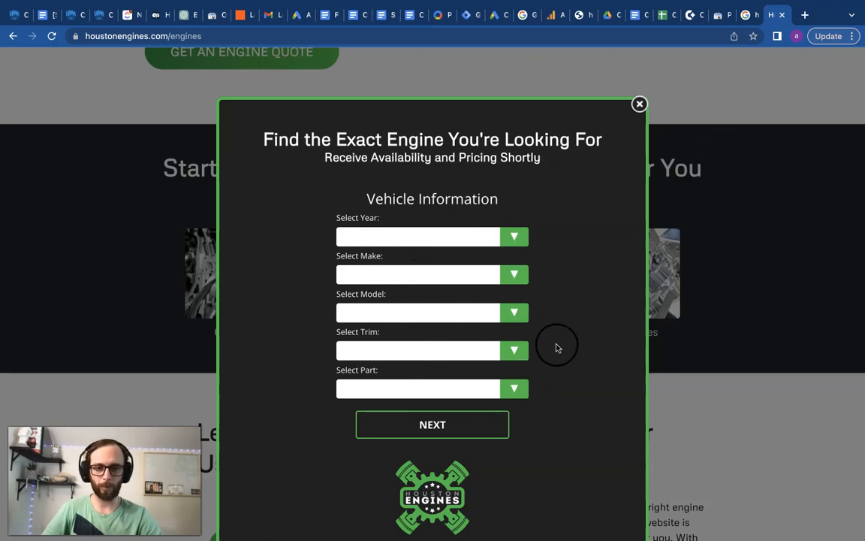
mouse_move(635, 126)
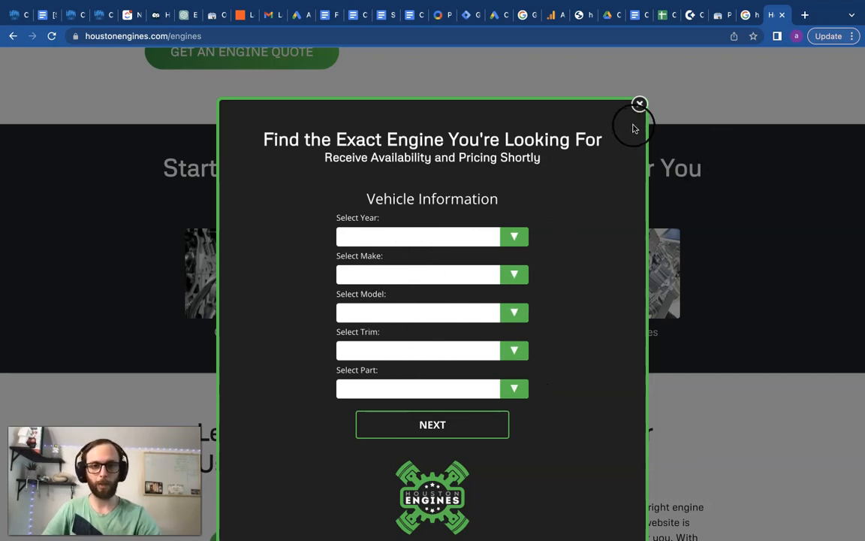
left_click(639, 103)
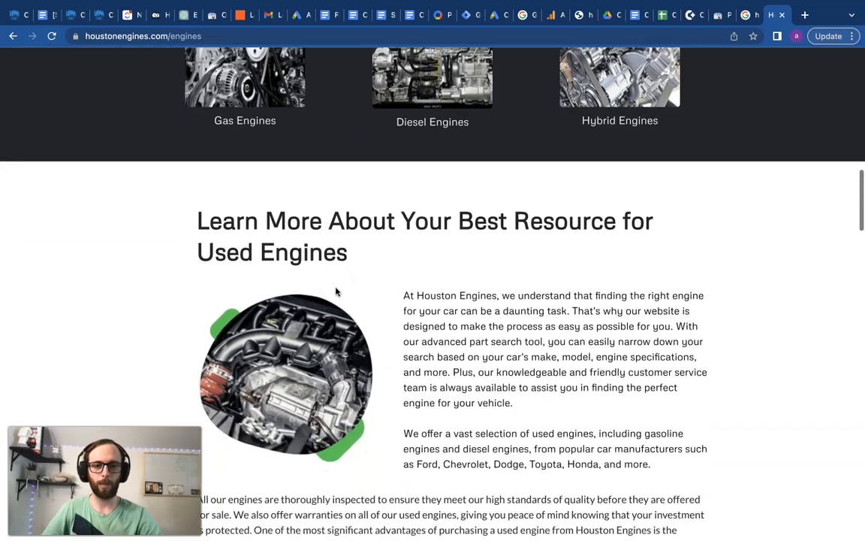
Step: Review the engines page FAQs, including the warranty answer, and the Service Areas list
scroll("down", 3)
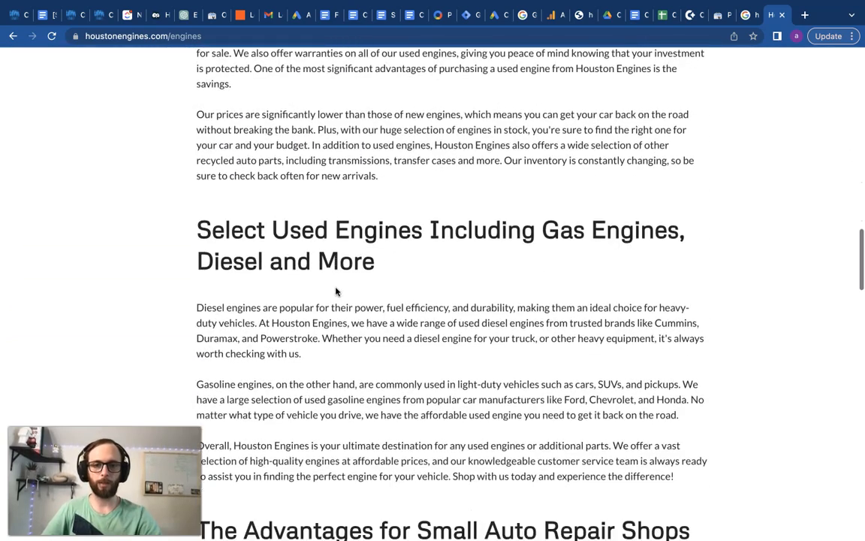
scroll("down", 3)
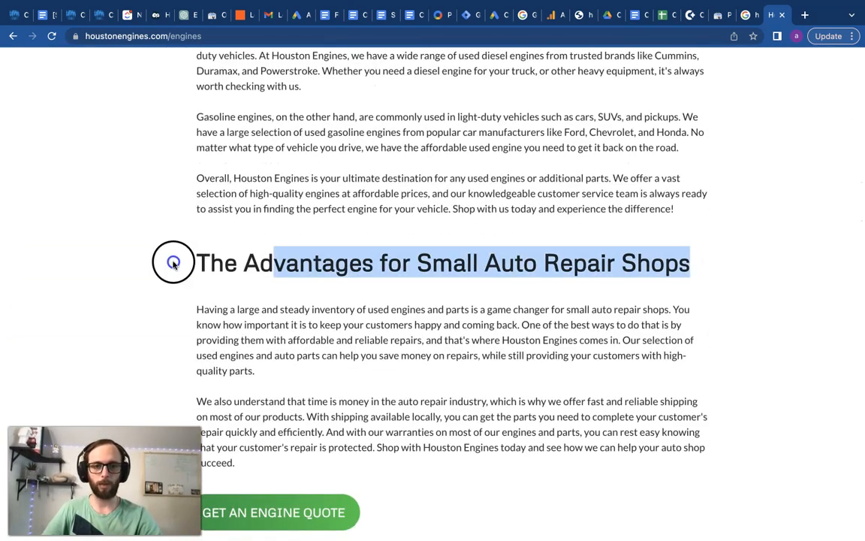
scroll("up", 3)
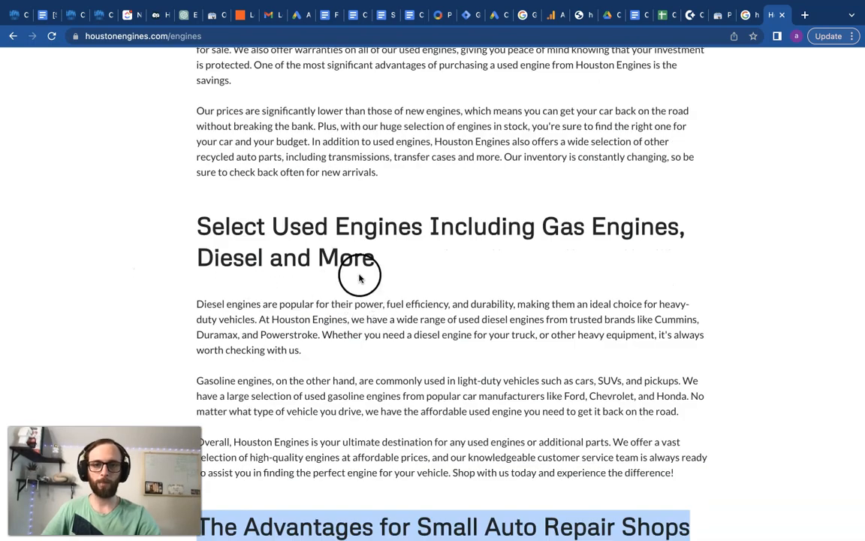
scroll("down", 3)
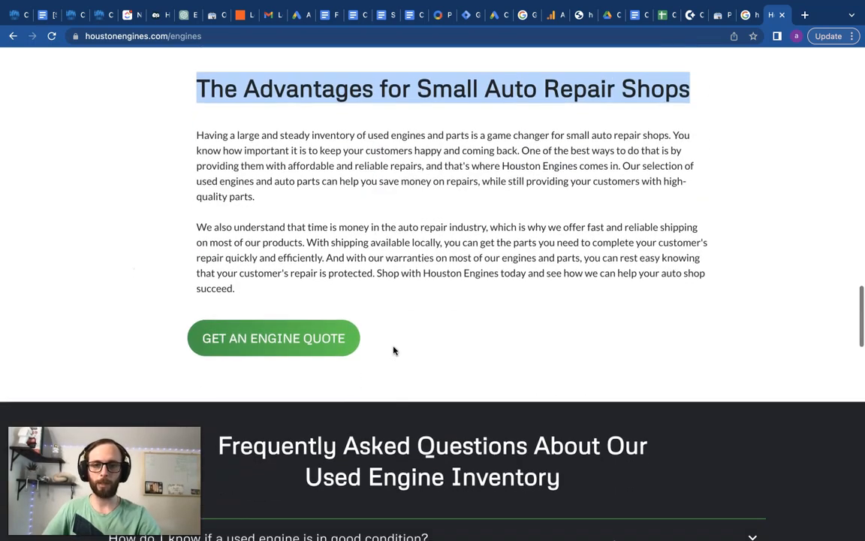
scroll("down", 3)
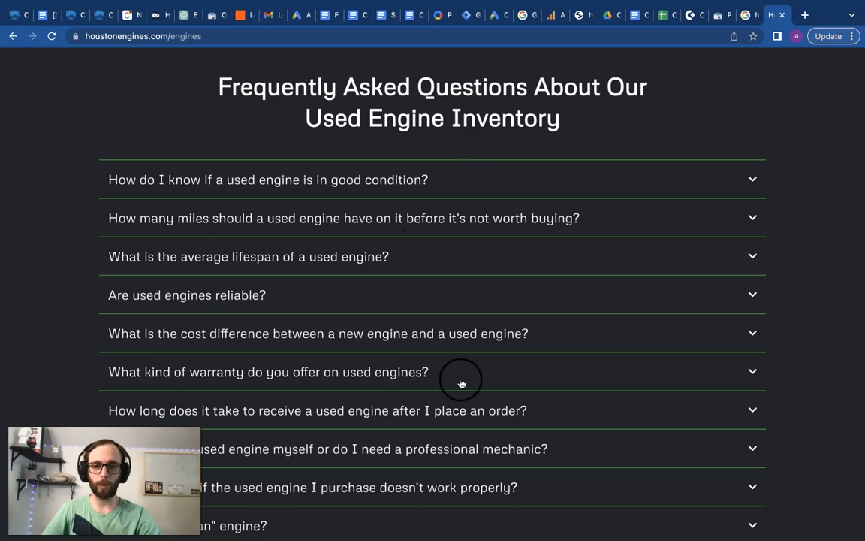
scroll("up", 3)
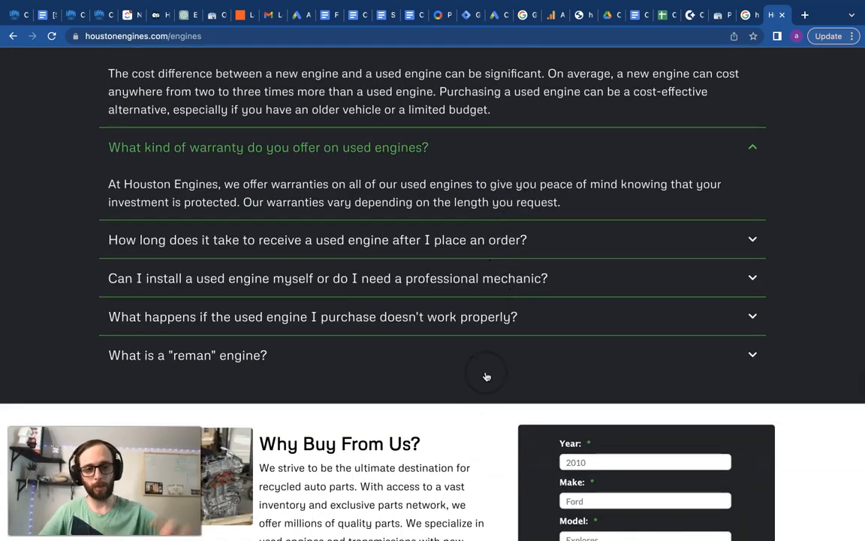
mouse_move(325, 371)
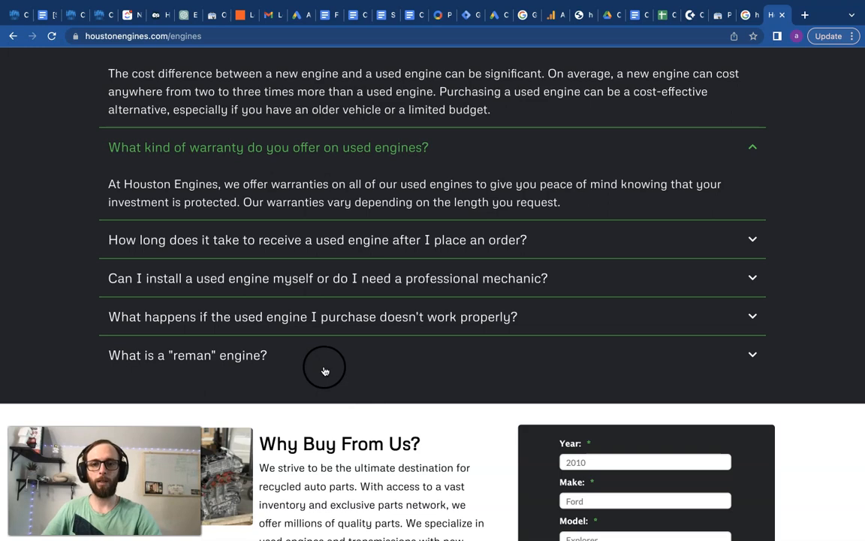
mouse_move(214, 324)
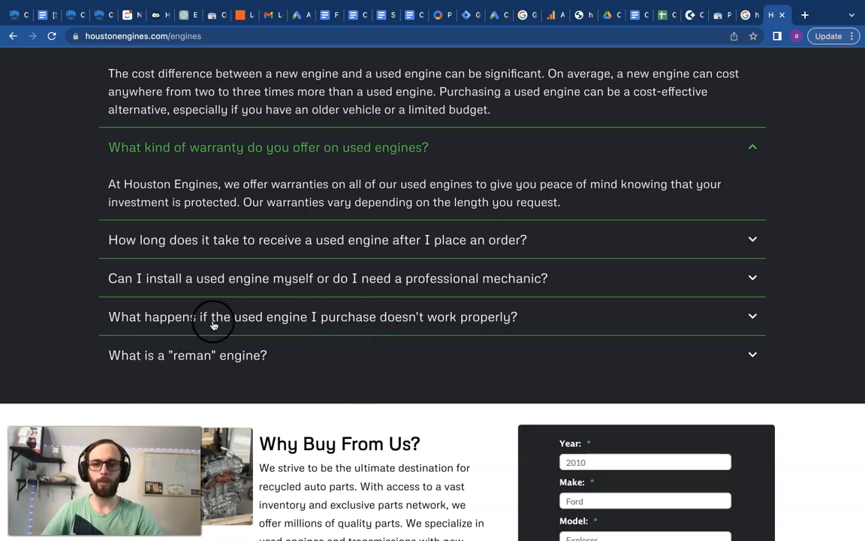
scroll("down", 3)
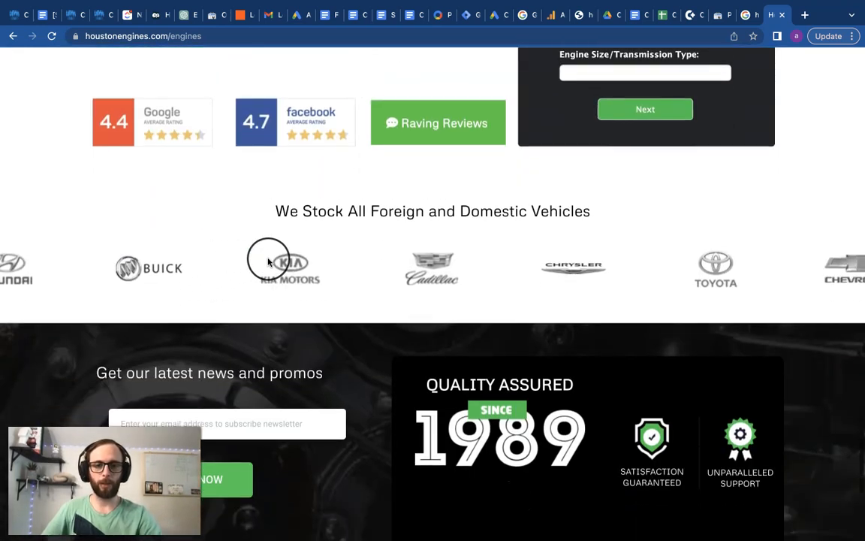
scroll("up", 3)
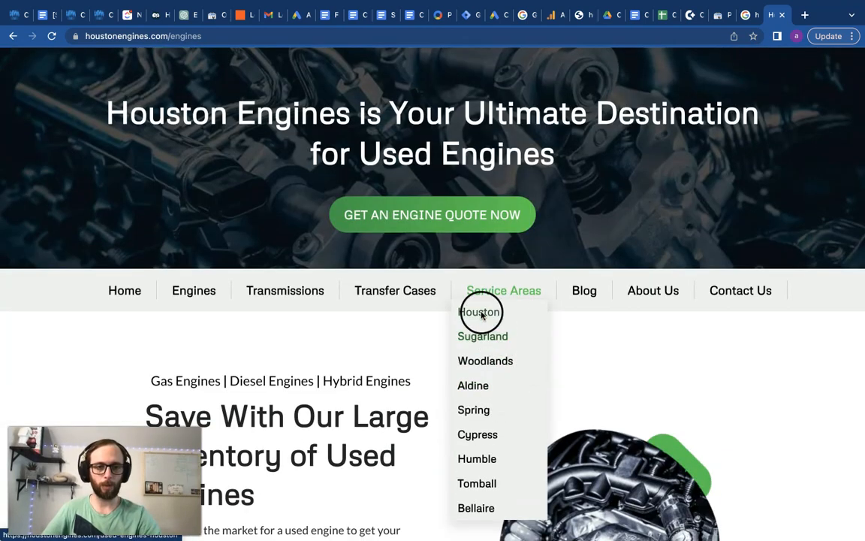
Step: Open the Houston service-area page and review its neighborhoods, attractions and map
left_click(479, 312)
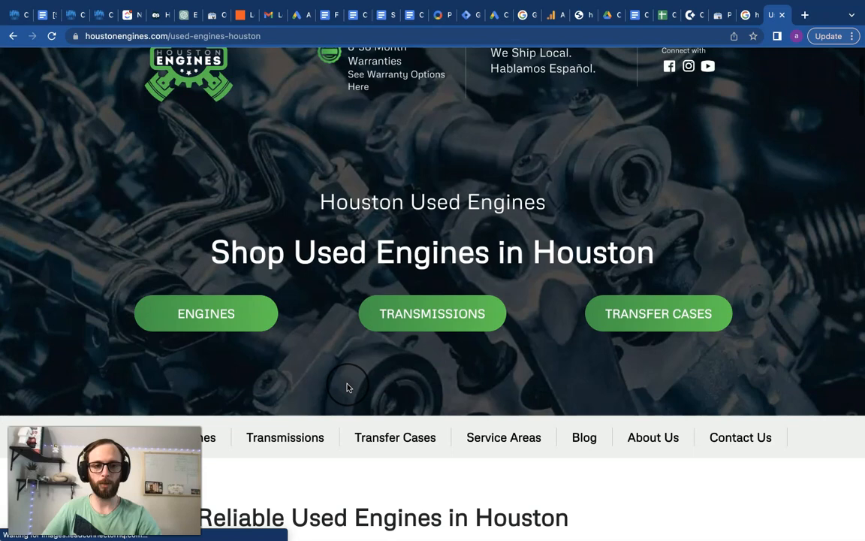
scroll("down", 3)
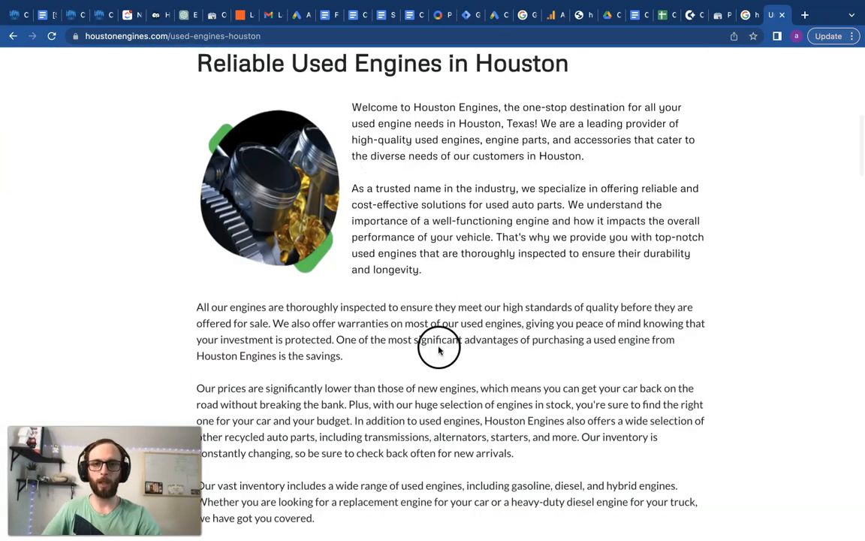
scroll("down", 3)
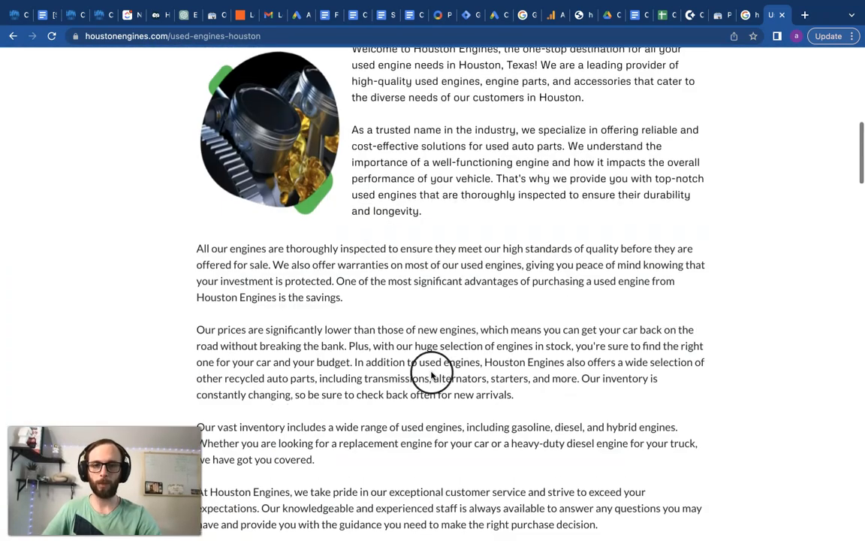
scroll("down", 3)
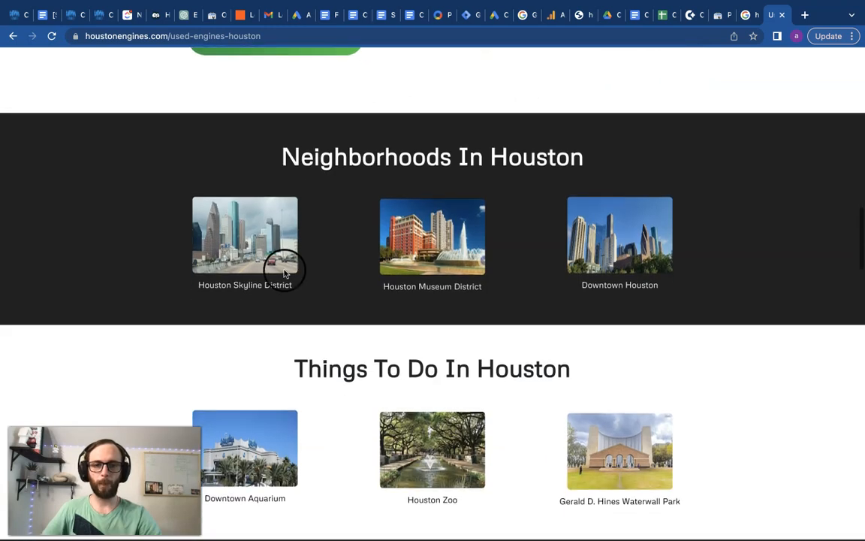
mouse_move(278, 160)
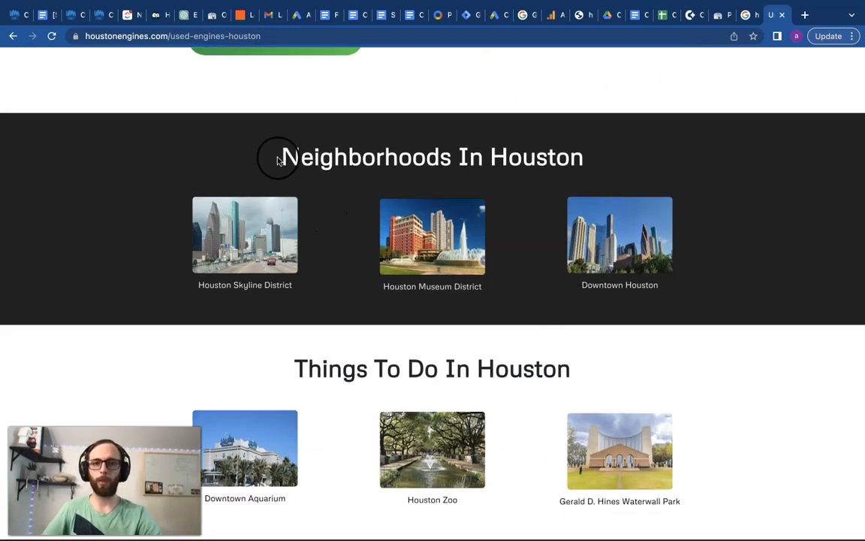
scroll("down", 3)
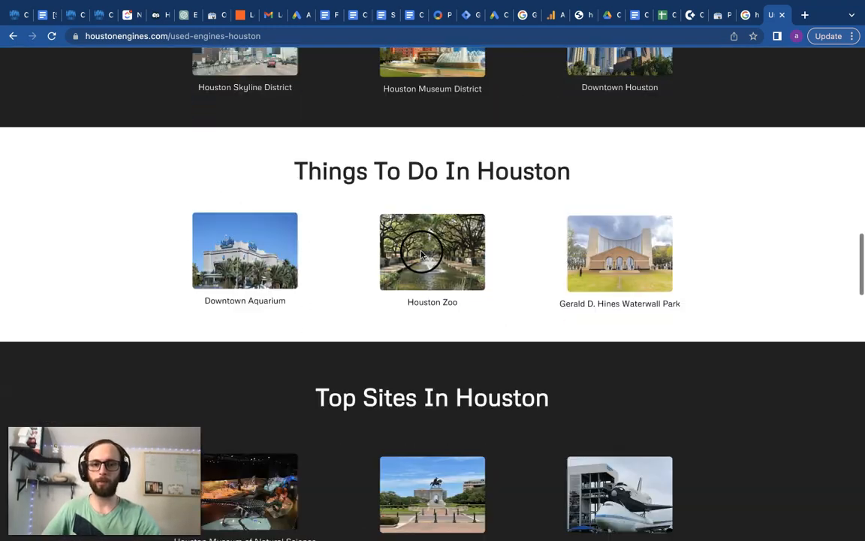
scroll("down", 3)
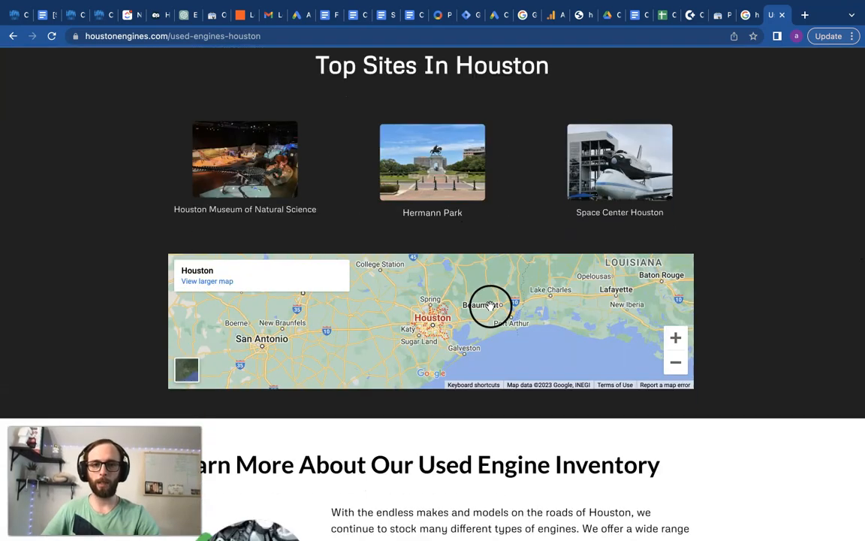
scroll("up", 3)
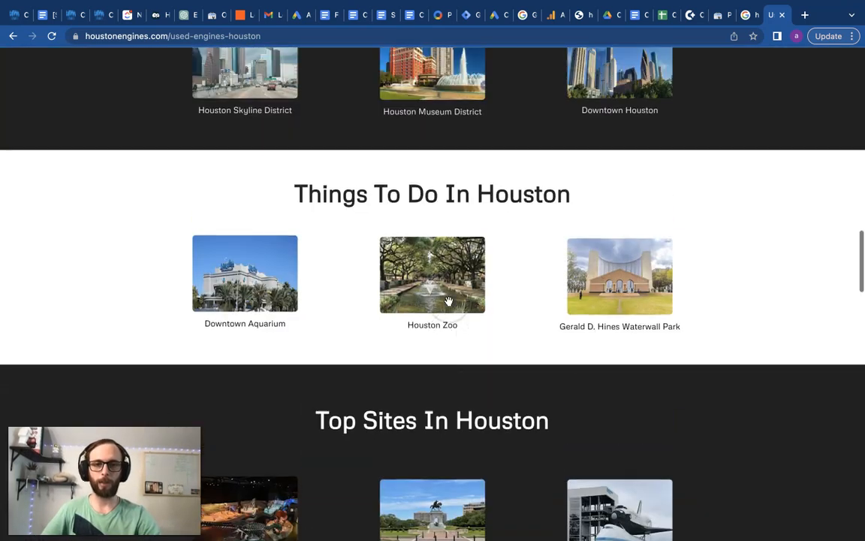
scroll("down", 3)
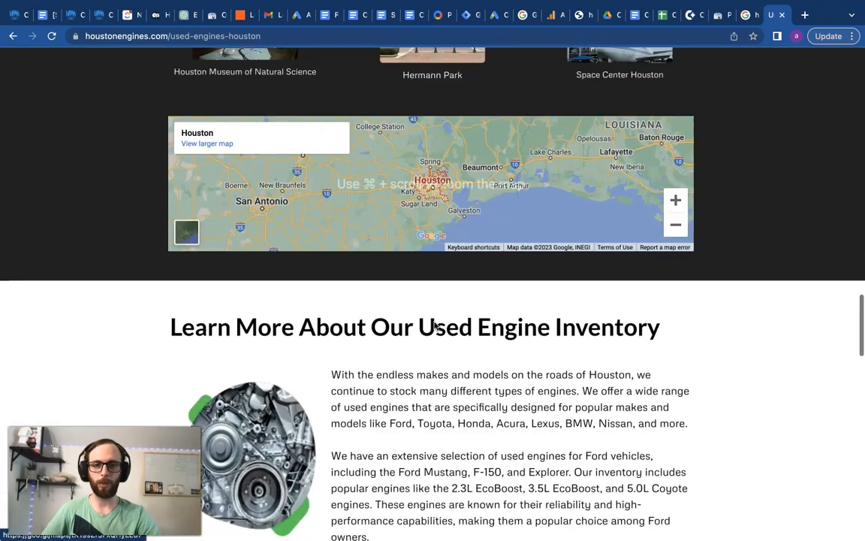
scroll("down", 3)
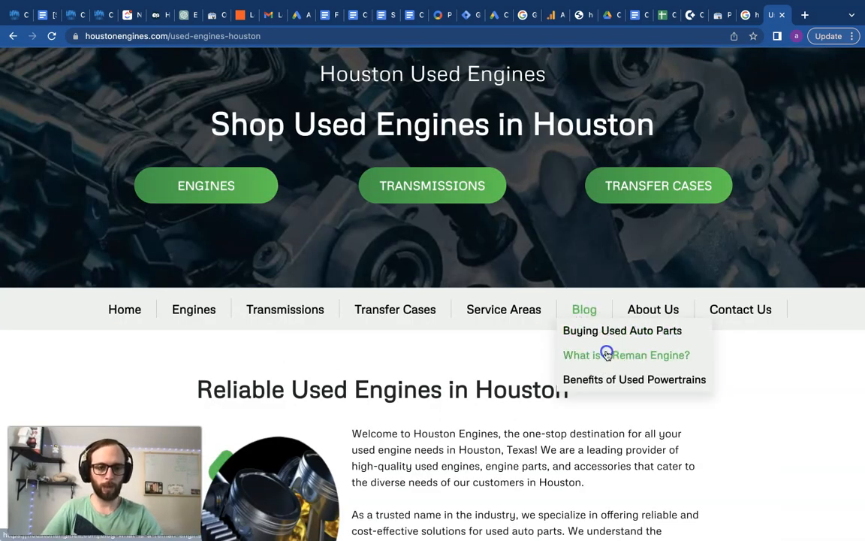
left_click(626, 355)
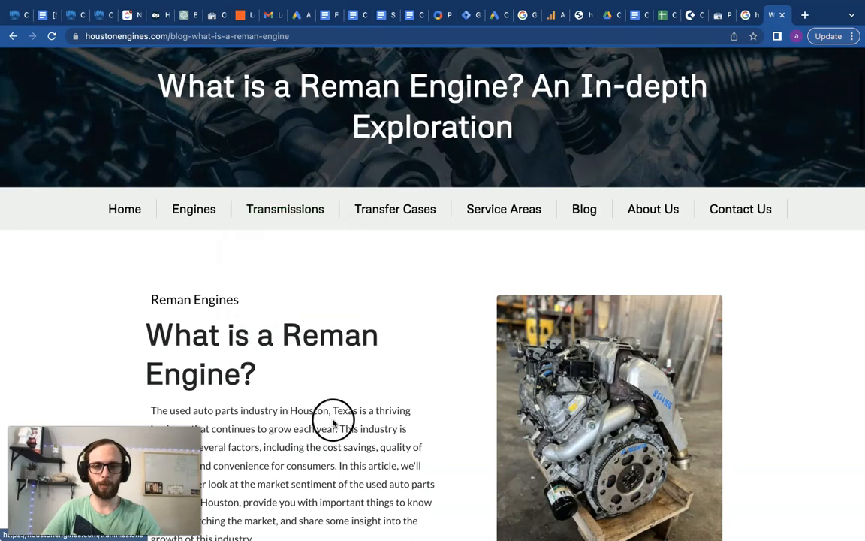
scroll("down", 3)
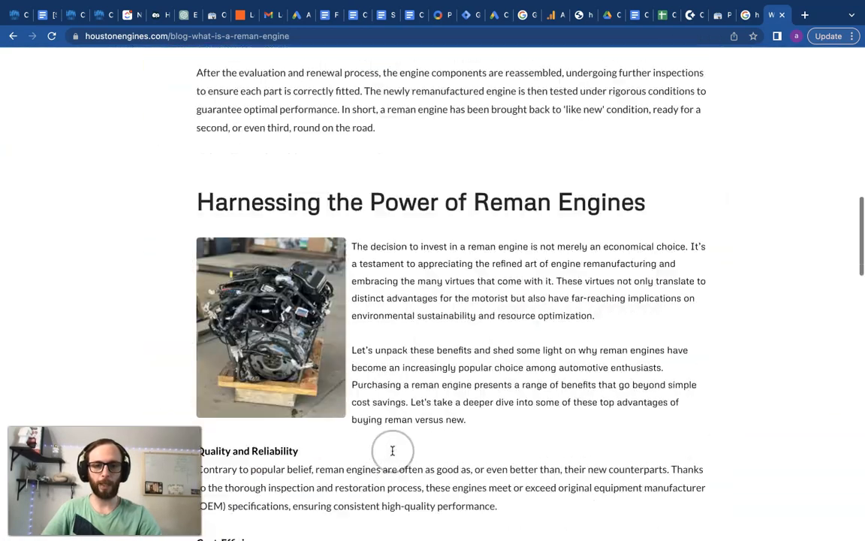
scroll("down", 3)
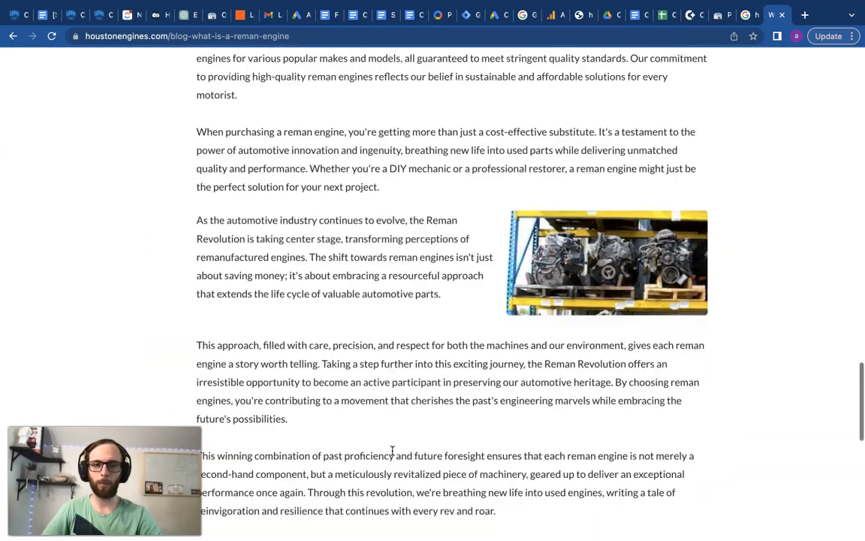
scroll("down", 3)
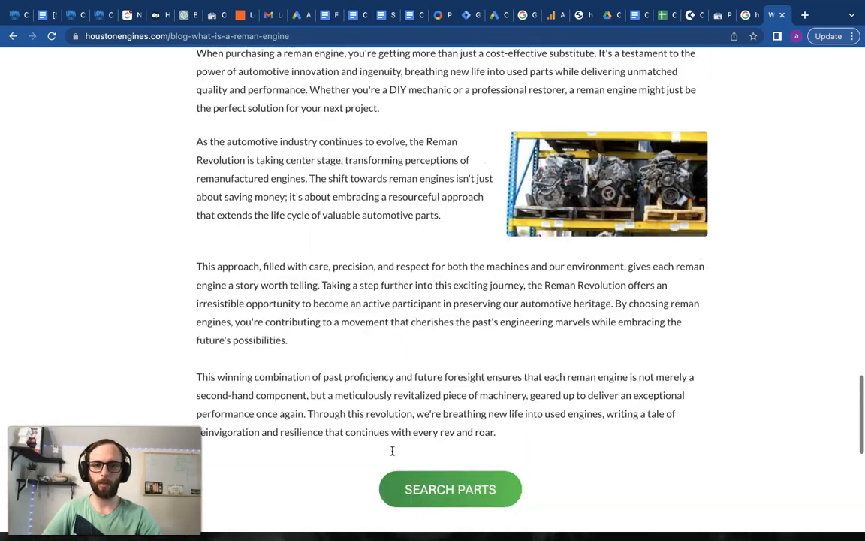
scroll("up", 3)
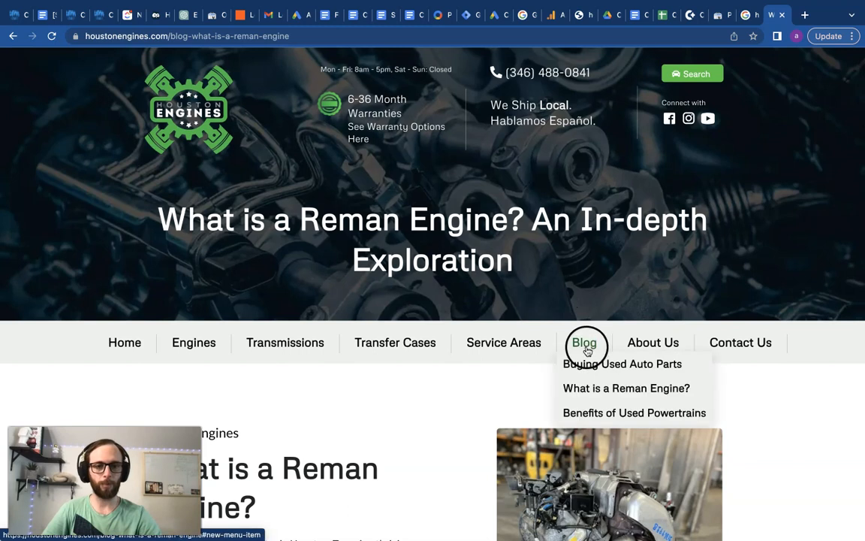
mouse_move(599, 413)
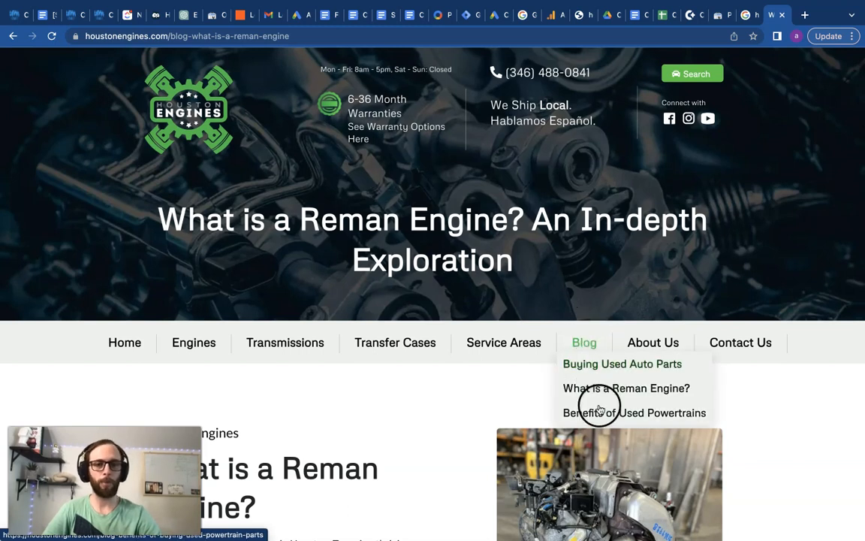
mouse_move(605, 421)
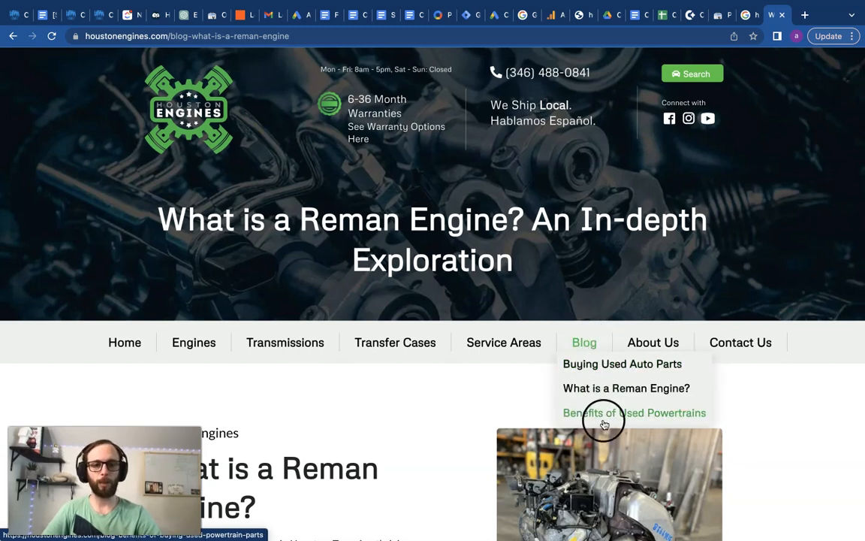
mouse_move(553, 447)
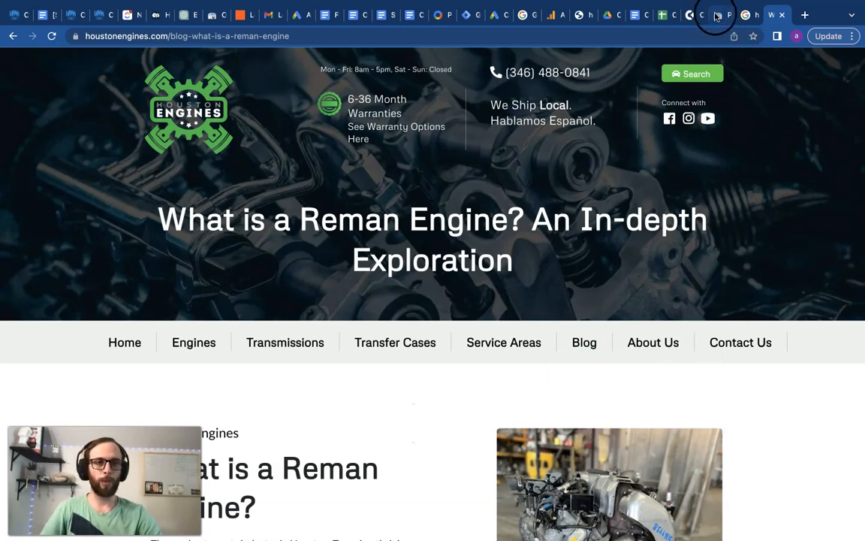
mouse_move(716, 14)
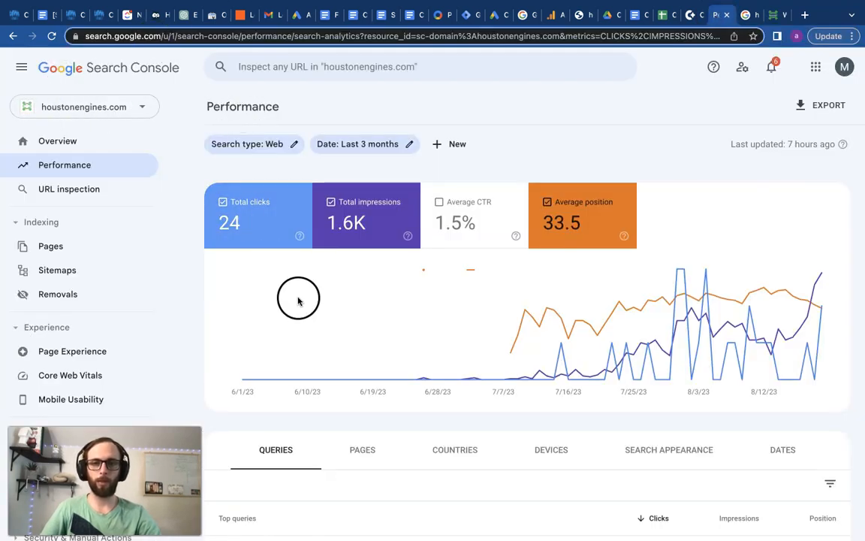
mouse_move(800, 312)
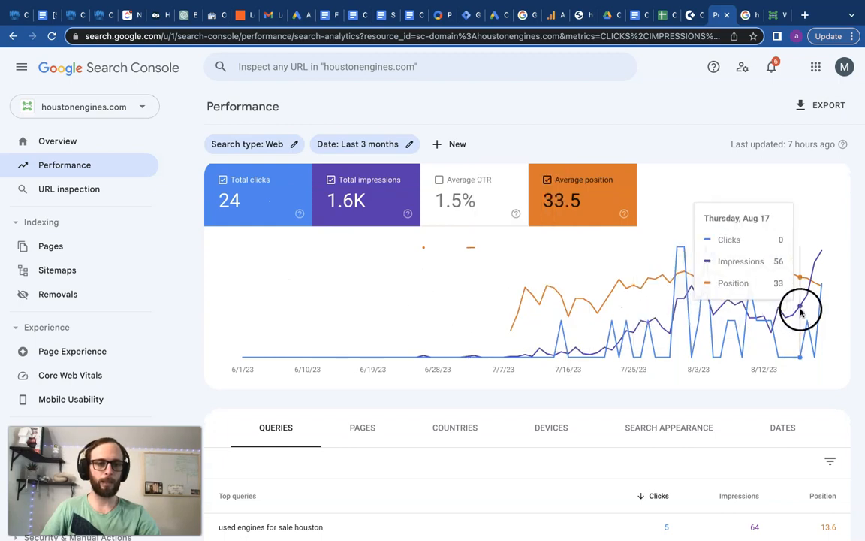
mouse_move(847, 327)
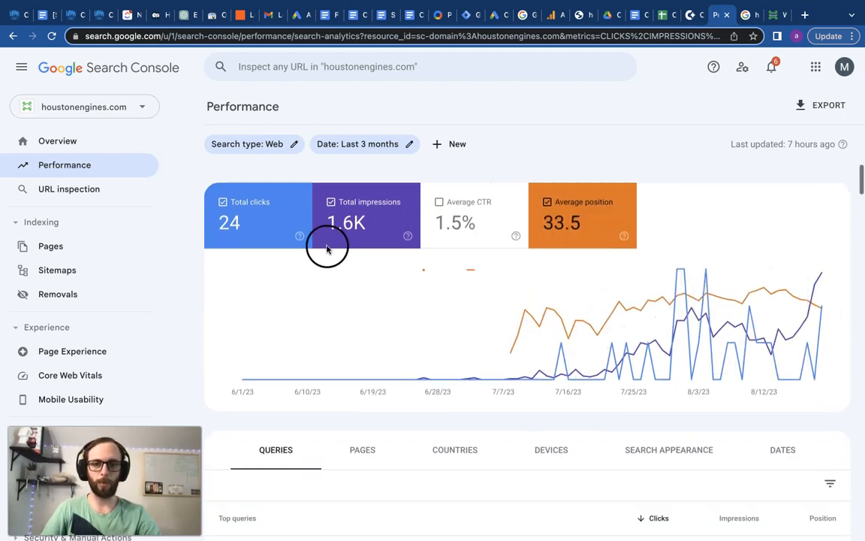
mouse_move(322, 245)
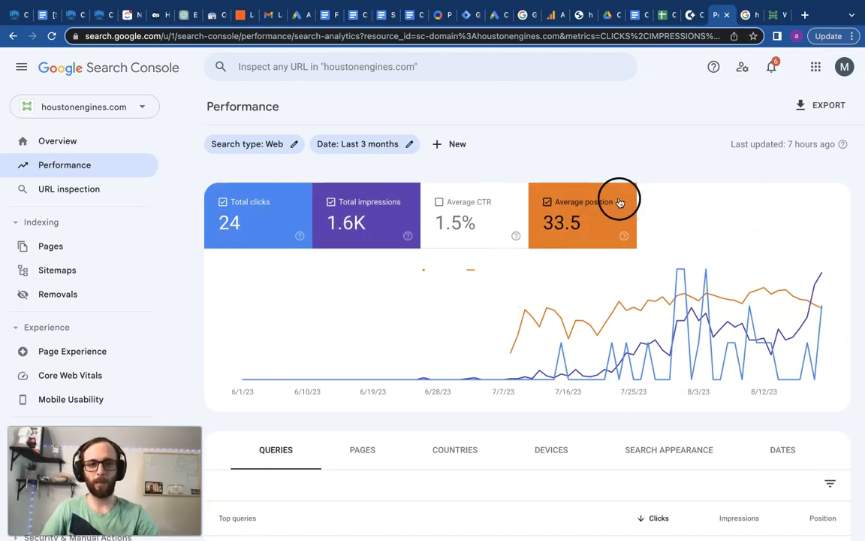
Step: Review the houstonengines.com Performance report: 24 clicks, 1.6K impressions, position 33.5
scroll("down", 3)
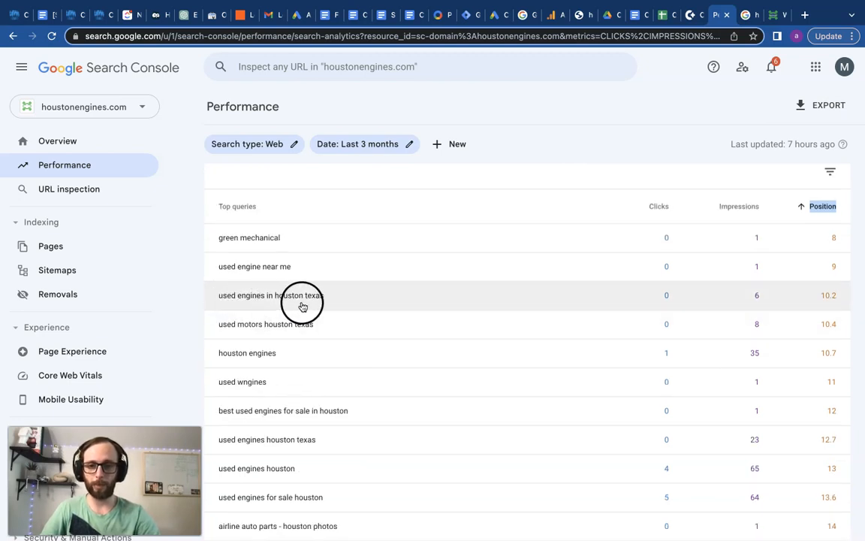
Step: Review all 138 position-sorted queries, from green mechanical at 8 down to position 99
scroll("down", 3)
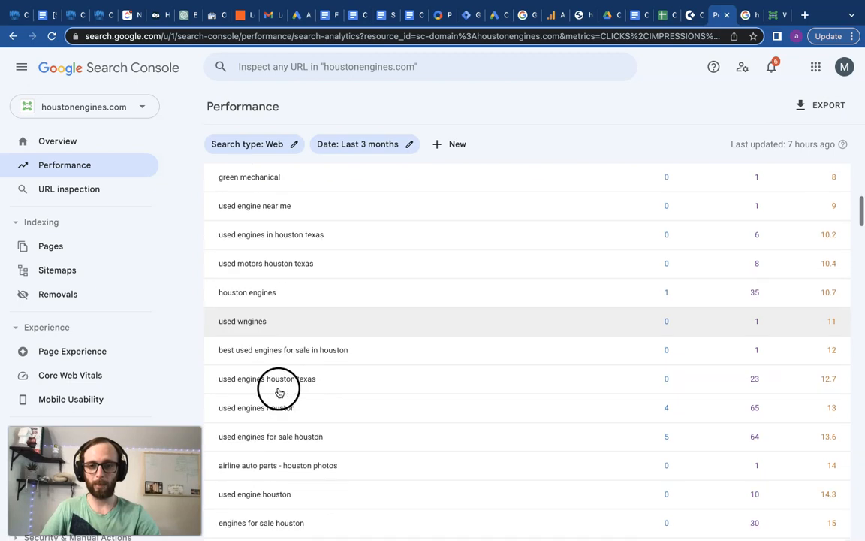
scroll("down", 3)
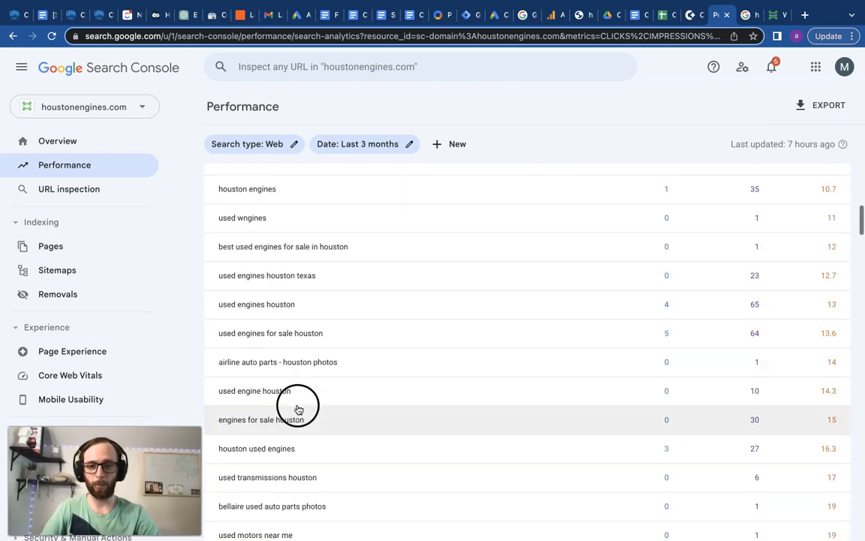
scroll("down", 3)
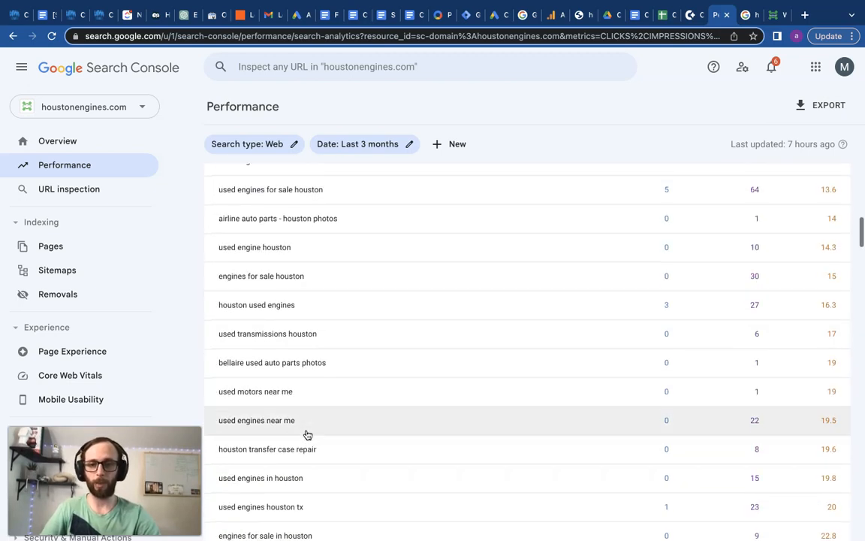
scroll("down", 3)
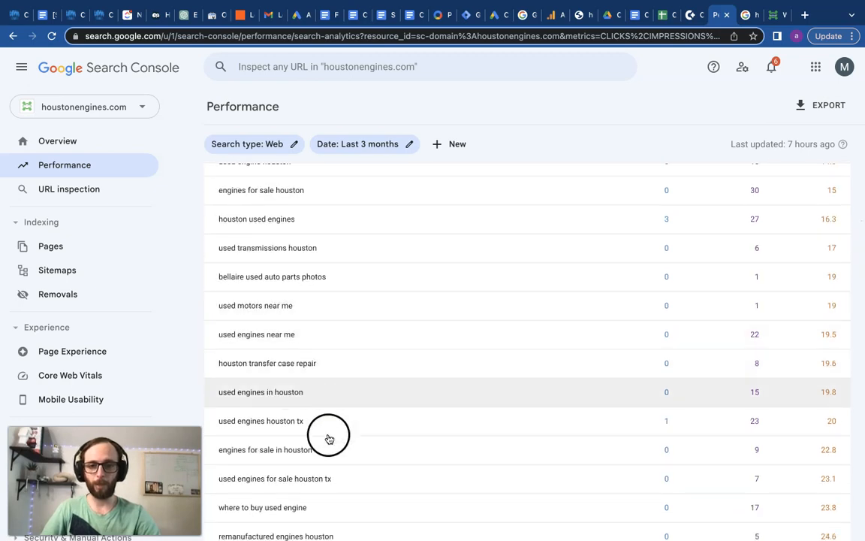
scroll("down", 3)
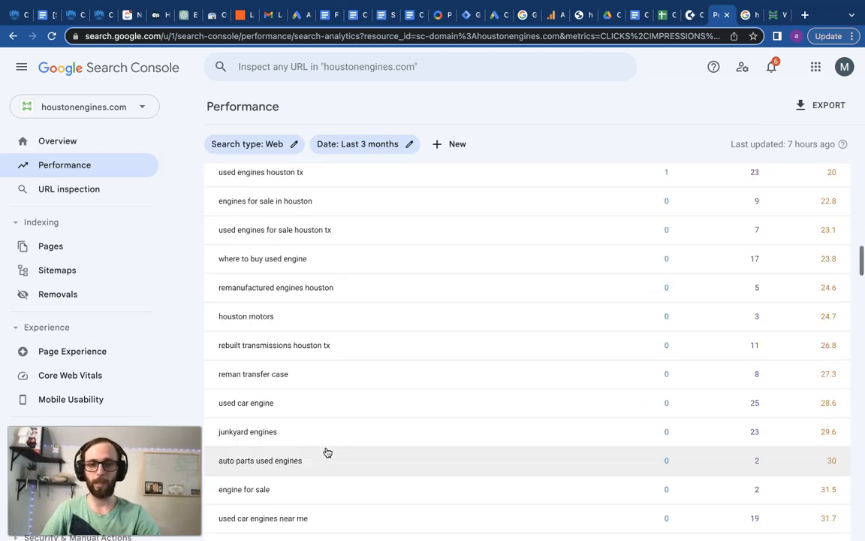
scroll("down", 3)
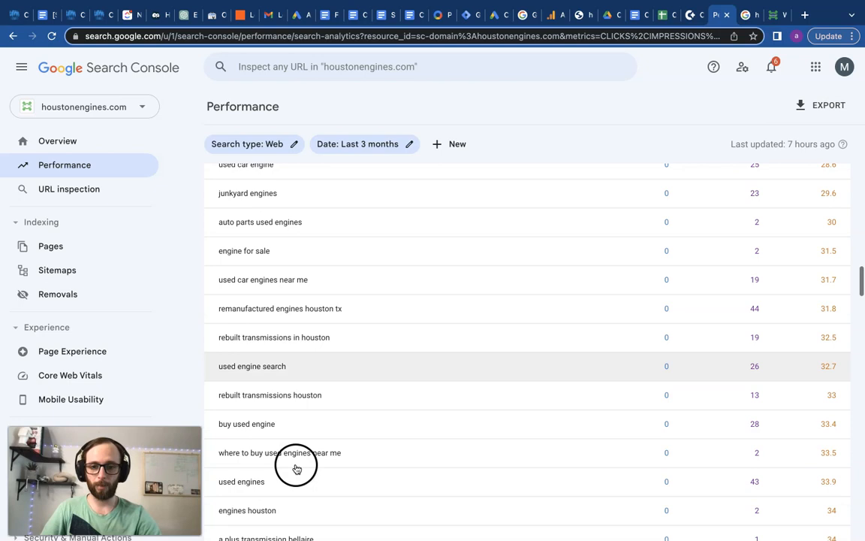
scroll("down", 3)
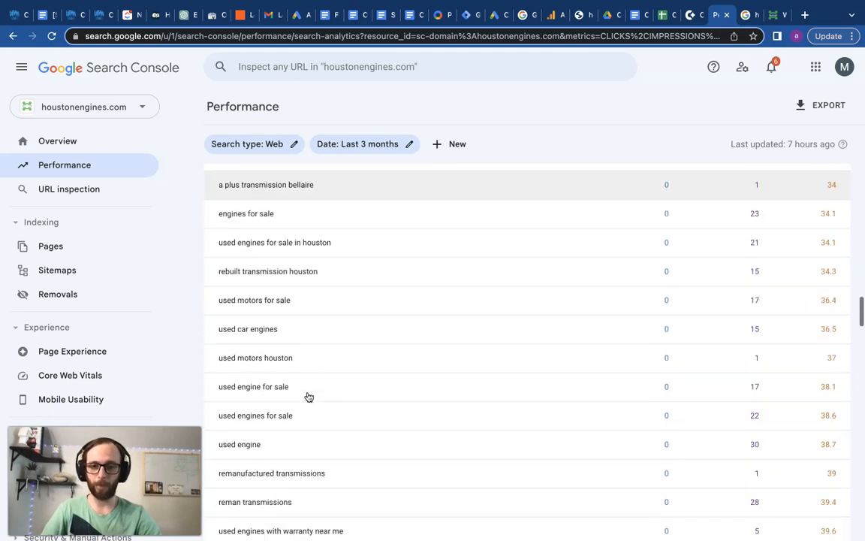
scroll("down", 3)
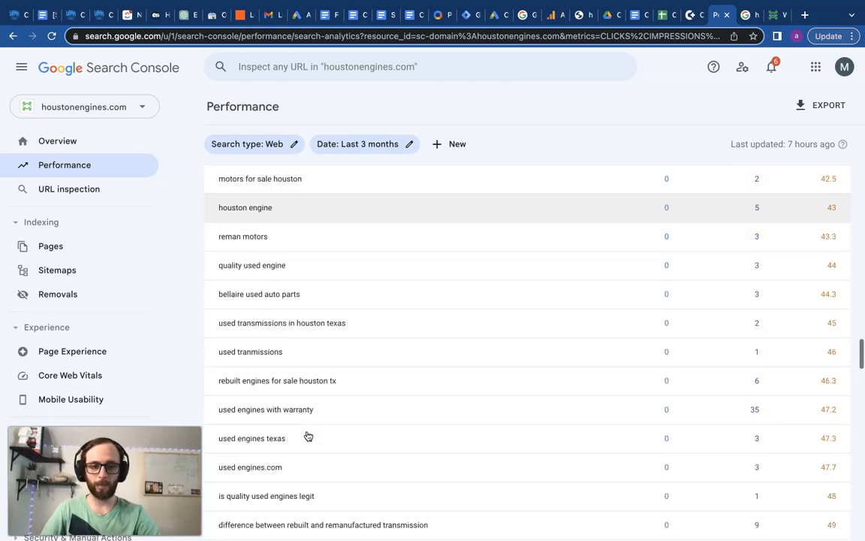
scroll("down", 3)
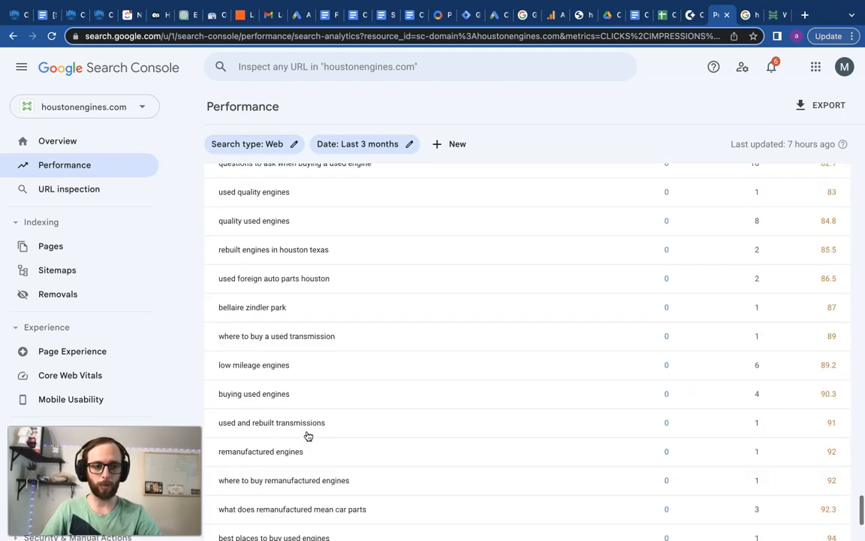
scroll("down", 3)
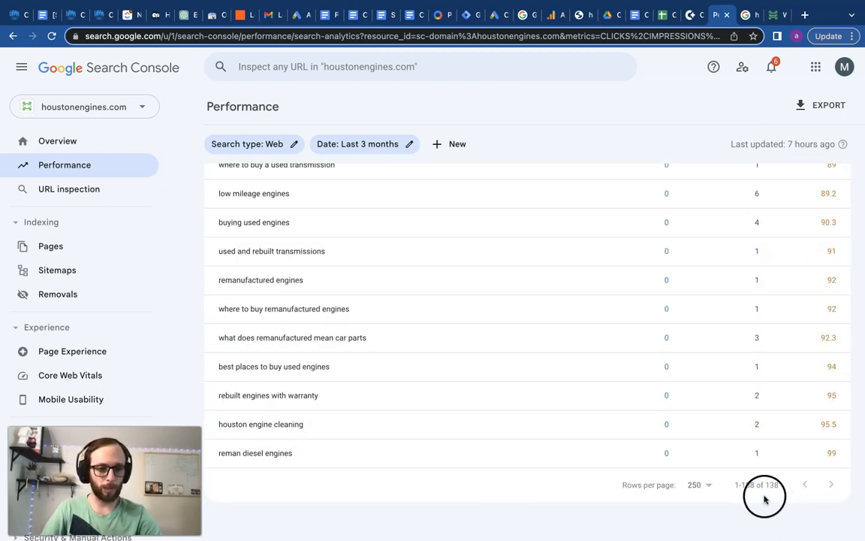
Step: Return to the top of the query list and open the Pages indexing report
scroll("up", 3)
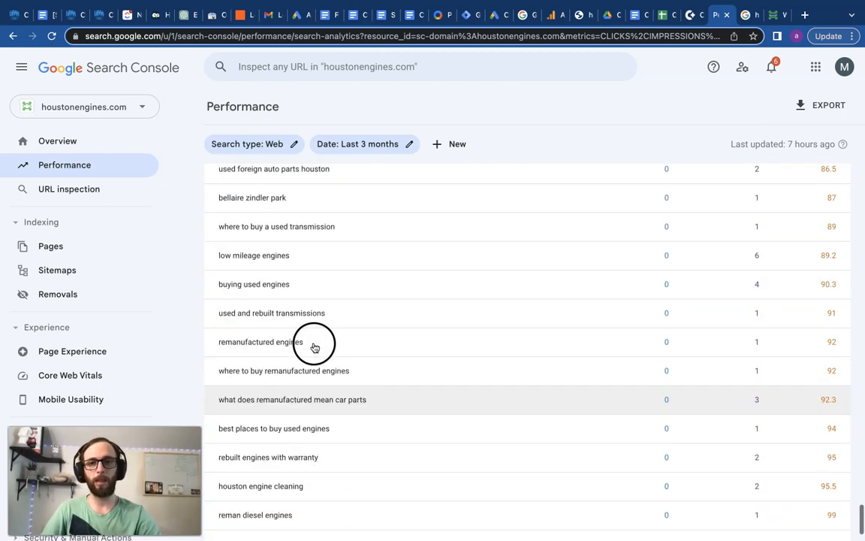
scroll("up", 3)
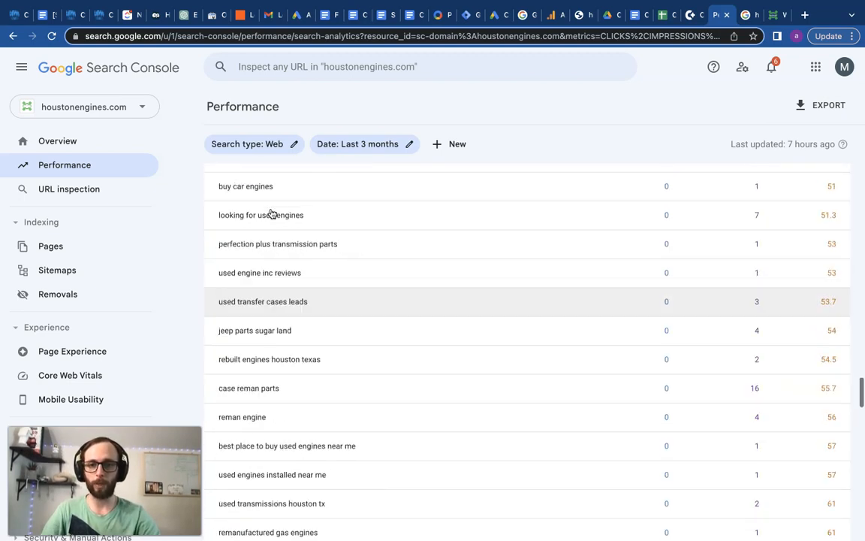
scroll("up", 3)
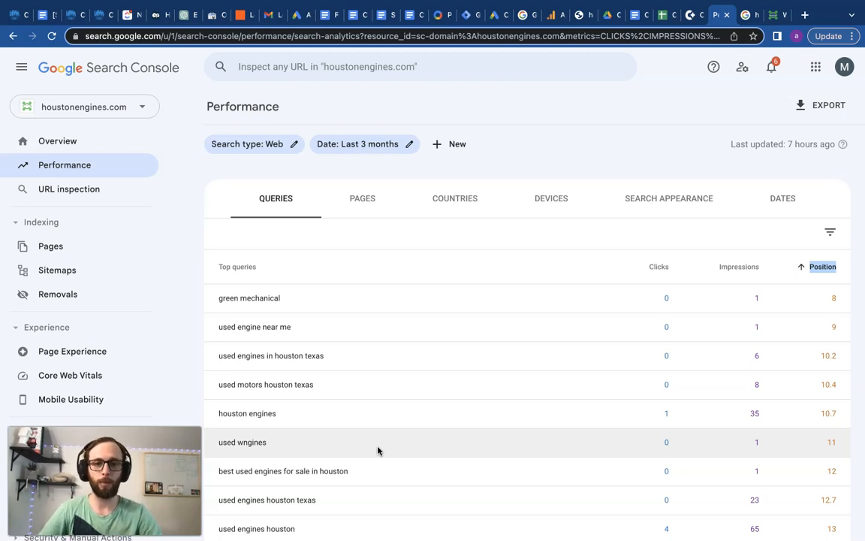
left_click(51, 245)
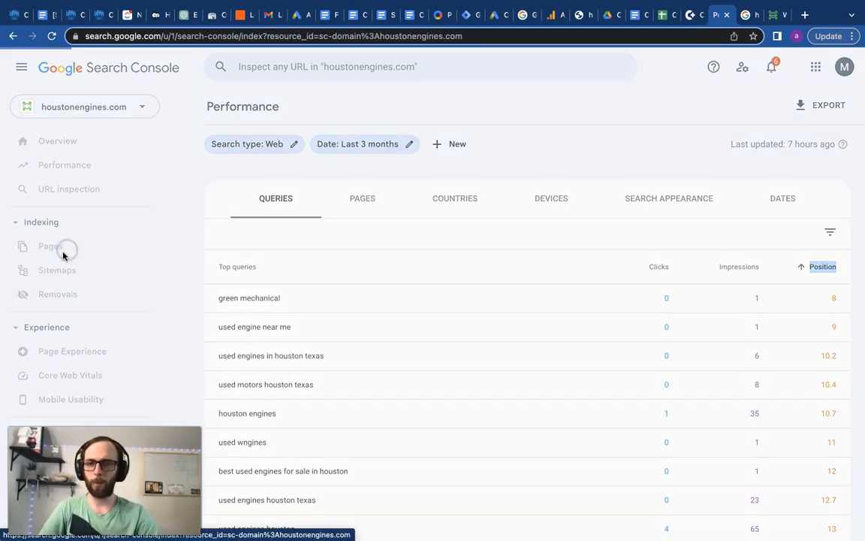
Step: Open the Page indexing report showing 15 indexed and 2 not indexed pages
left_click(50, 246)
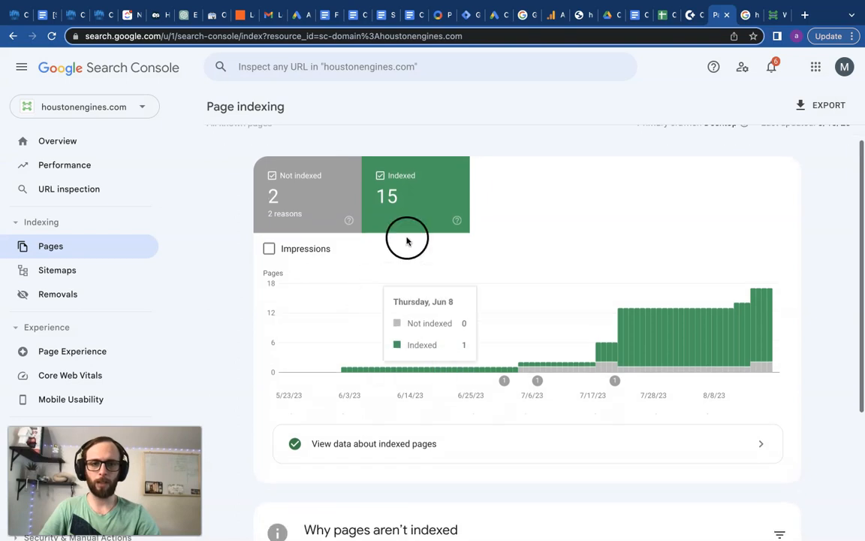
mouse_move(398, 264)
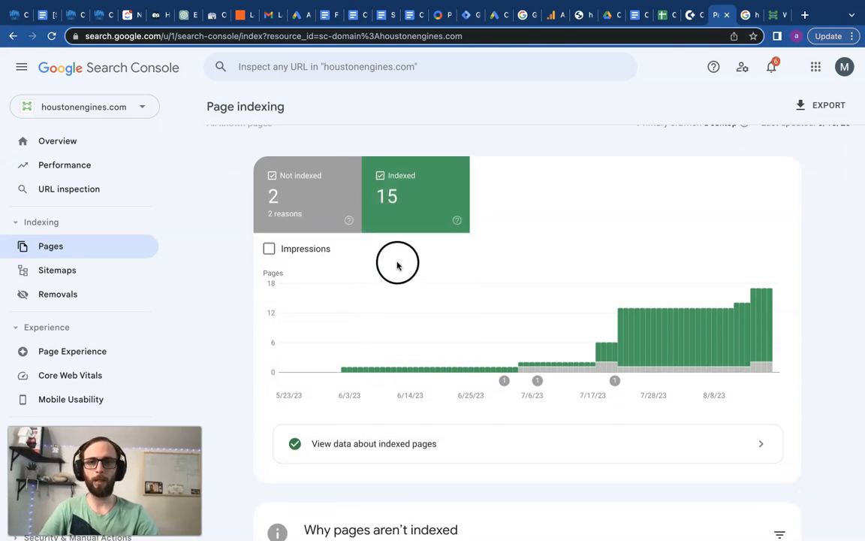
scroll("down", 3)
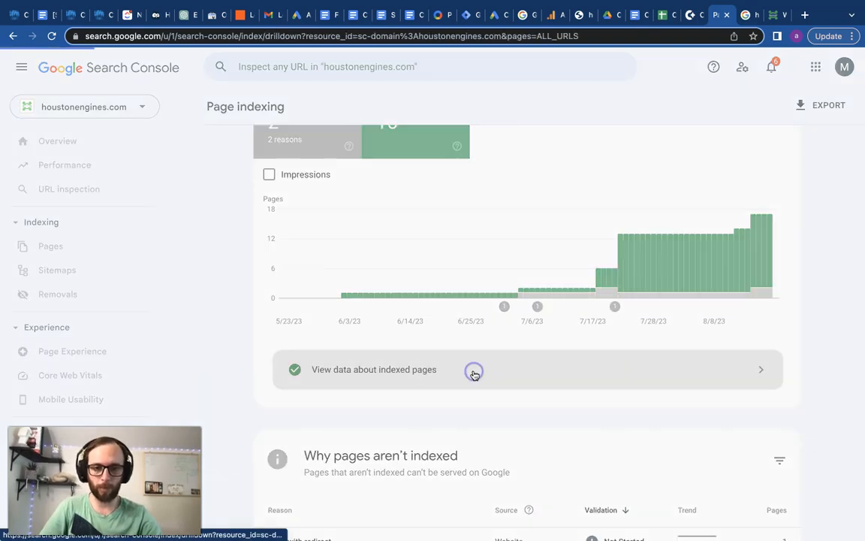
Step: Review the list of 15 indexed pages, then return to the Performance report
left_click(473, 369)
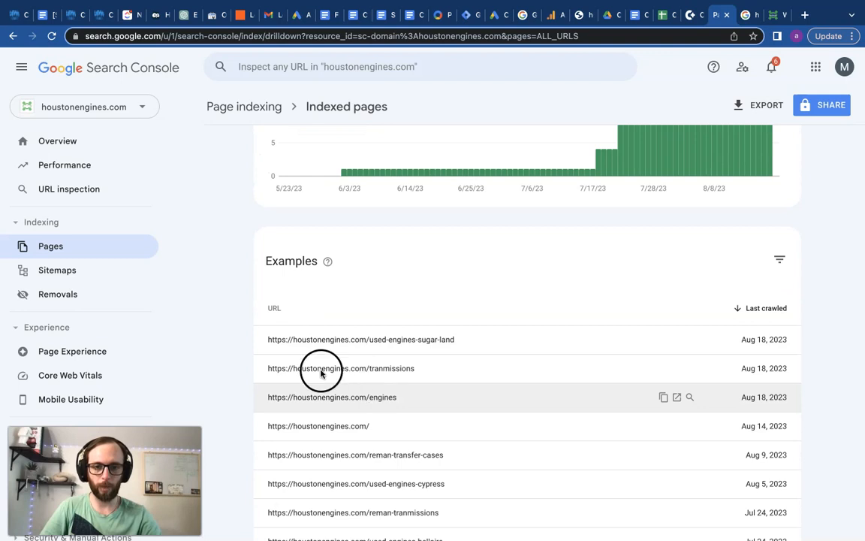
scroll("down", 3)
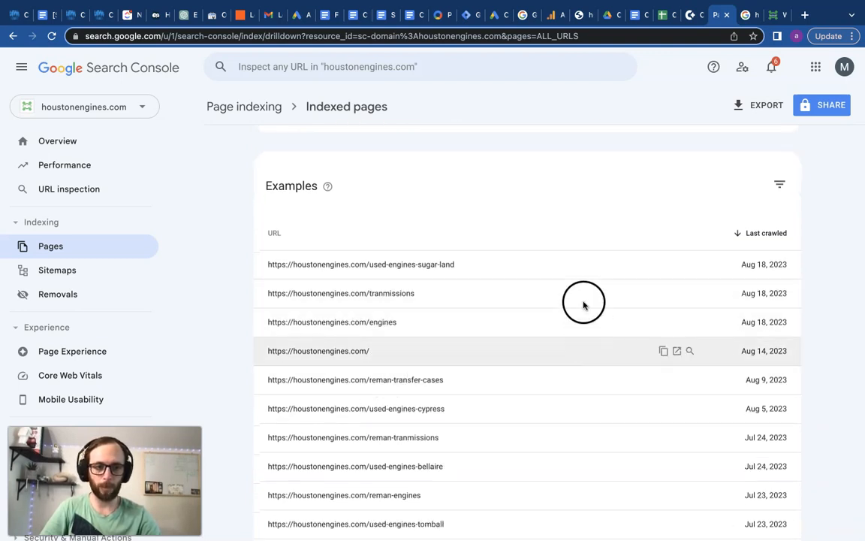
mouse_move(391, 321)
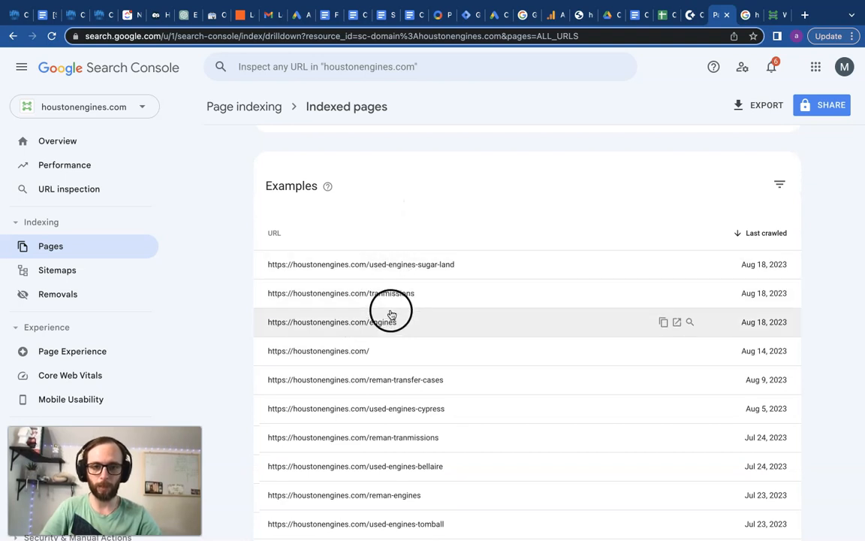
scroll("down", 3)
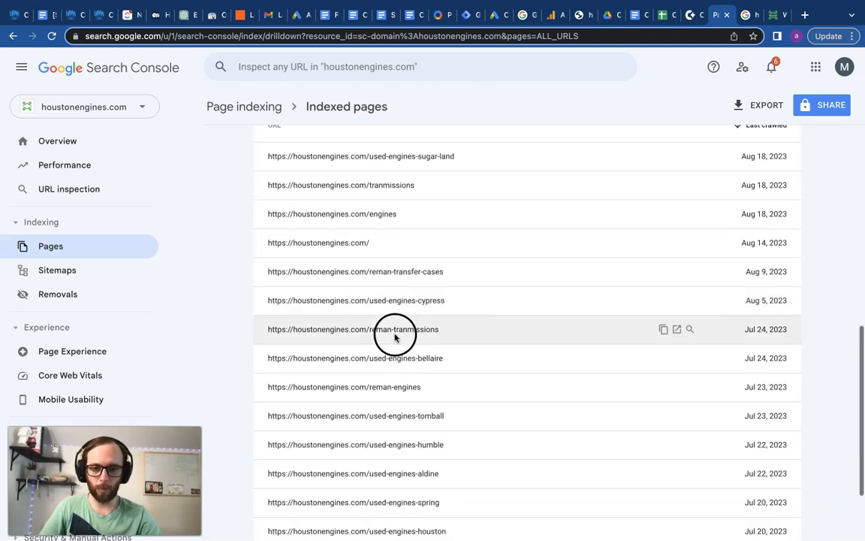
scroll("down", 3)
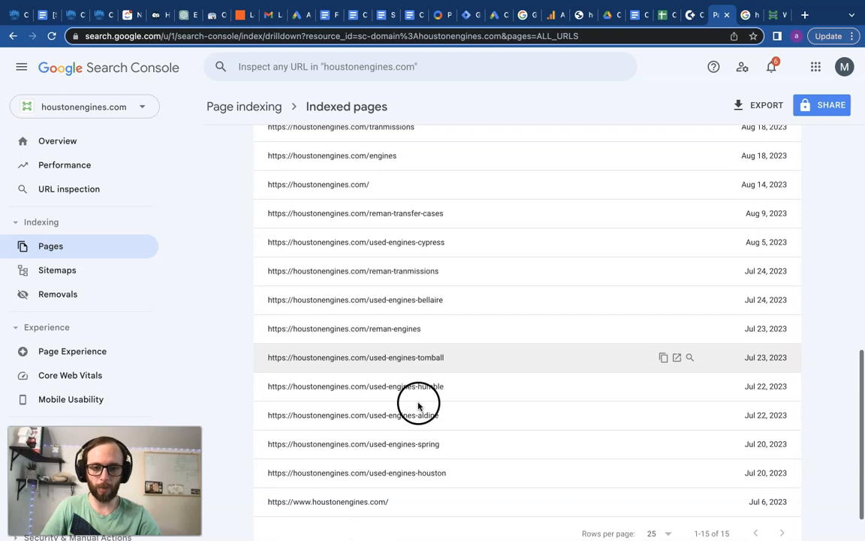
mouse_move(443, 444)
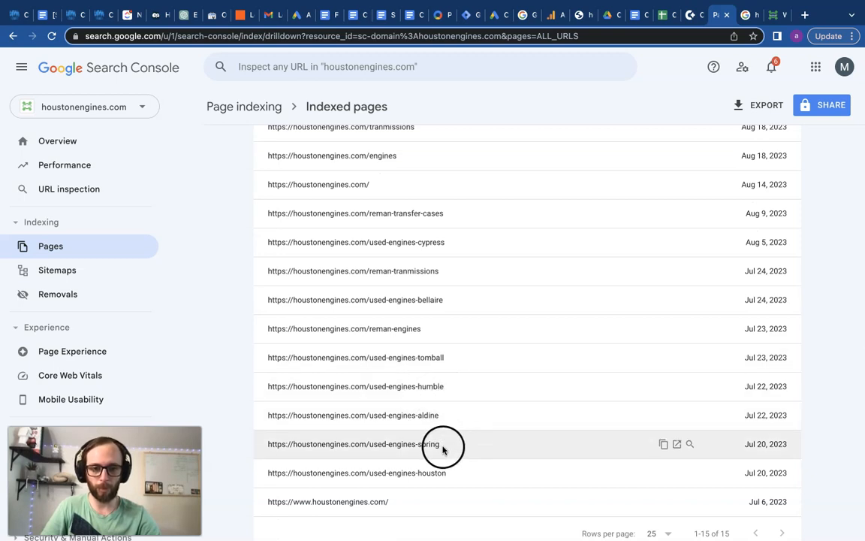
mouse_move(437, 299)
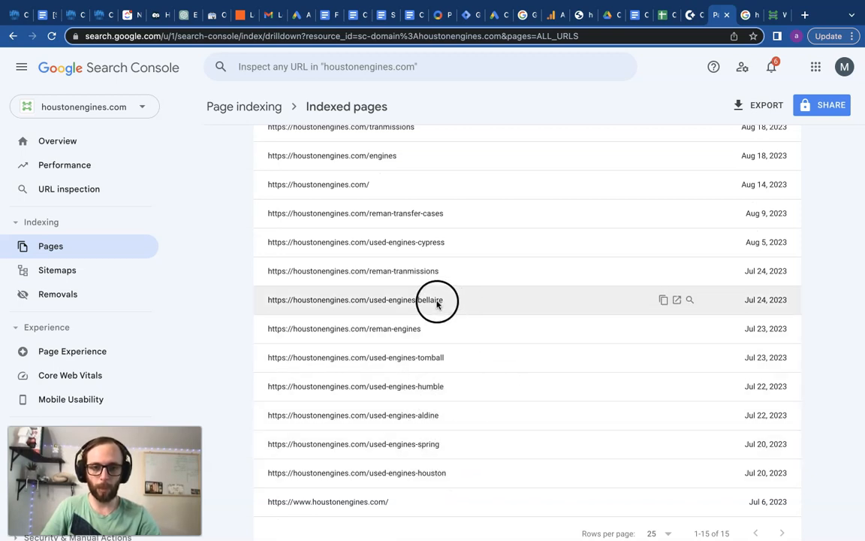
scroll("up", 3)
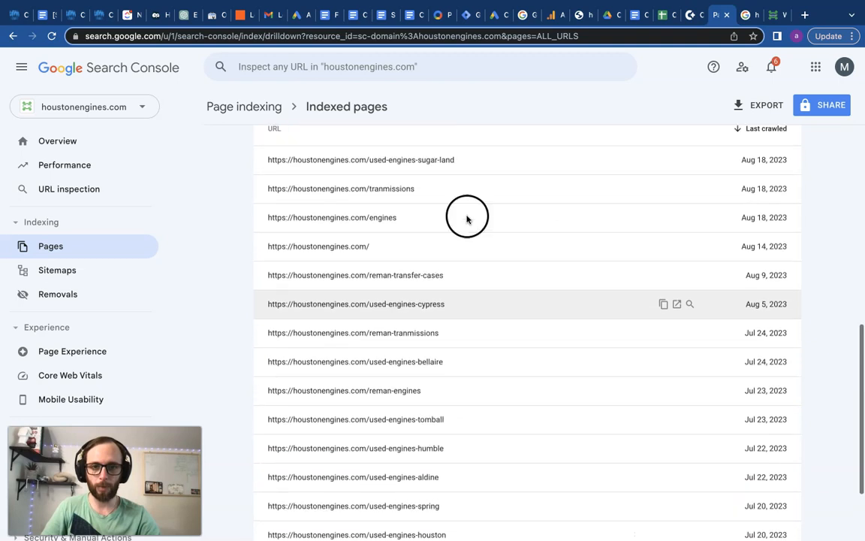
mouse_move(451, 168)
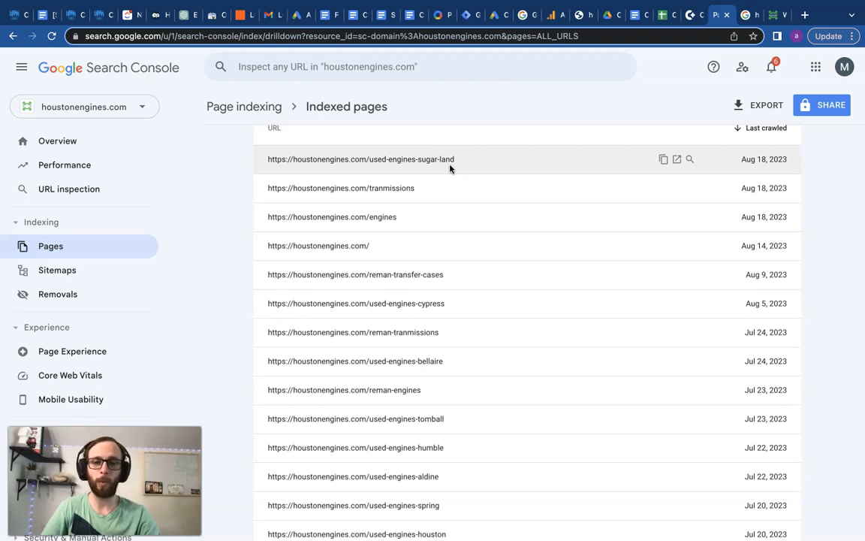
mouse_move(447, 188)
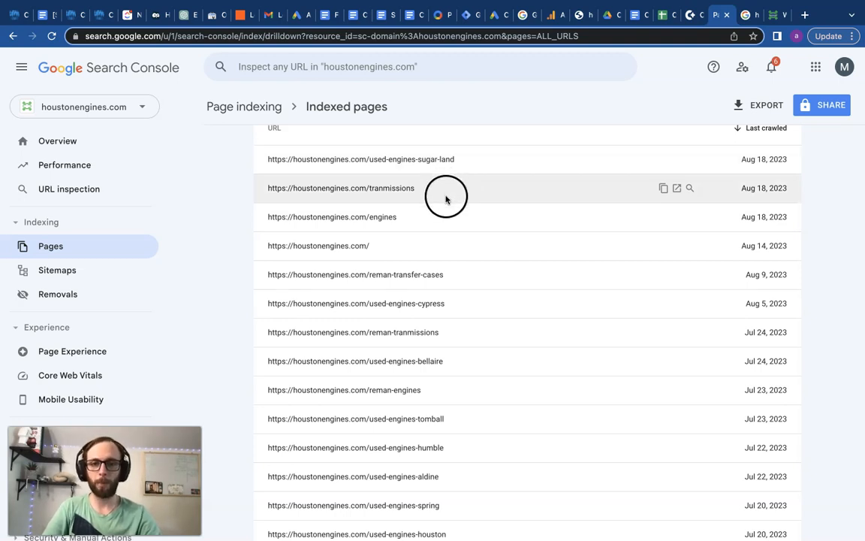
mouse_move(446, 217)
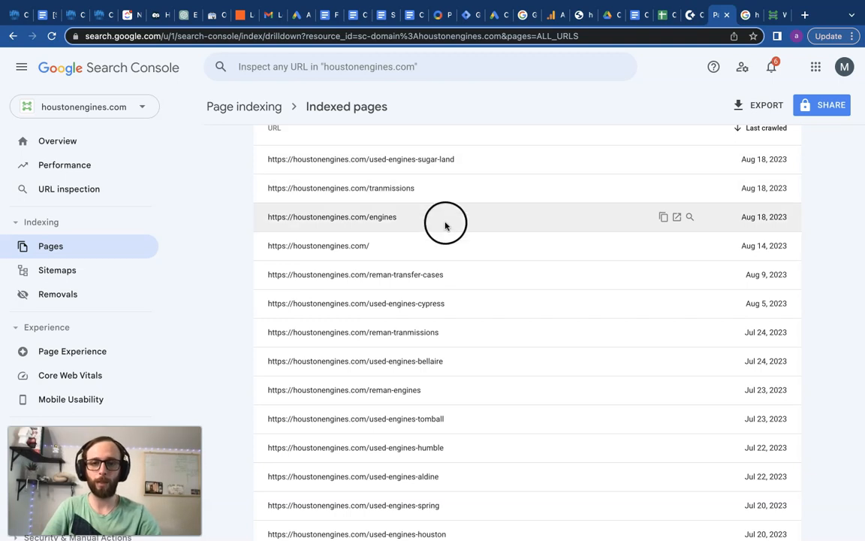
scroll("down", 3)
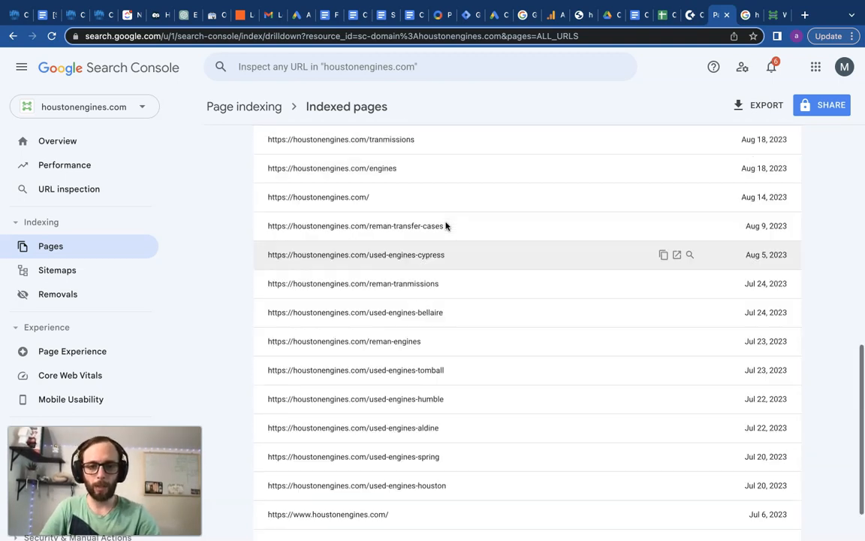
scroll("up", 3)
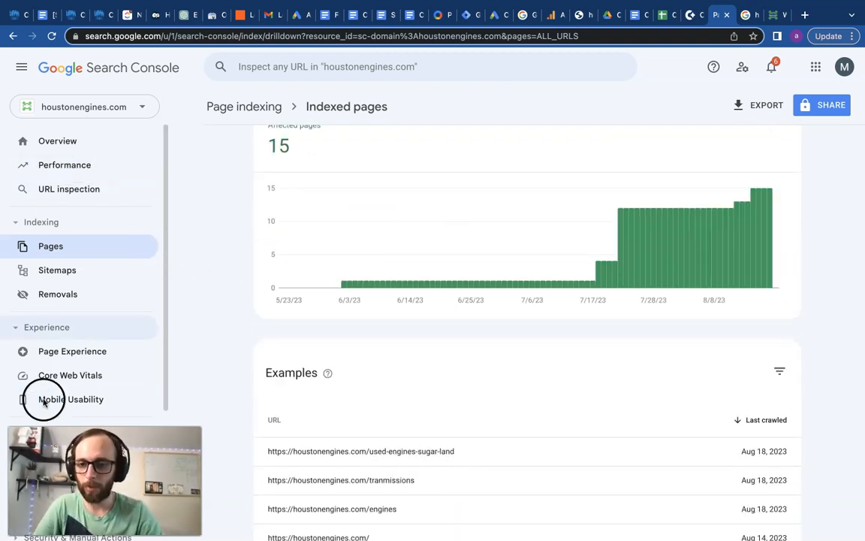
left_click(63, 165)
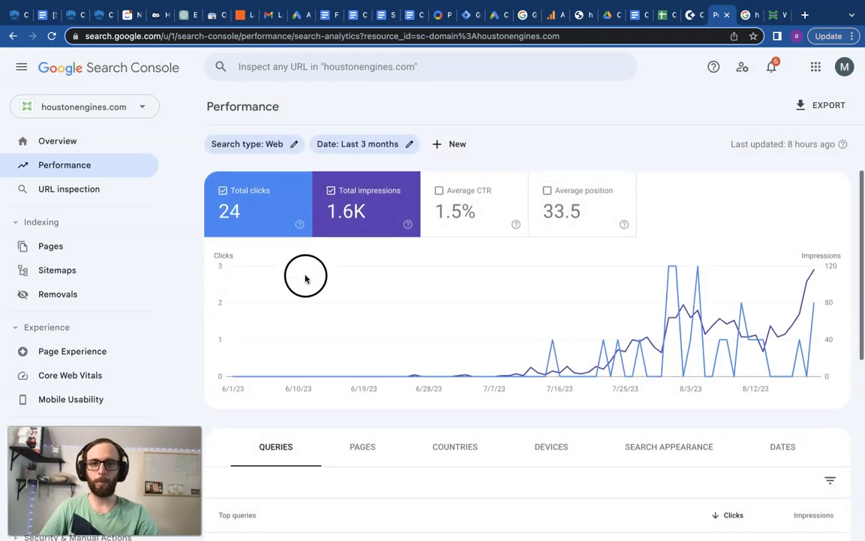
Step: Add Average position to the chart alongside clicks and impressions over three months
left_click(582, 203)
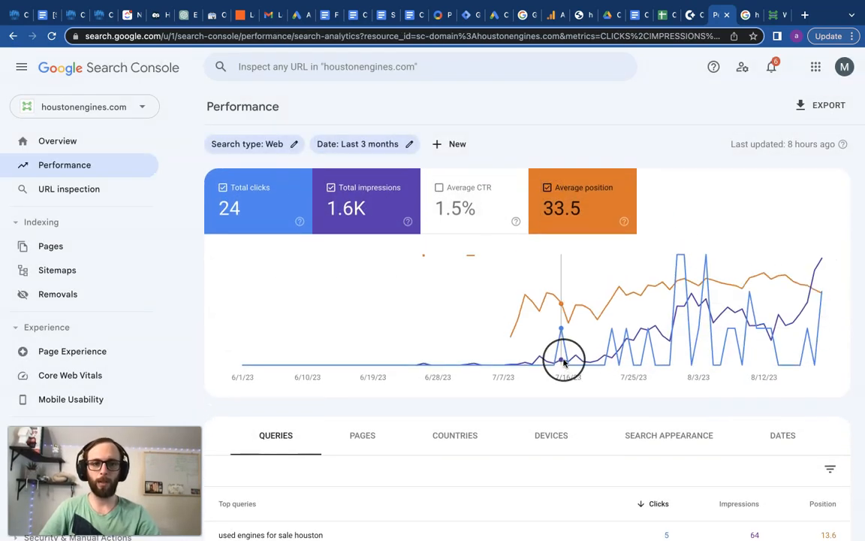
scroll("down", 3)
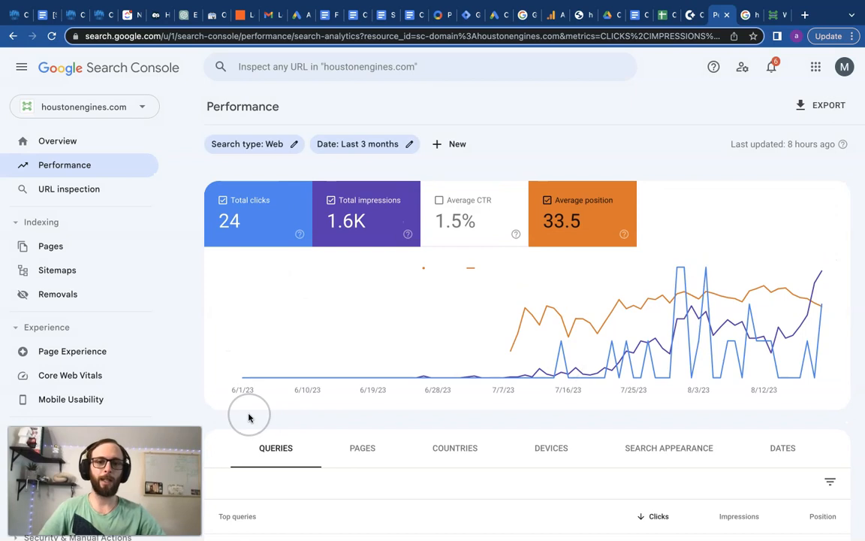
mouse_move(250, 419)
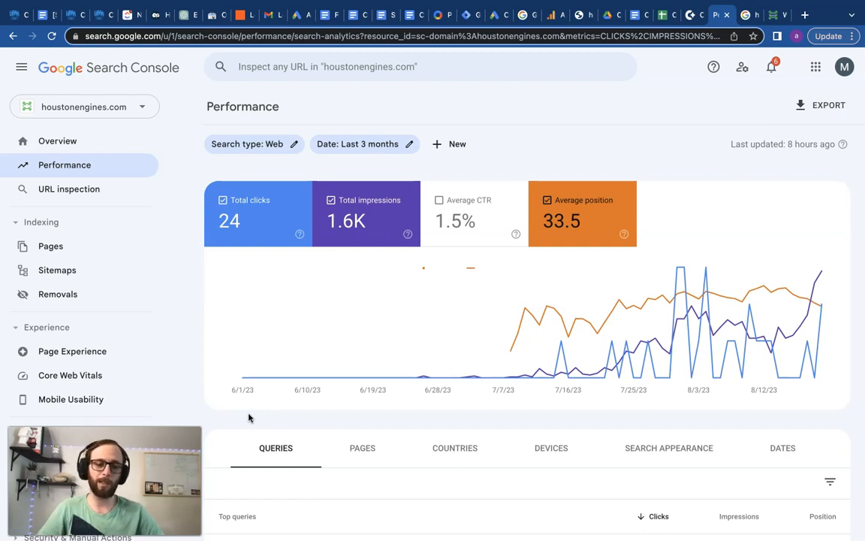
left_click(206, 408)
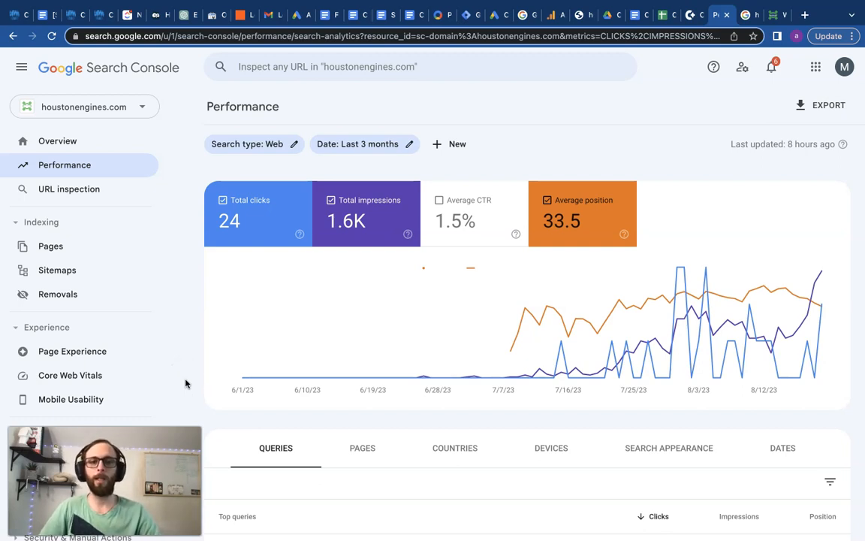
mouse_move(459, 357)
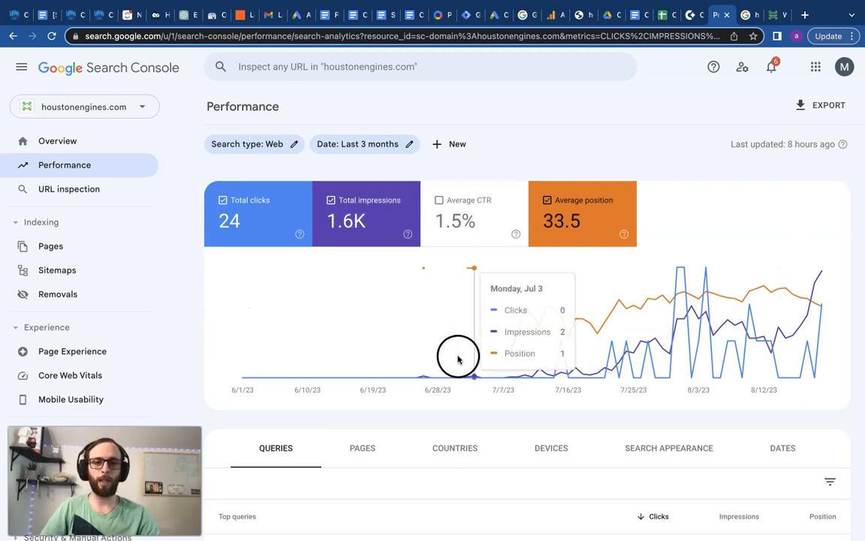
mouse_move(445, 361)
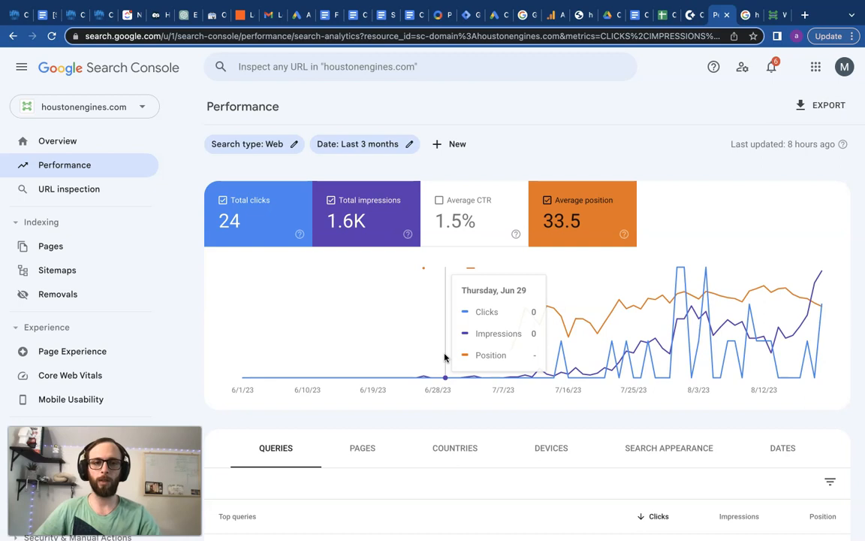
mouse_move(716, 242)
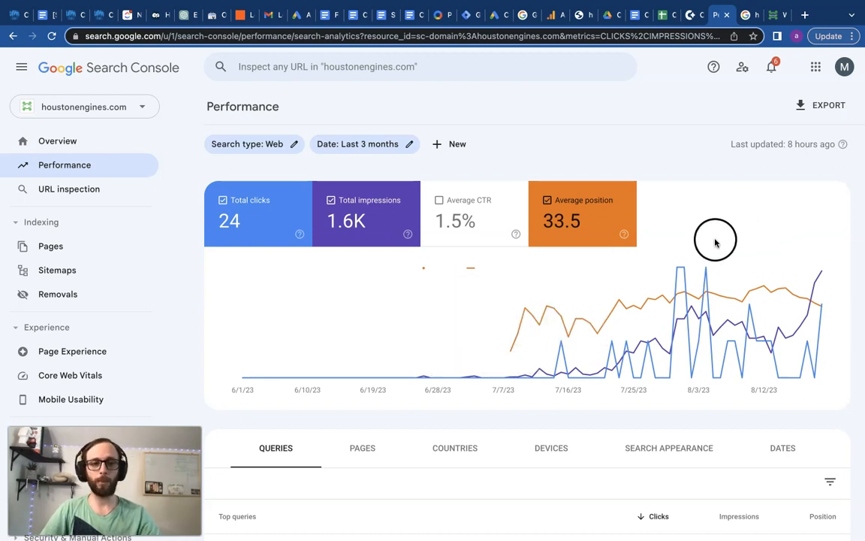
mouse_move(715, 240)
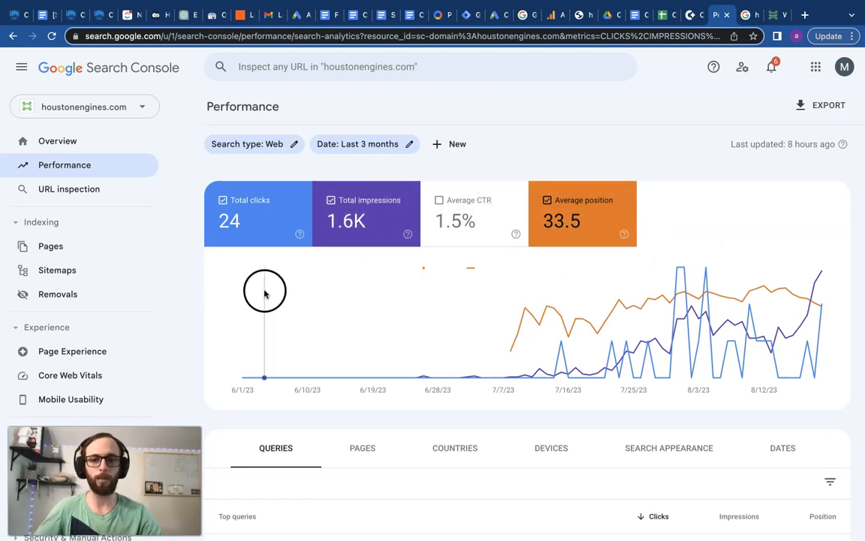
mouse_move(598, 132)
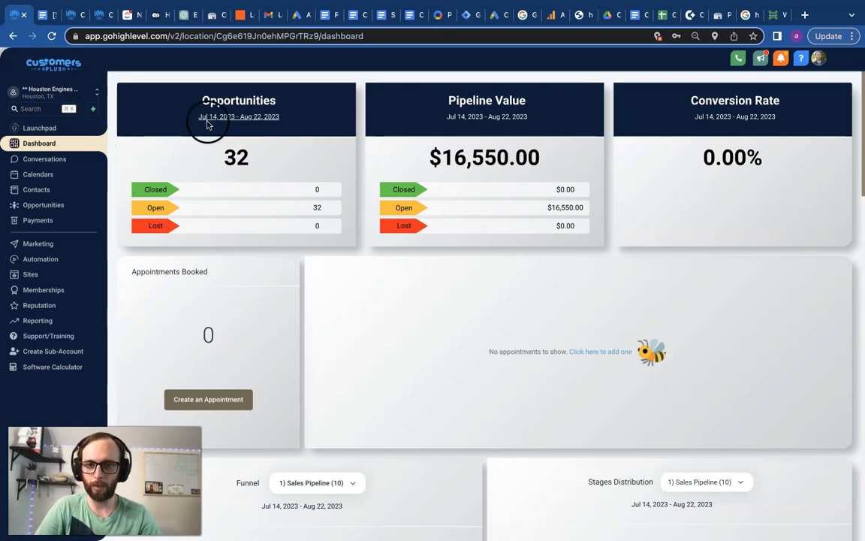
mouse_move(276, 166)
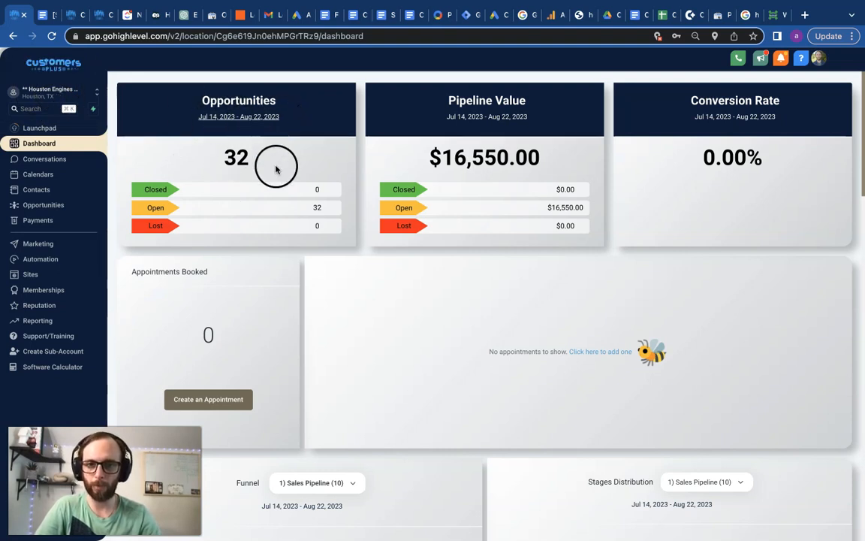
mouse_move(276, 183)
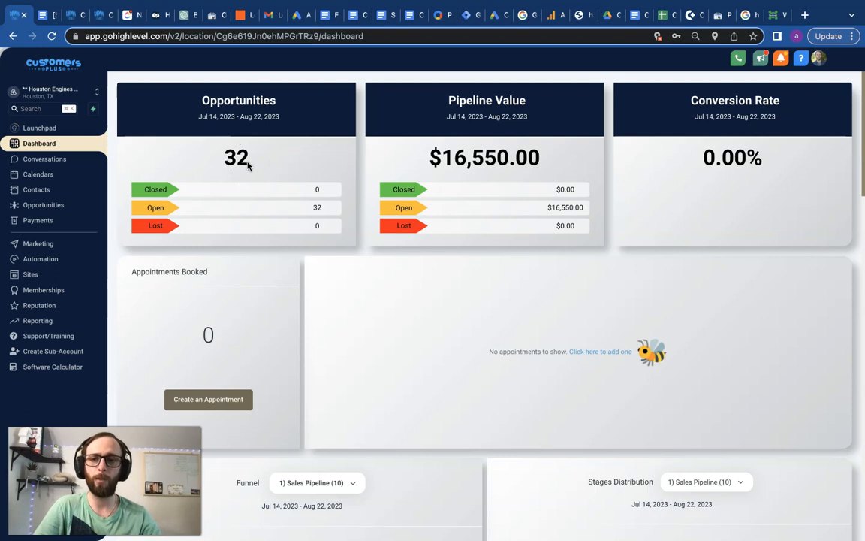
Step: Review the dashboard's Lead Source Report and Google My Business stats, then go to Sites
scroll("down", 3)
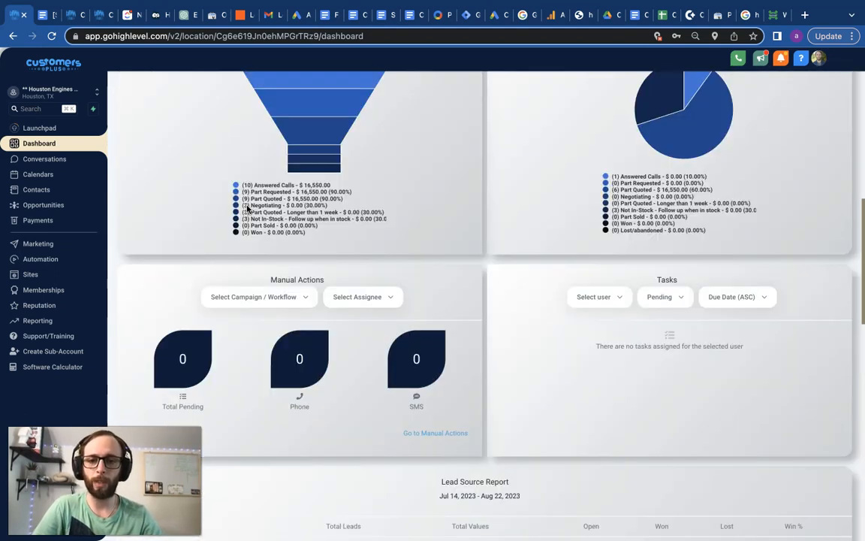
scroll("down", 3)
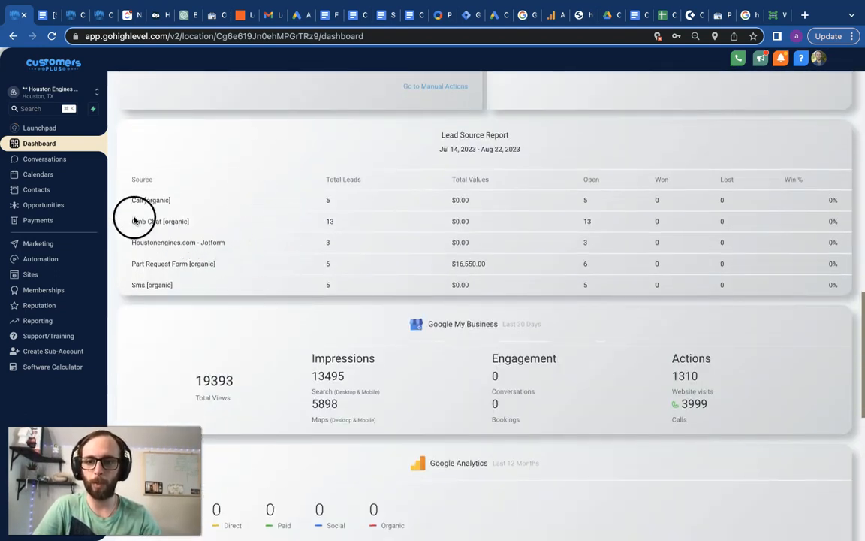
mouse_move(328, 224)
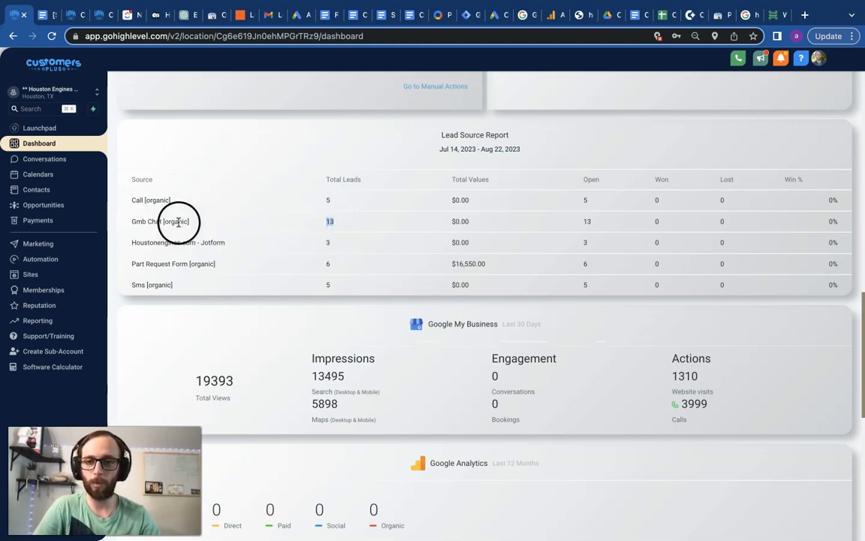
mouse_move(496, 275)
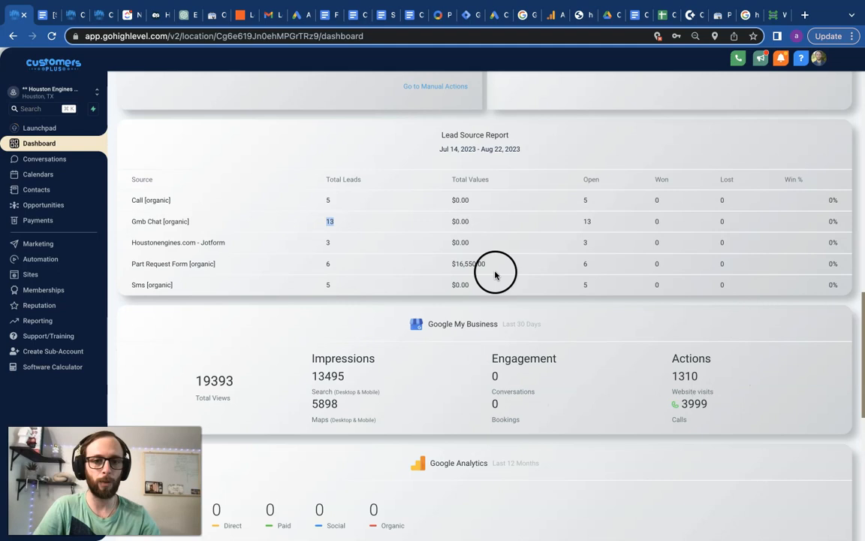
mouse_move(435, 360)
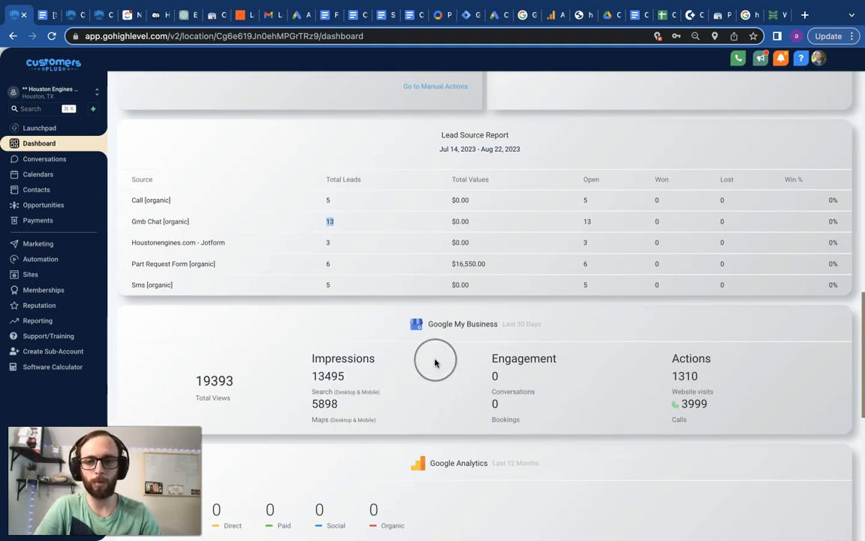
mouse_move(327, 242)
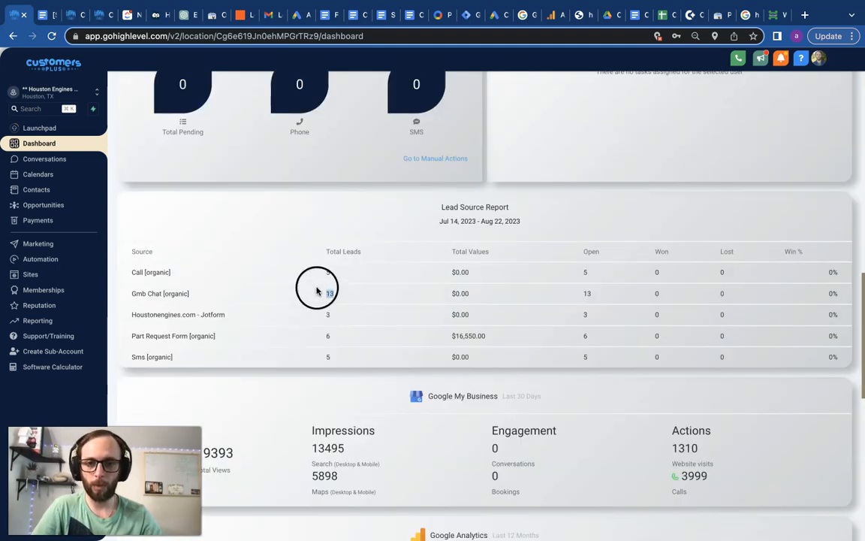
mouse_move(301, 345)
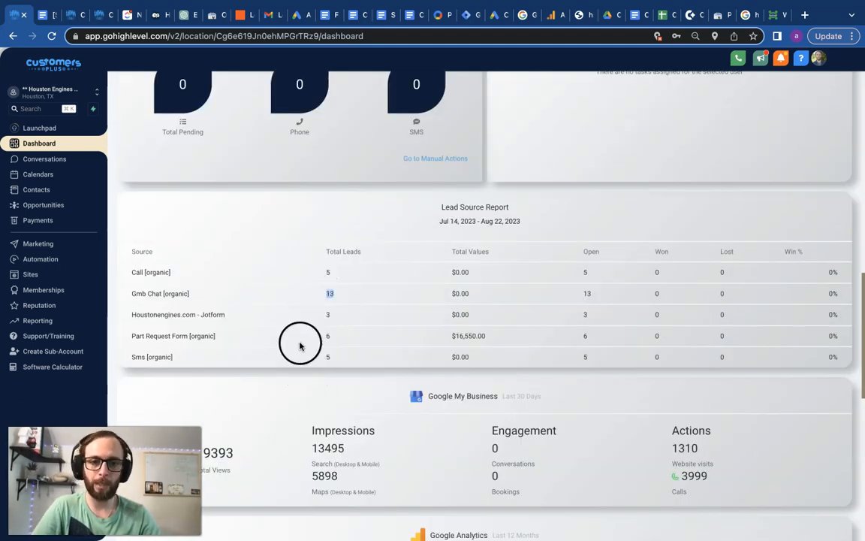
scroll("up", 3)
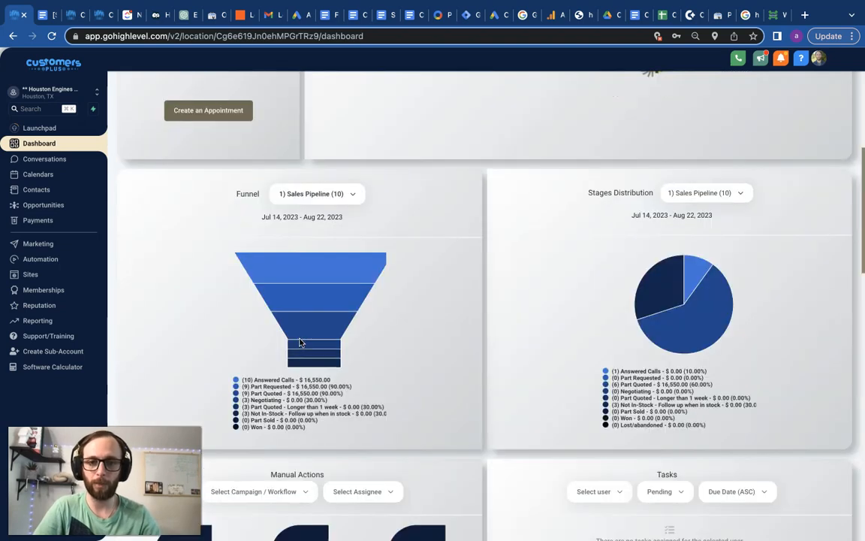
scroll("up", 3)
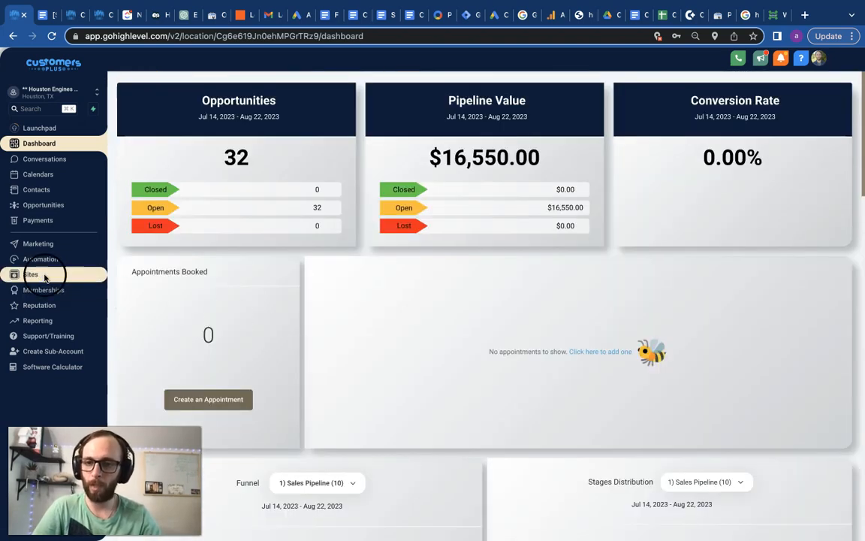
left_click(31, 274)
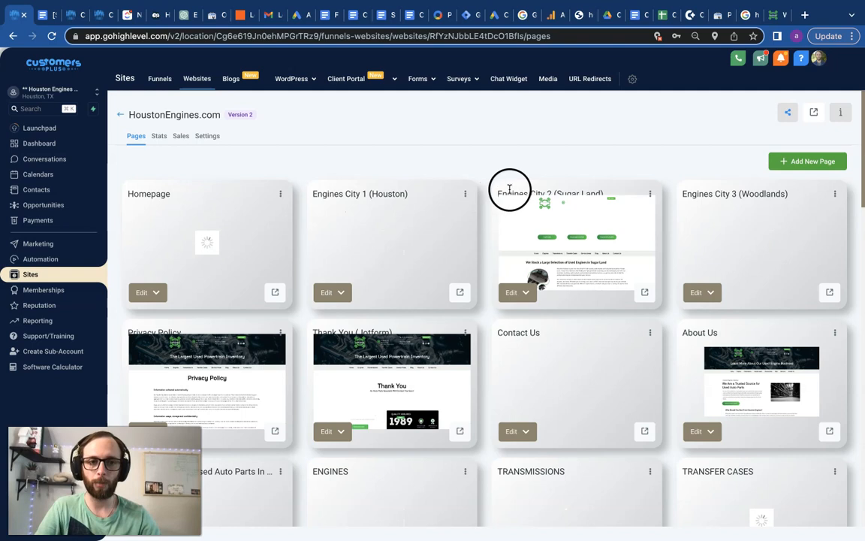
Step: Browse the HoustonEngines.com pages: Warranties, Return Policy, city landing and reman product pages
scroll("down", 3)
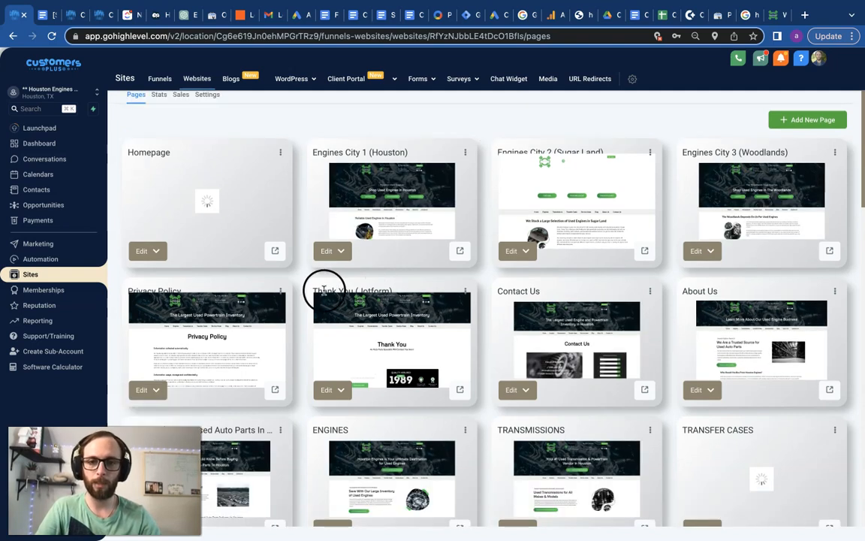
scroll("down", 3)
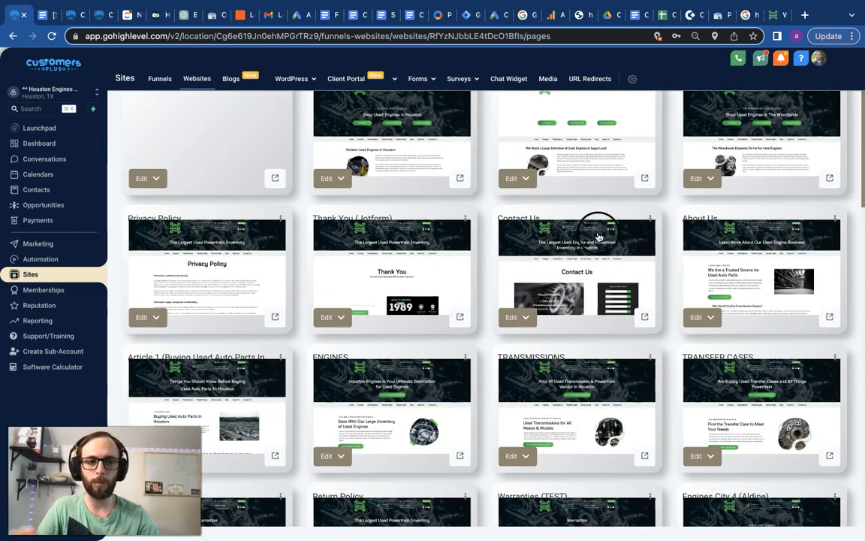
scroll("down", 3)
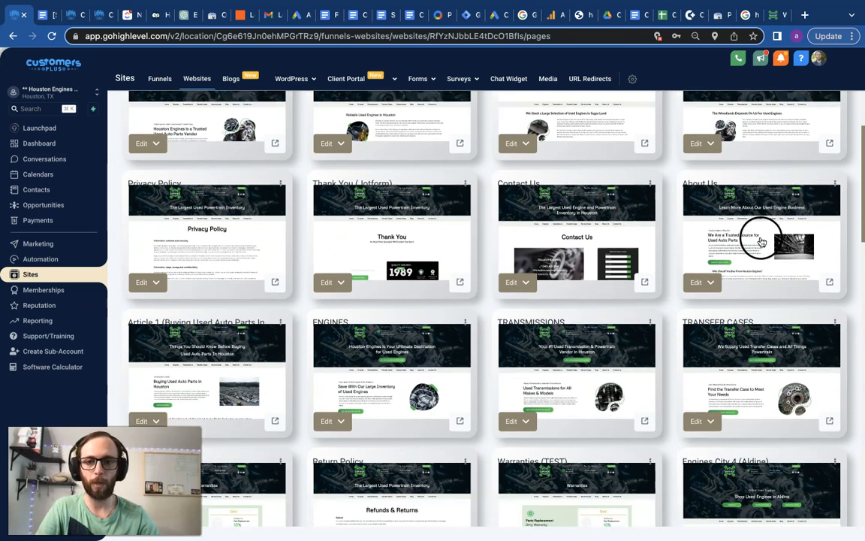
scroll("down", 3)
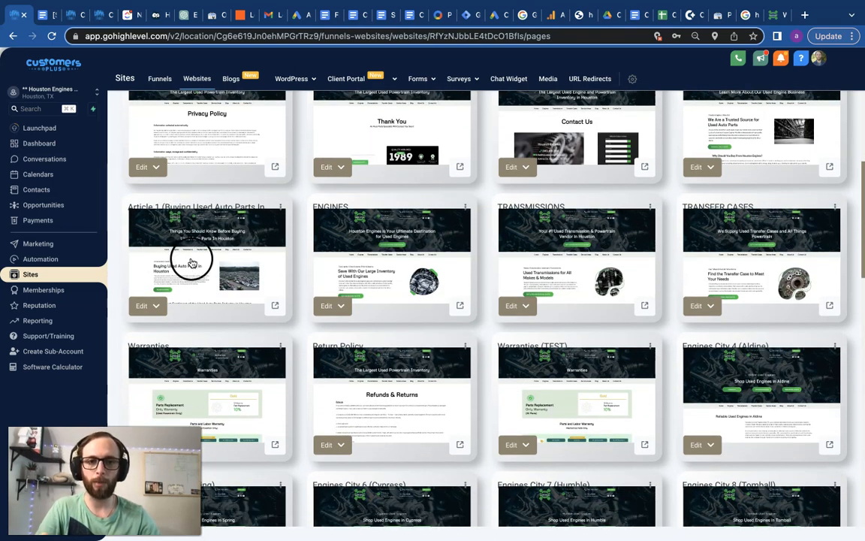
scroll("down", 3)
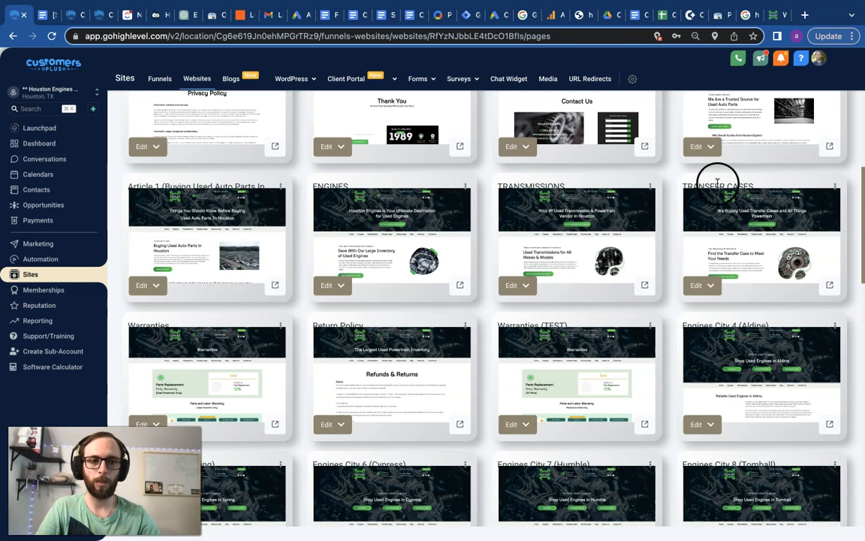
mouse_move(638, 197)
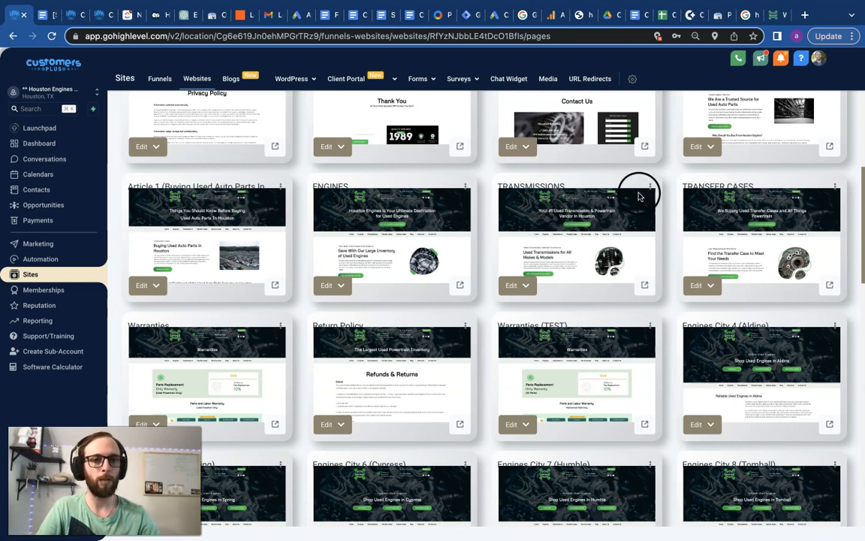
scroll("down", 3)
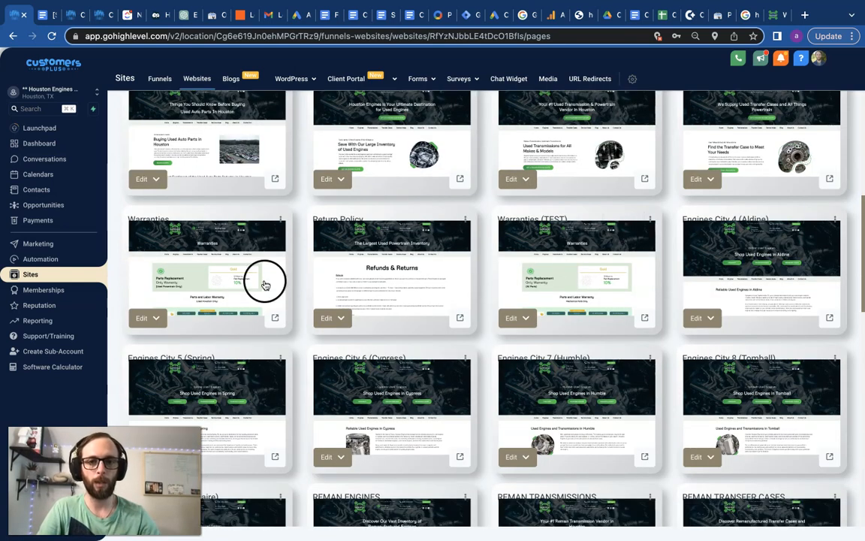
mouse_move(541, 229)
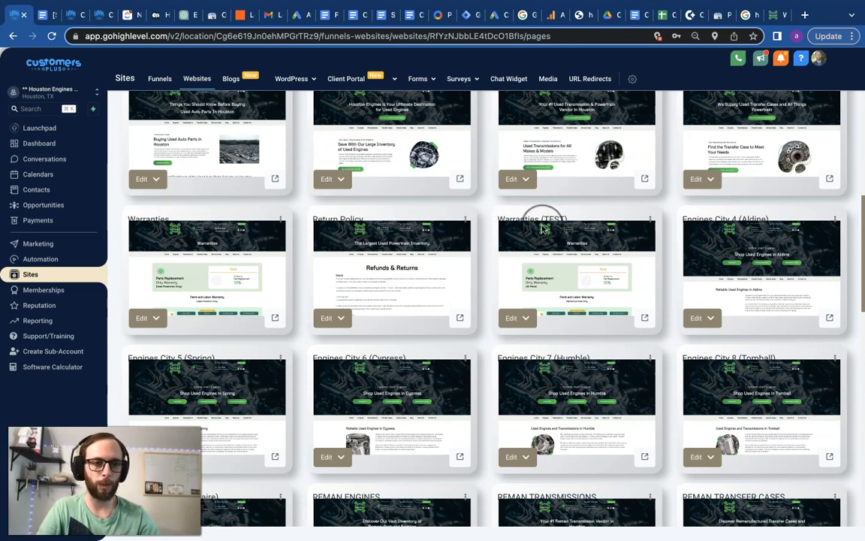
scroll("down", 3)
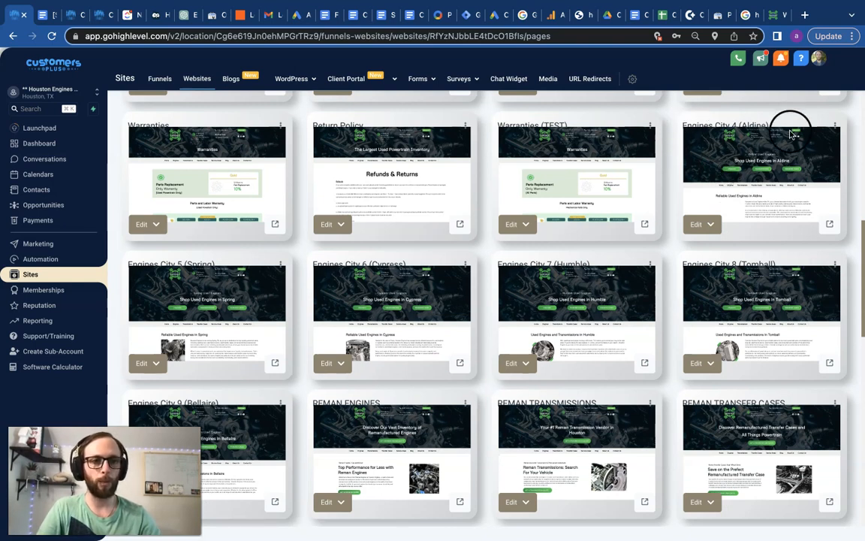
mouse_move(174, 310)
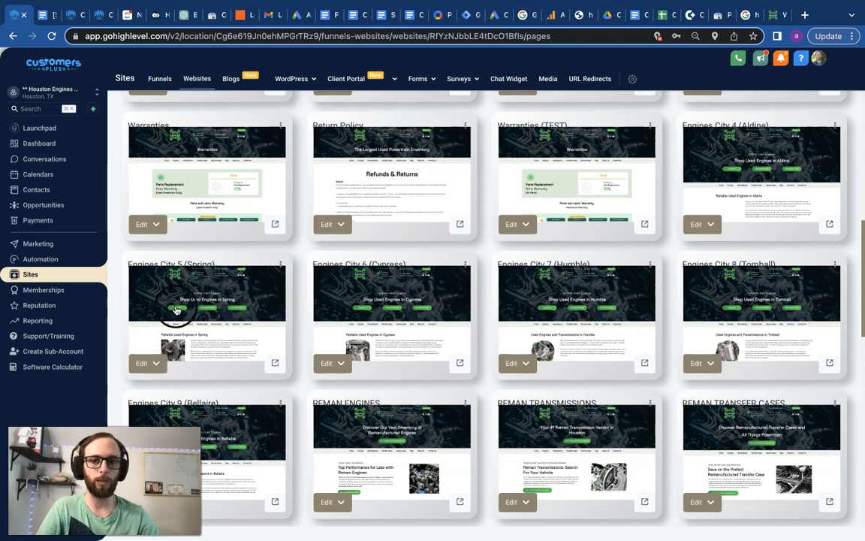
mouse_move(725, 286)
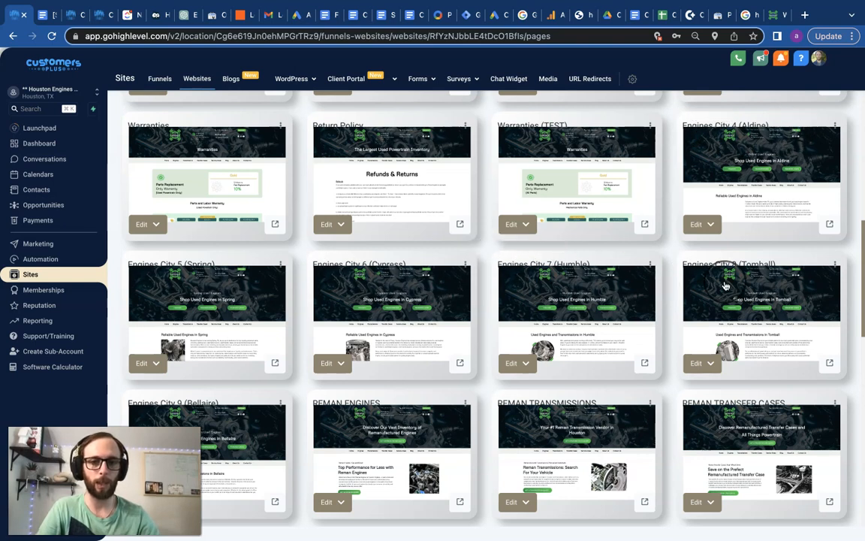
scroll("down", 3)
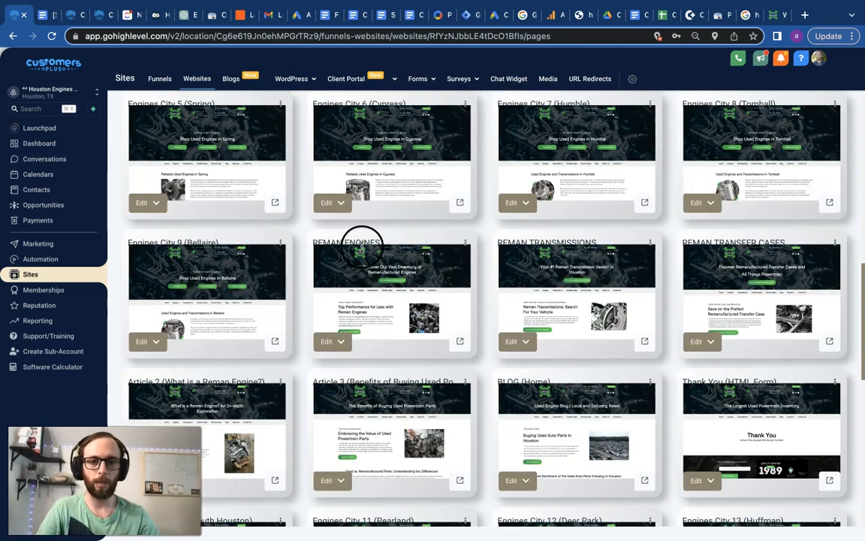
mouse_move(785, 304)
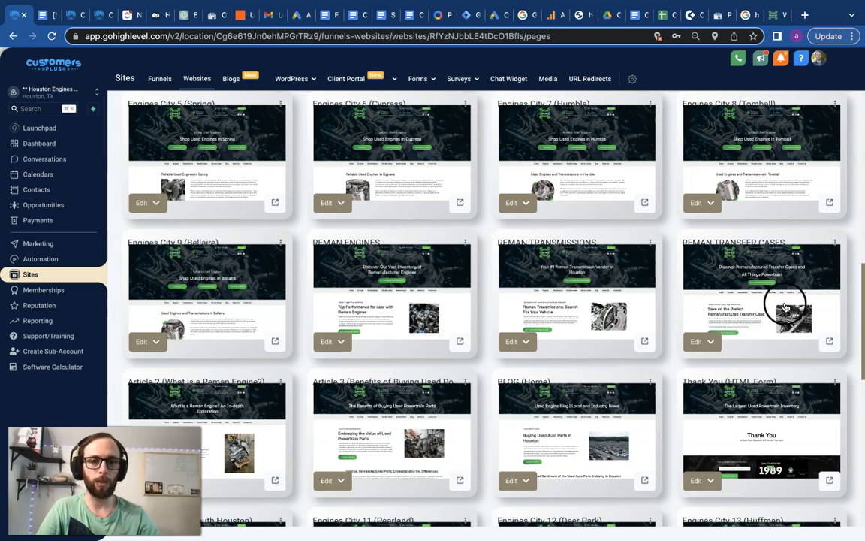
mouse_move(536, 287)
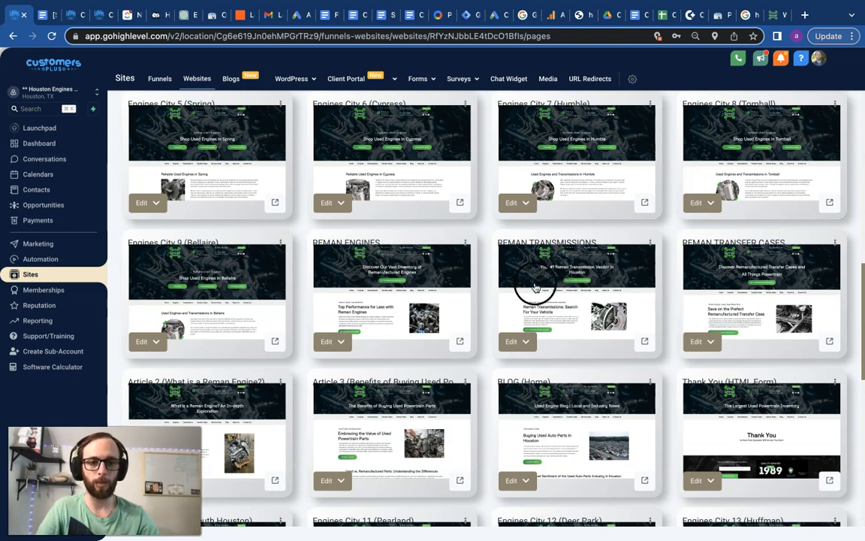
scroll("down", 3)
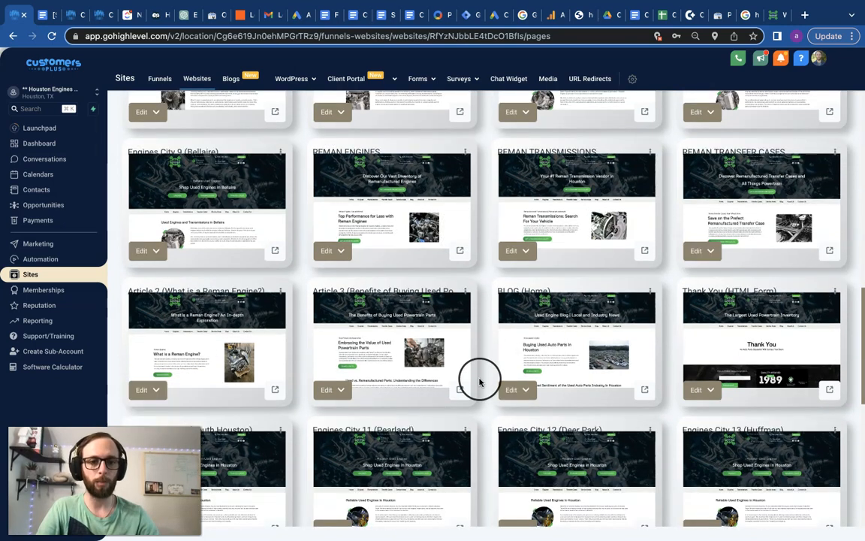
scroll("down", 3)
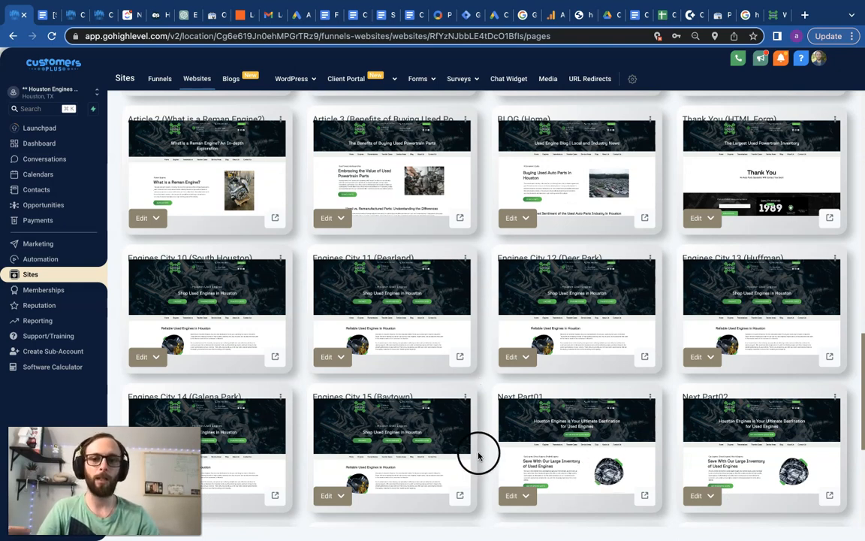
scroll("down", 3)
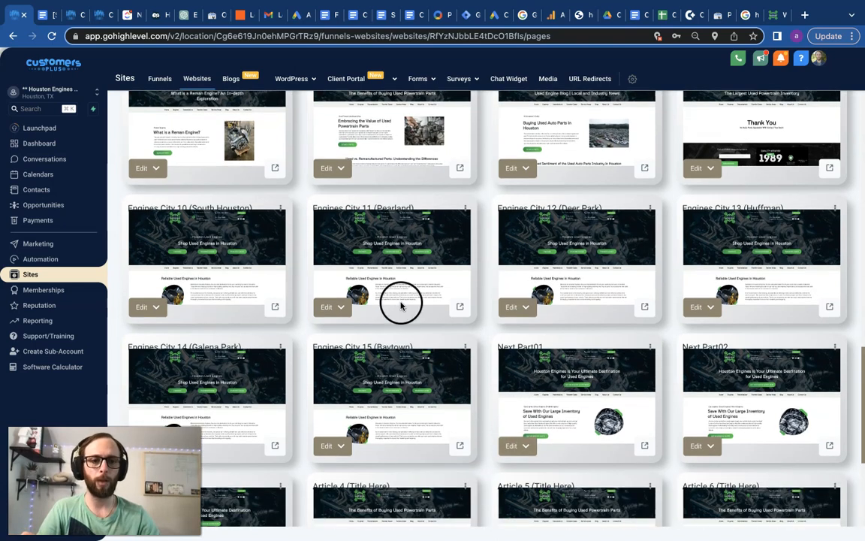
scroll("down", 3)
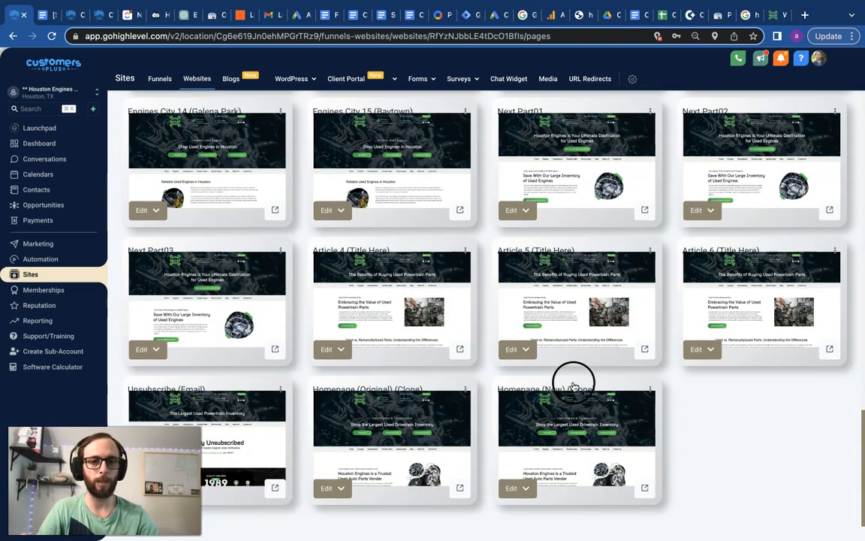
mouse_move(466, 291)
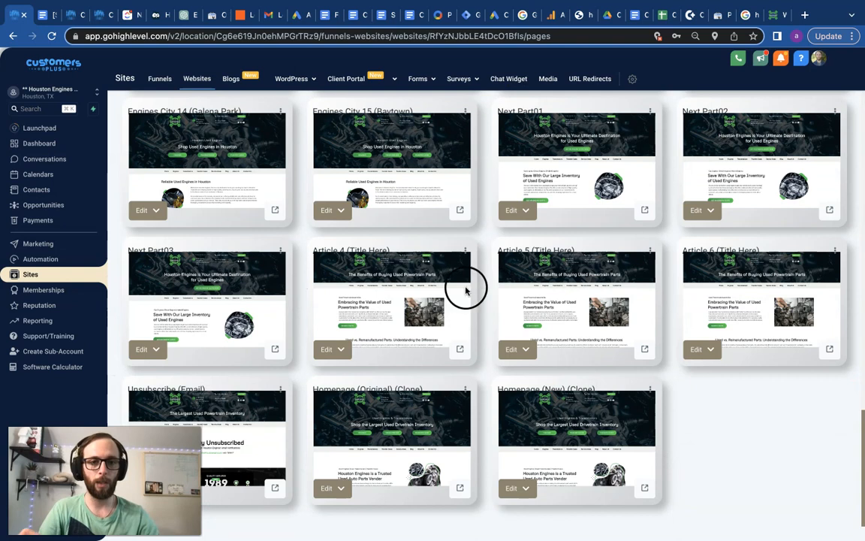
scroll("up", 3)
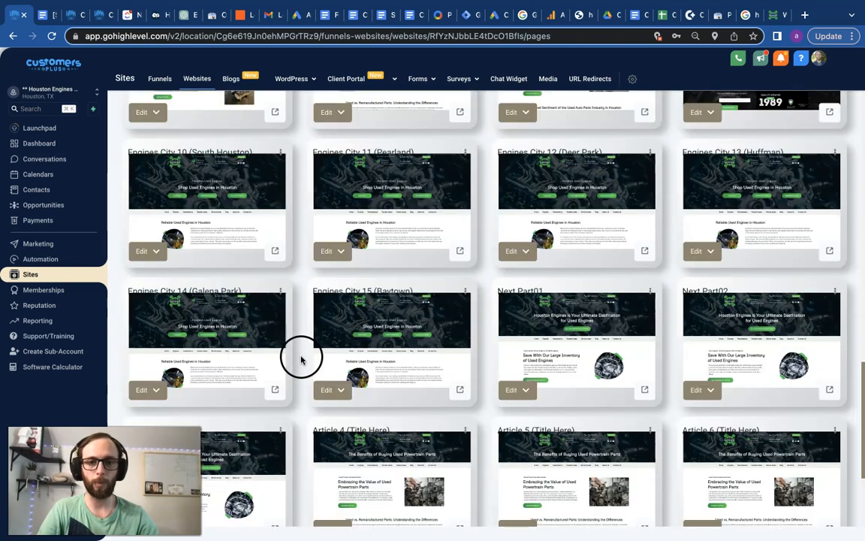
scroll("down", 3)
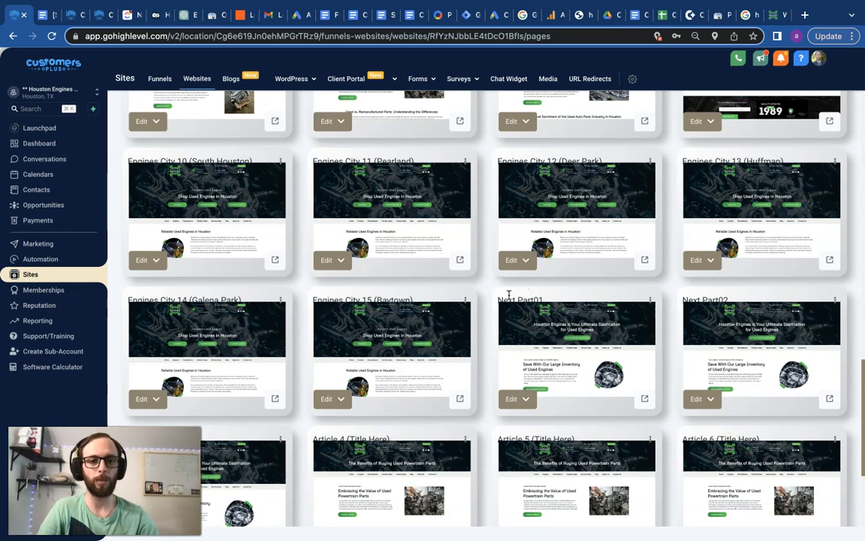
scroll("up", 3)
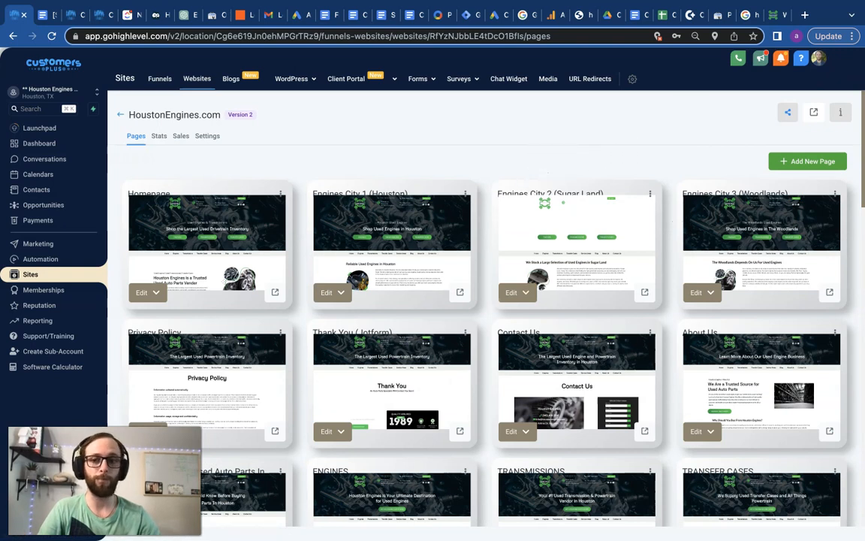
Step: Return to the dashboard showing 32 opportunities, $16,550 pipeline value and 0 appointments
left_click(38, 142)
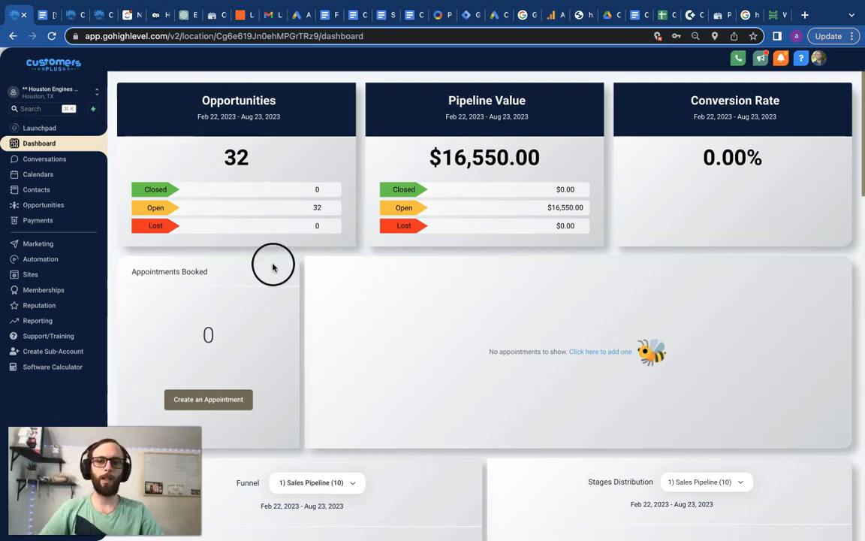
mouse_move(272, 267)
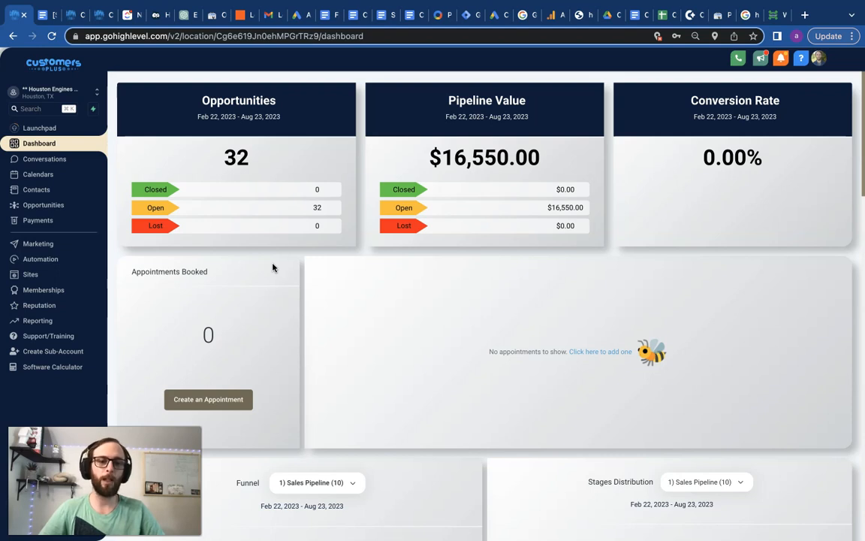
mouse_move(263, 263)
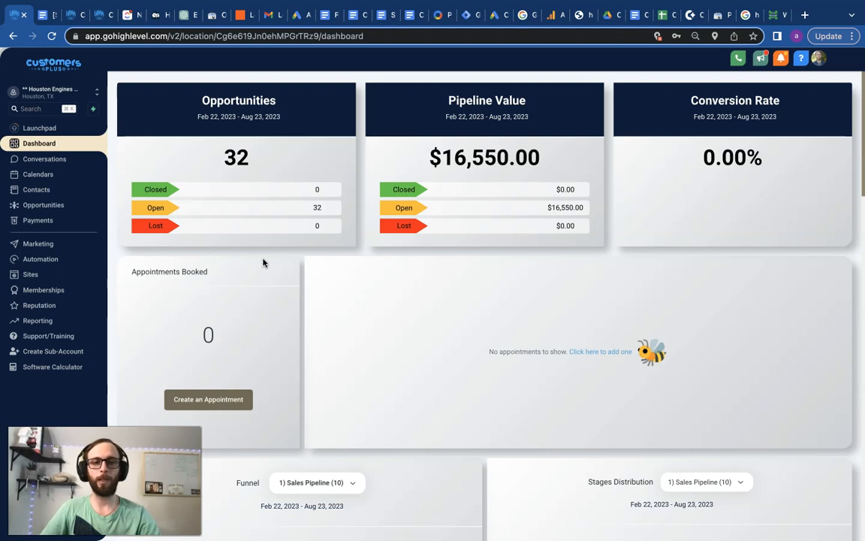
mouse_move(130, 368)
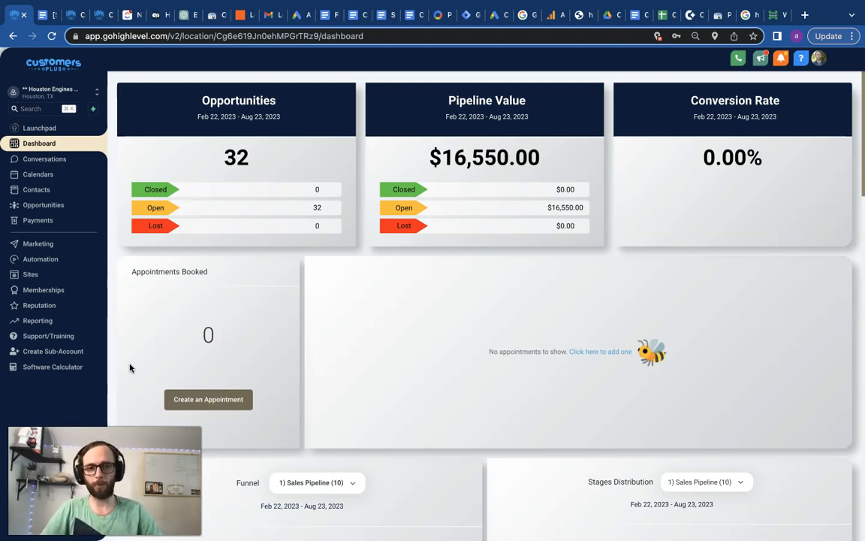
mouse_move(124, 369)
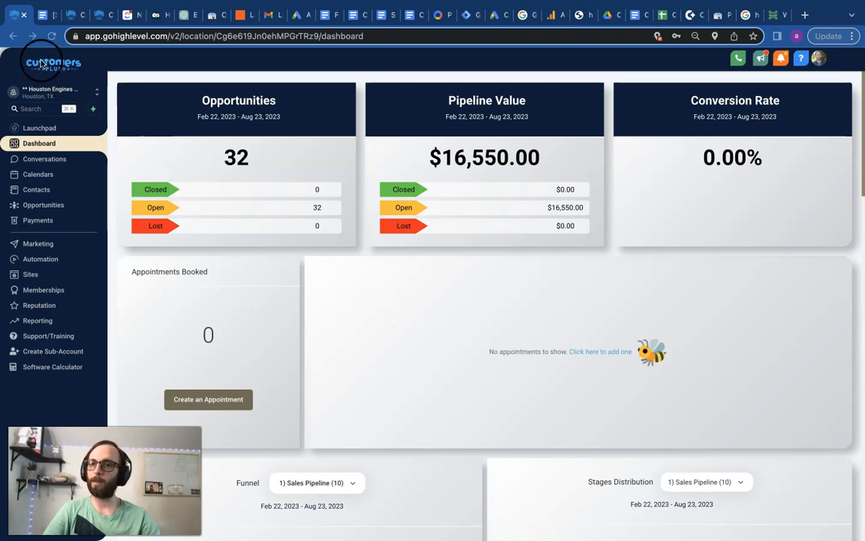
Step: Load customers.plus in a new browser tab and scroll down to its footer links
left_click(804, 14)
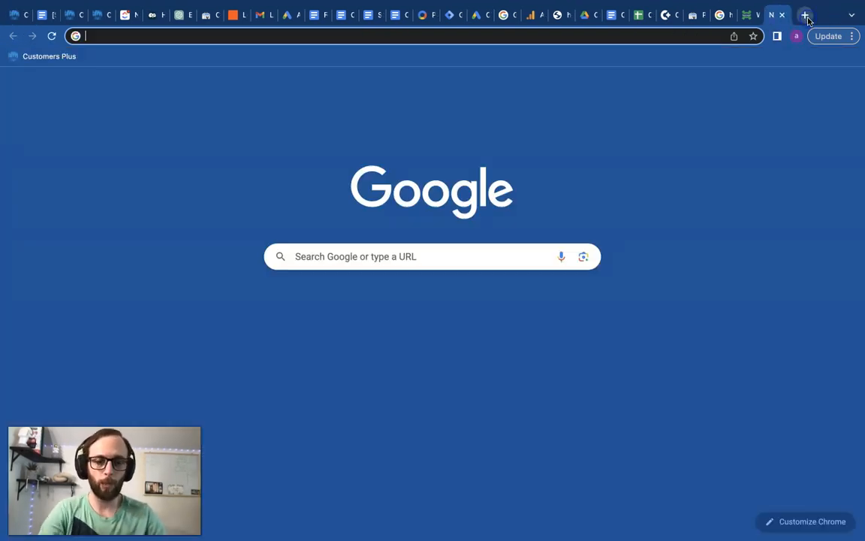
type("customers.plus")
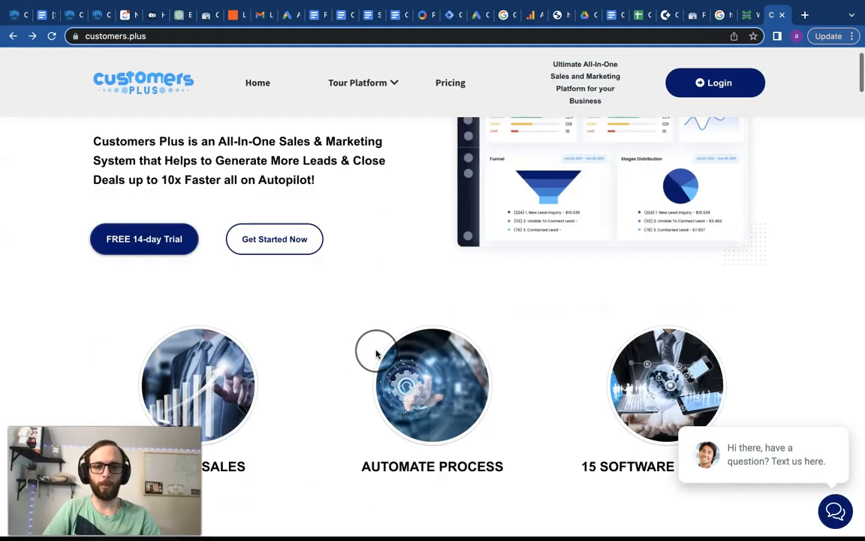
scroll("down", 3)
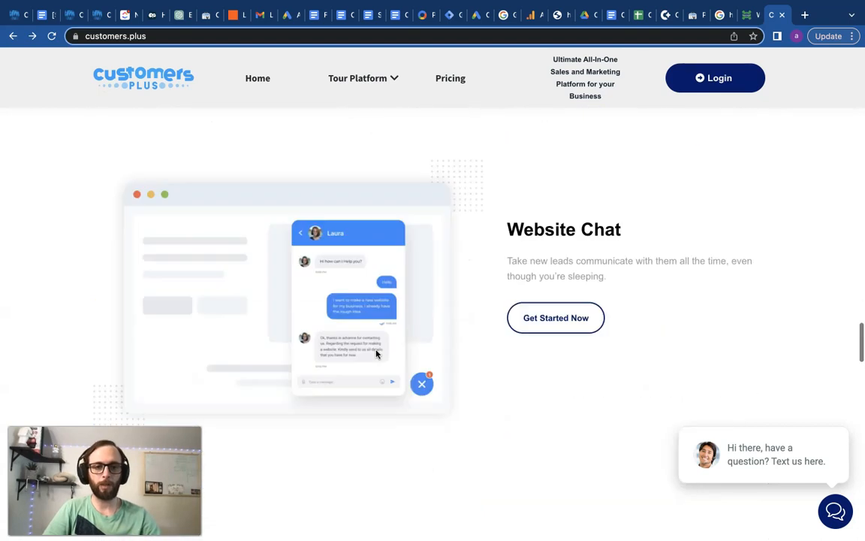
scroll("down", 3)
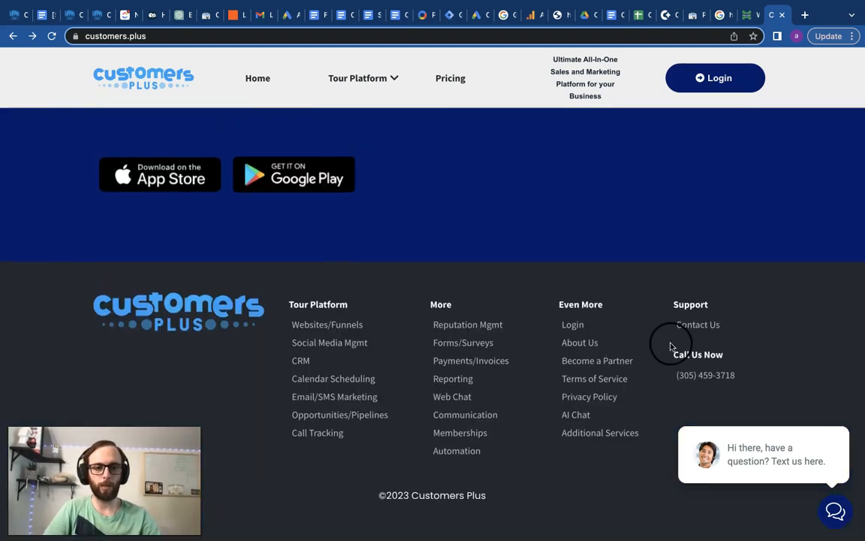
mouse_move(600, 433)
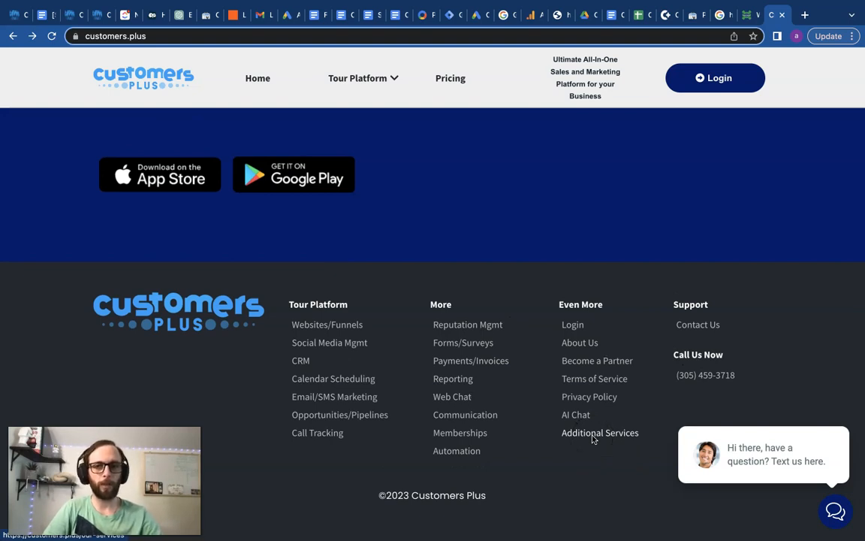
mouse_move(256, 424)
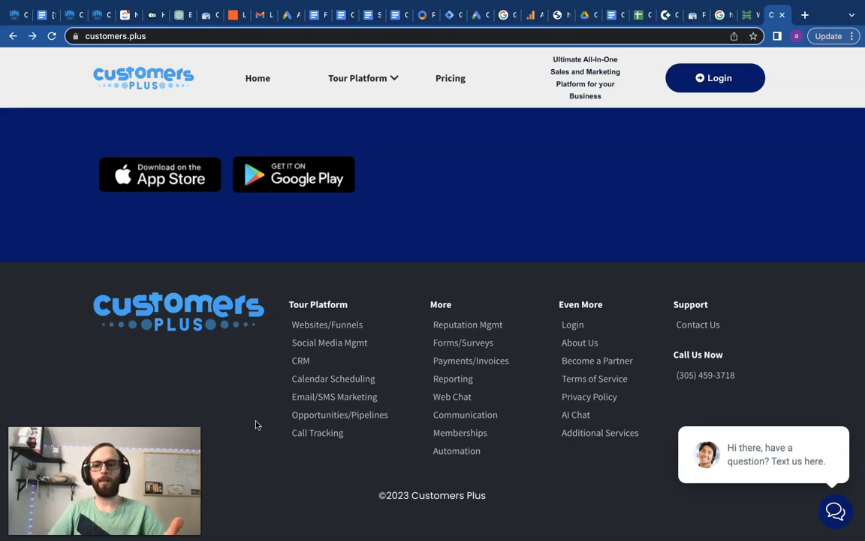